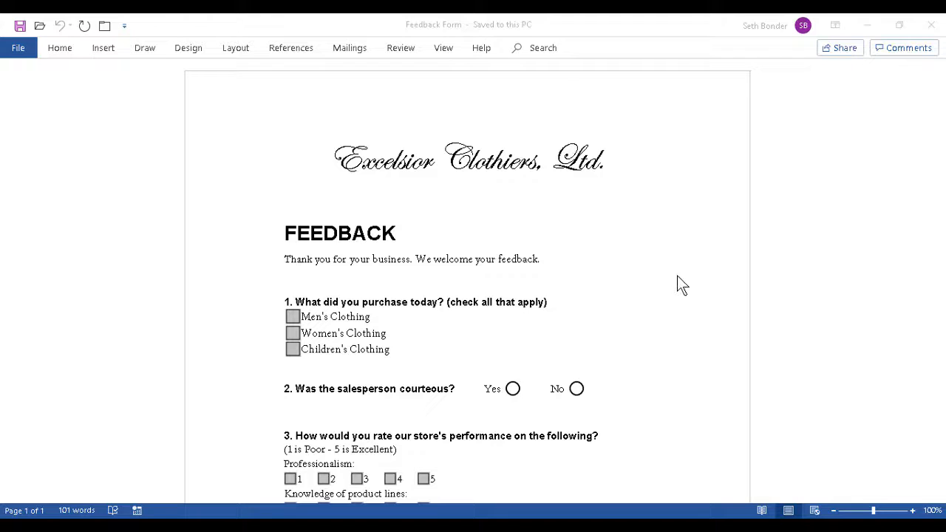
mouse_move(663, 325)
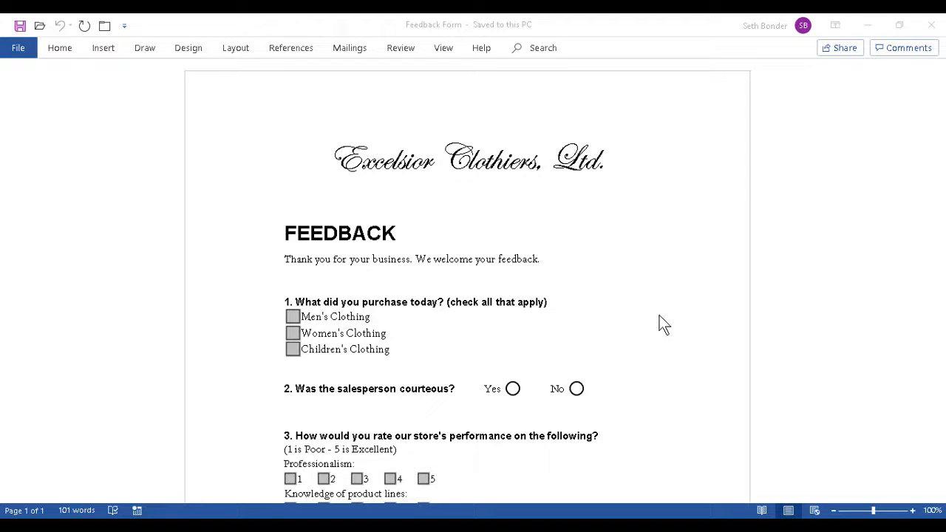
mouse_move(632, 290)
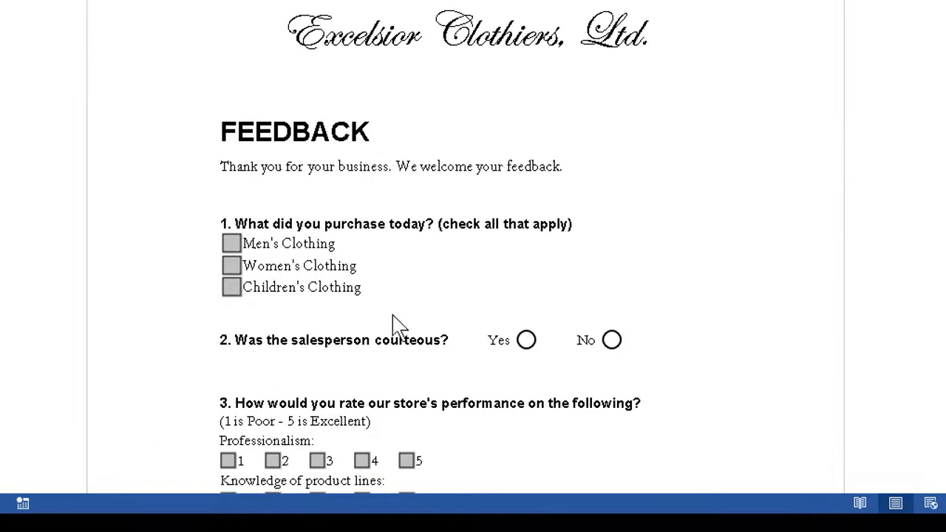
mouse_move(289, 283)
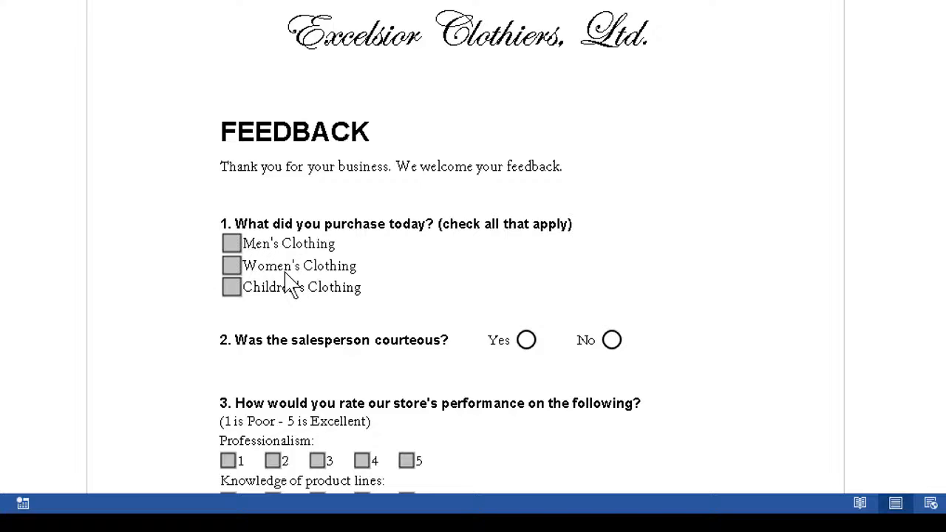
mouse_move(575, 388)
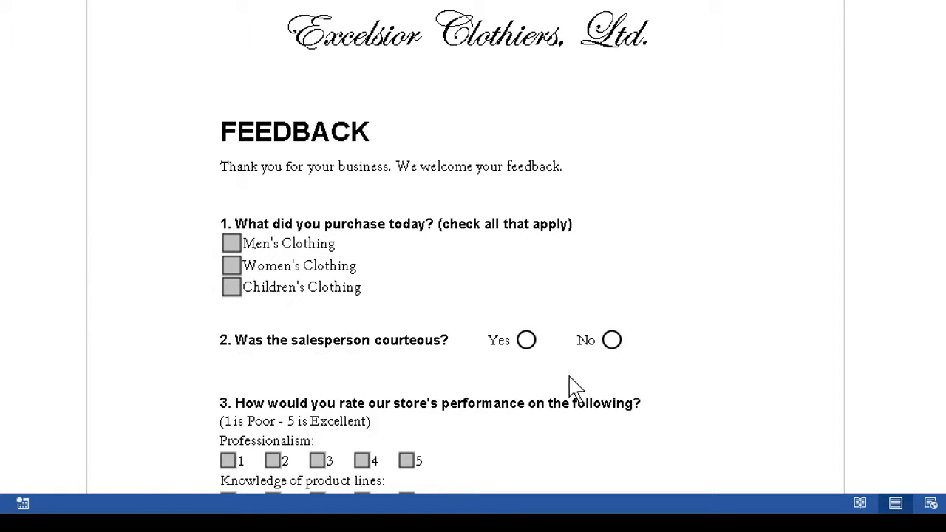
mouse_move(658, 322)
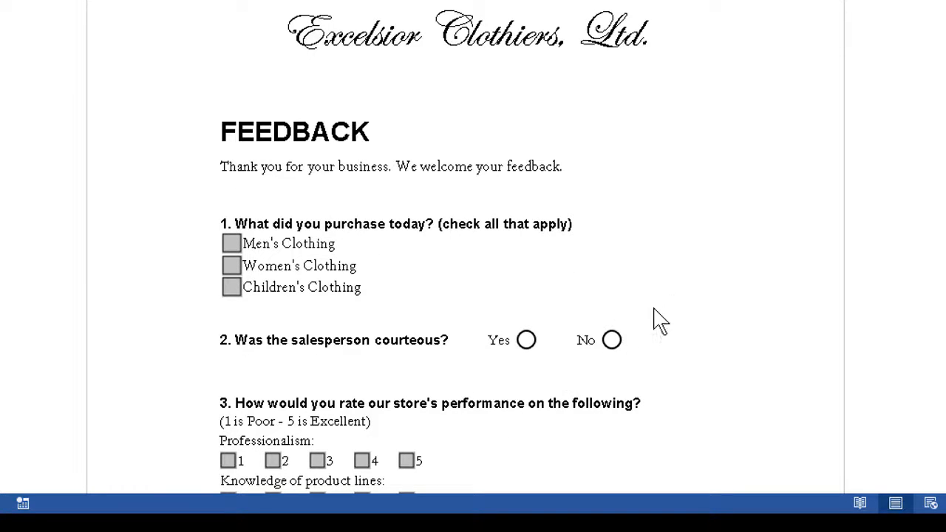
- Show the File menu's Create submenu with the PDF creation options
scroll("down", 3)
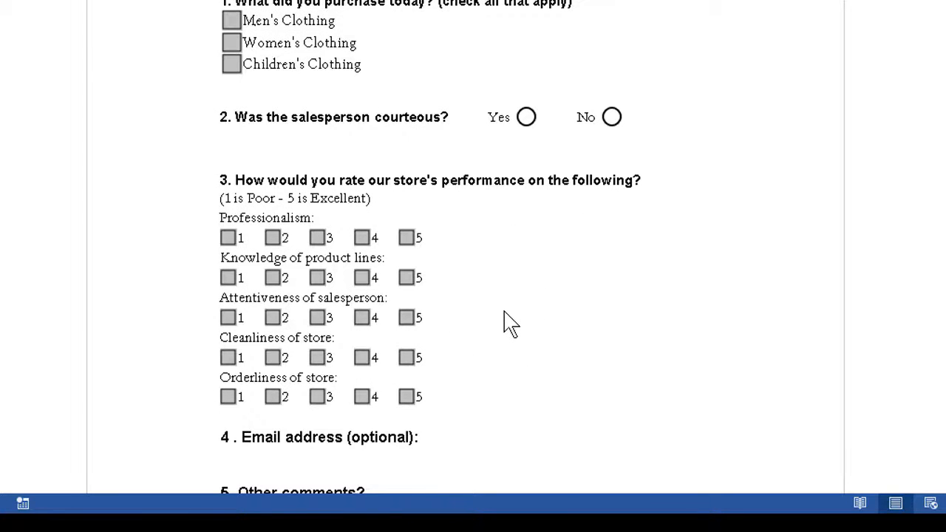
scroll("down", 3)
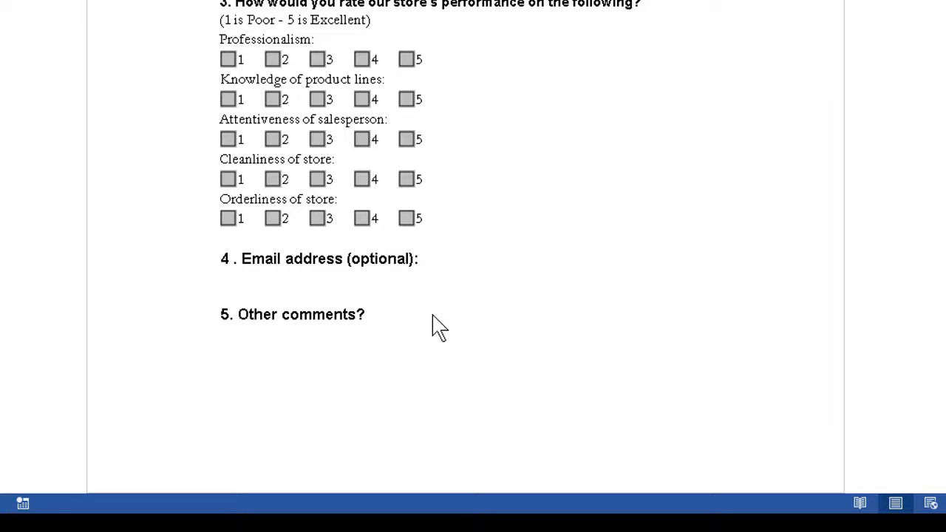
scroll("up", 3)
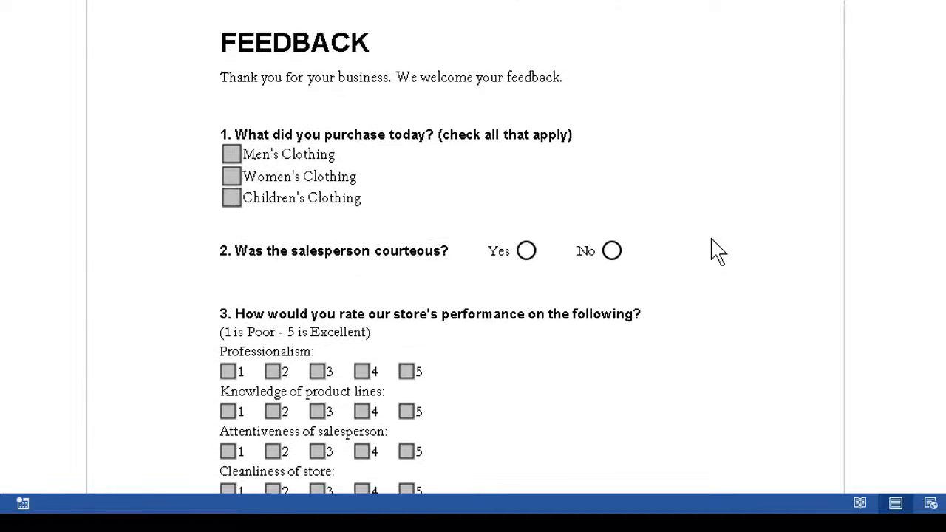
scroll("down", 3)
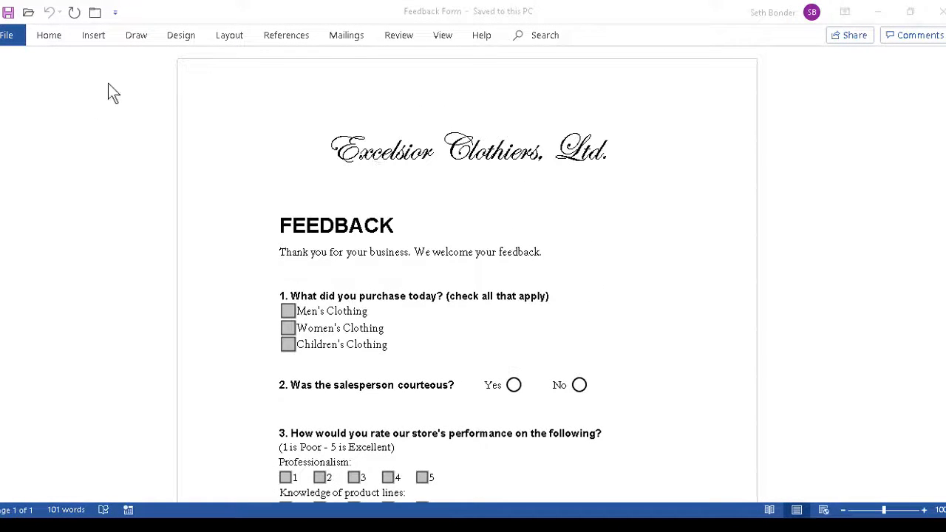
mouse_move(573, 81)
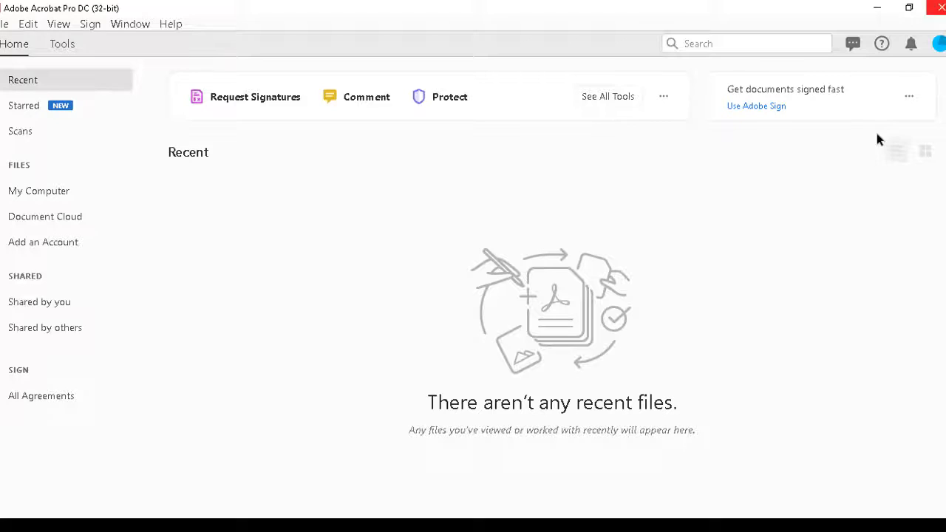
mouse_move(207, 252)
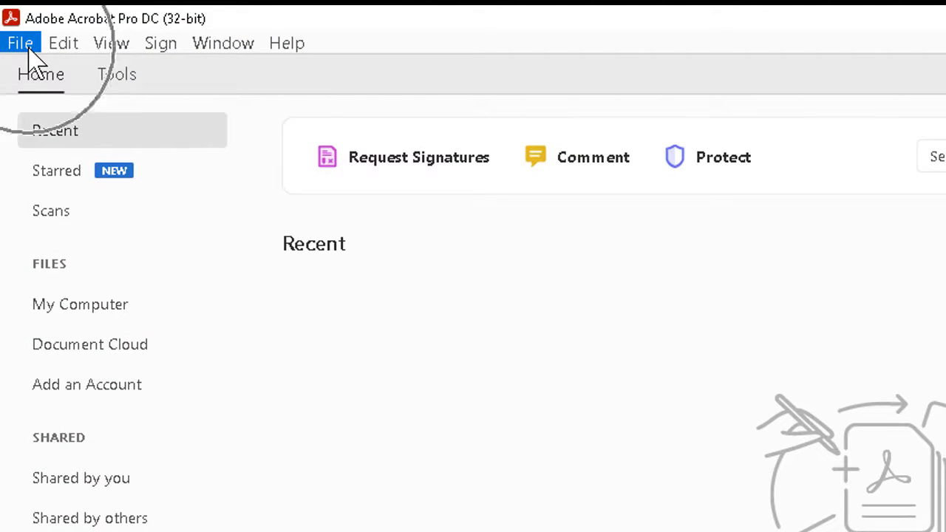
left_click(20, 41)
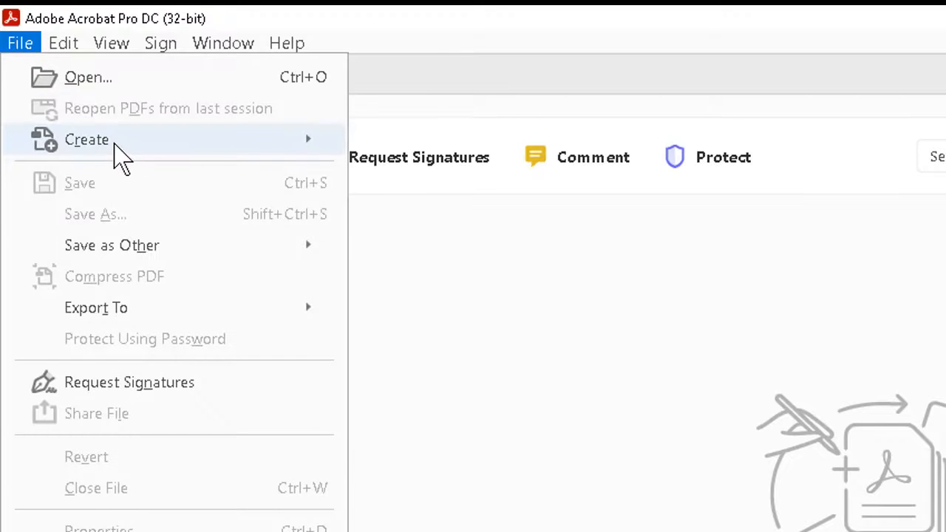
left_click(86, 138)
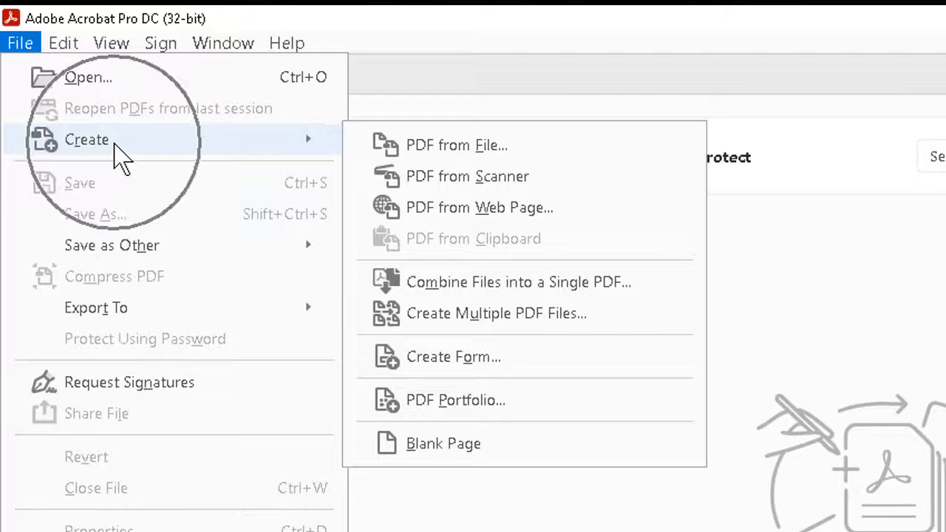
mouse_move(564, 159)
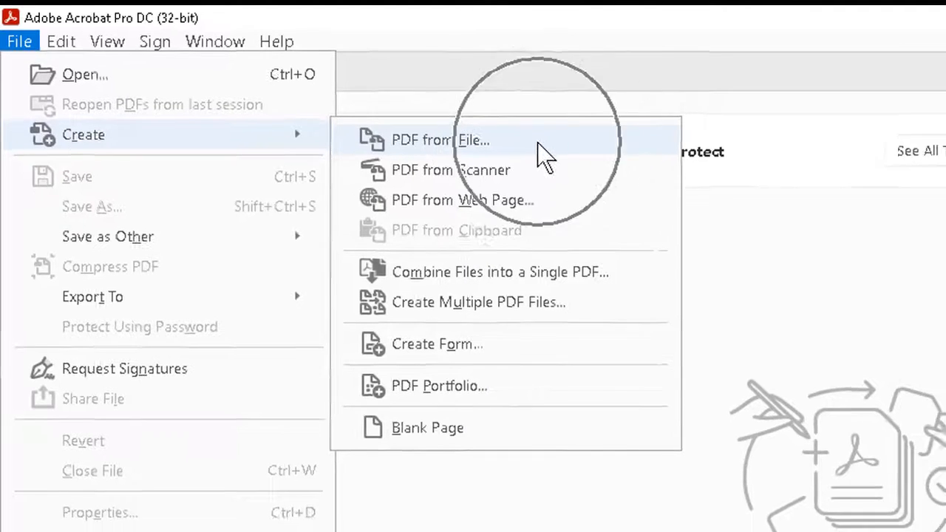
- Create a PDF from the Feedback Form Word document in the Interactive PDFs folder
left_click(440, 139)
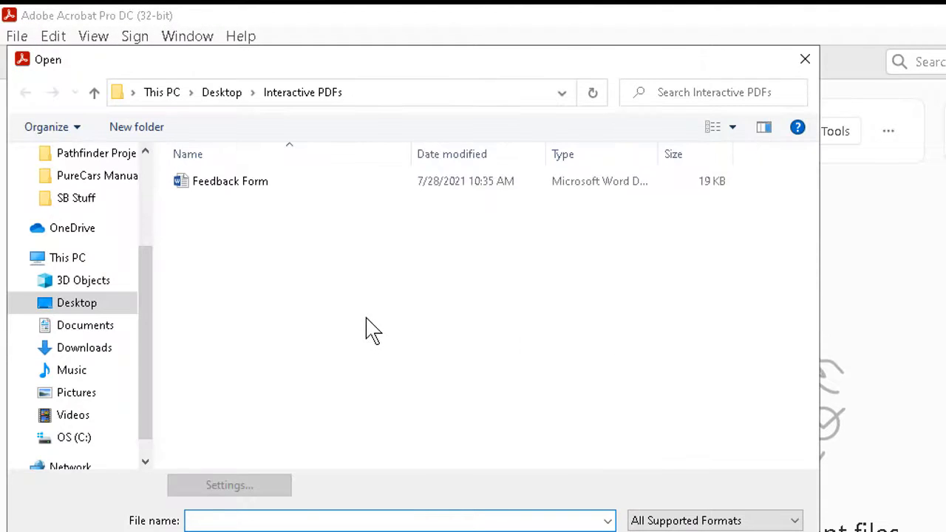
mouse_move(280, 225)
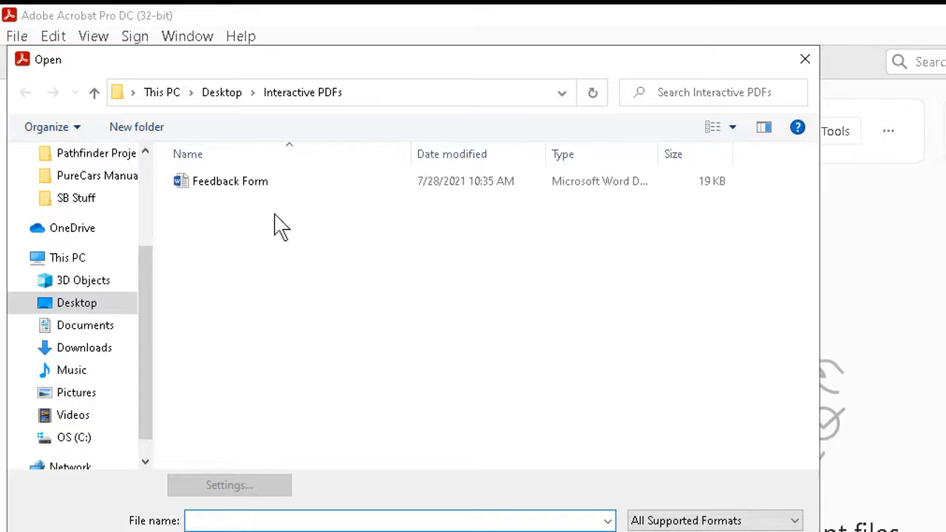
left_click(230, 180)
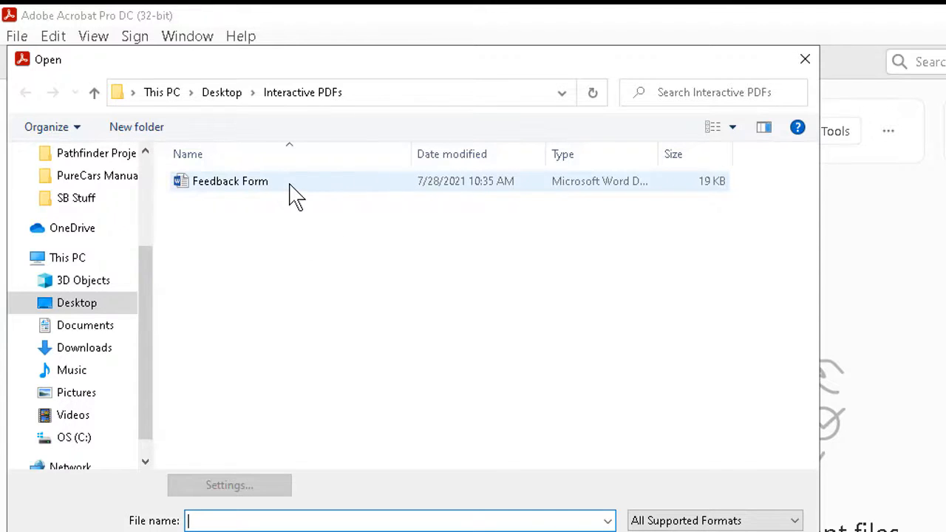
left_click(804, 59)
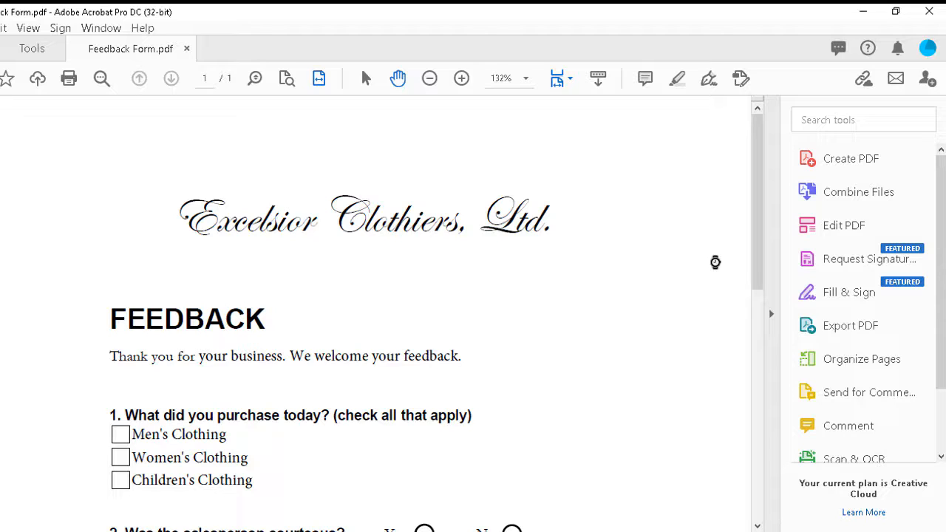
mouse_move(662, 288)
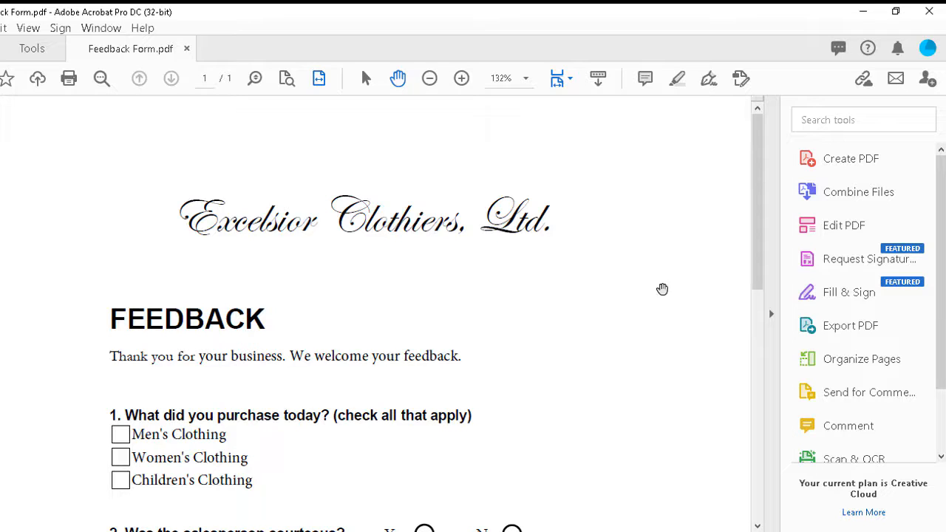
mouse_move(582, 270)
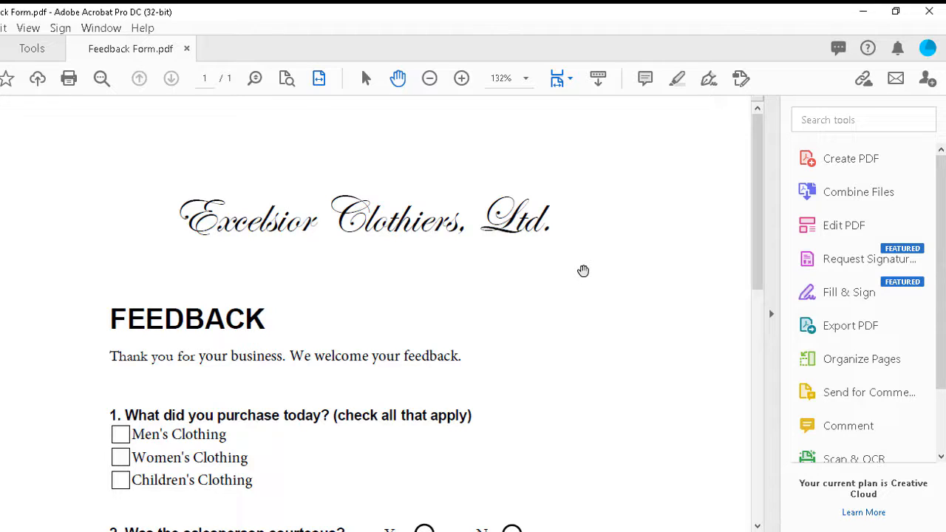
mouse_move(576, 275)
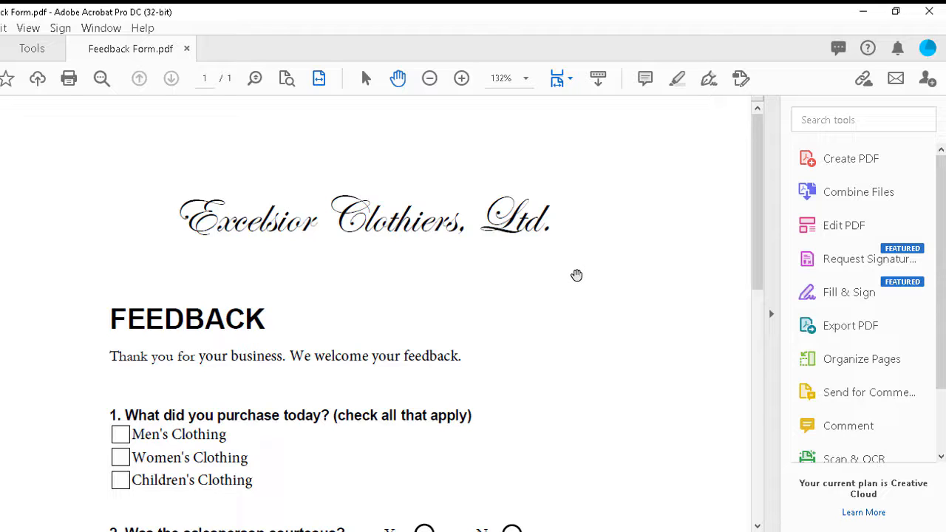
mouse_move(619, 274)
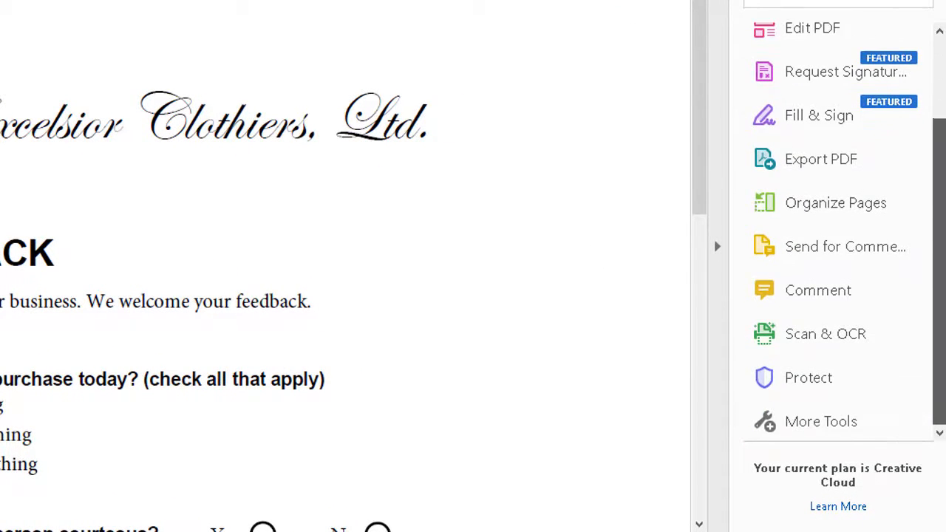
mouse_move(827, 421)
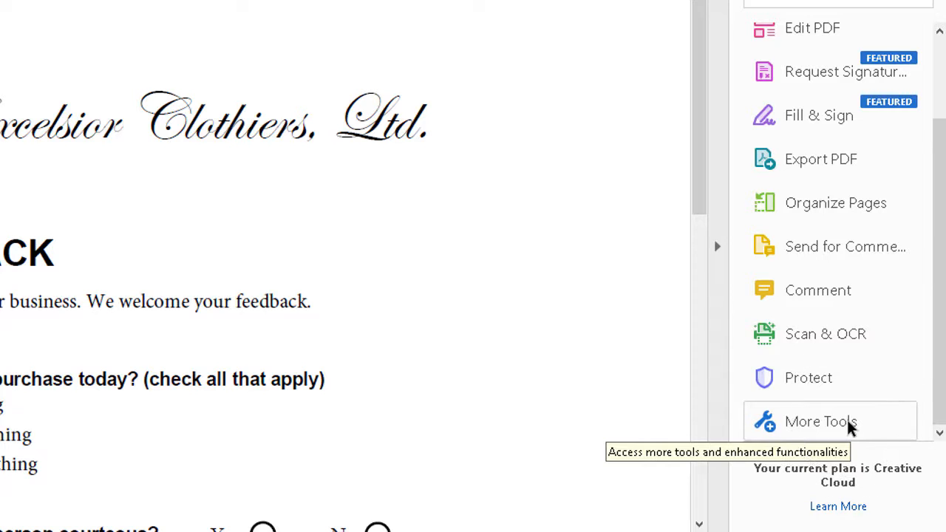
- Show all tools and scroll to the Forms & Signatures section with Prepare Form
left_click(820, 421)
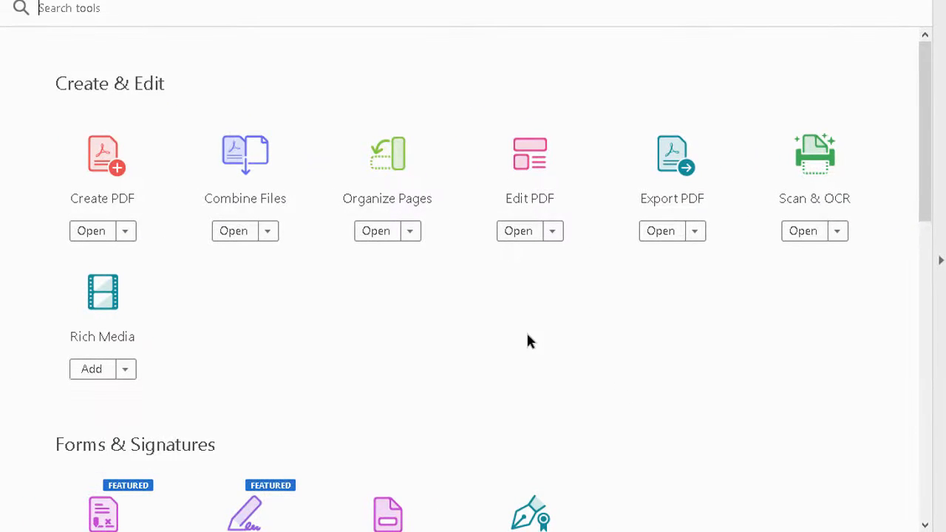
scroll("down", 3)
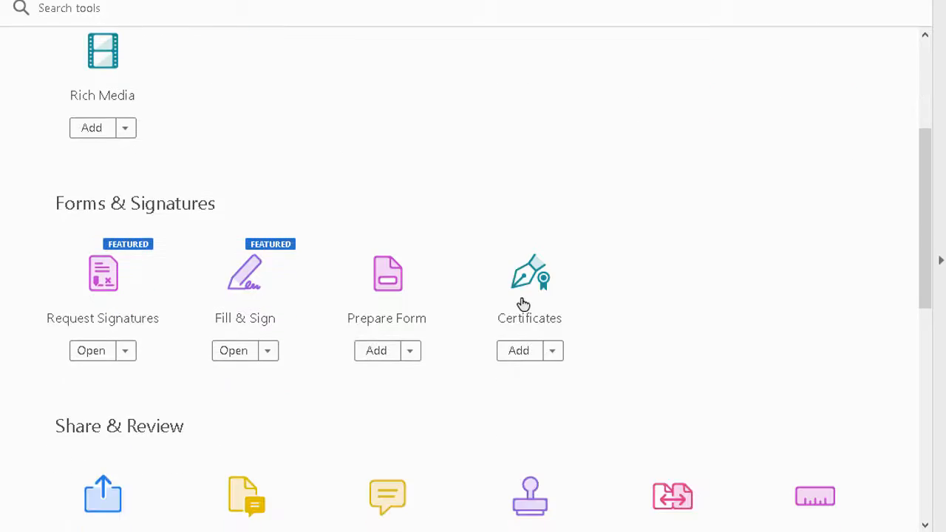
mouse_move(387, 273)
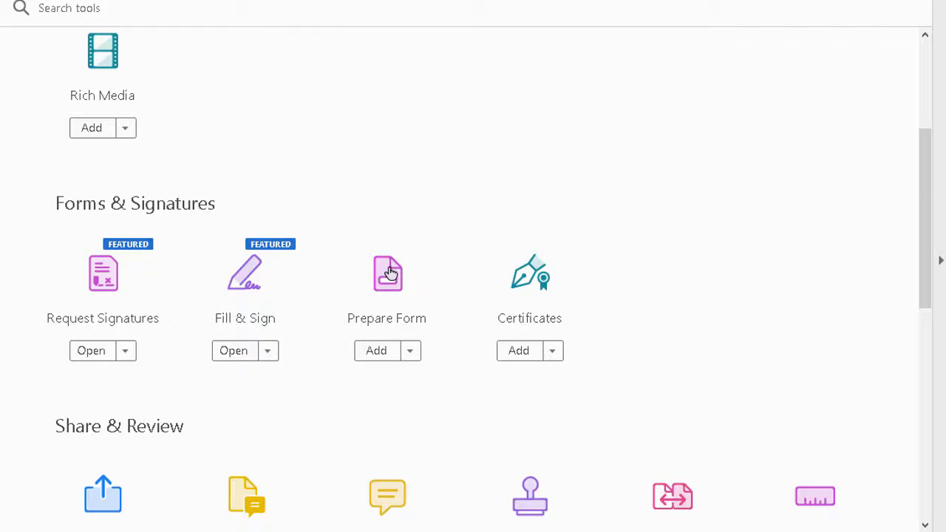
mouse_move(387, 273)
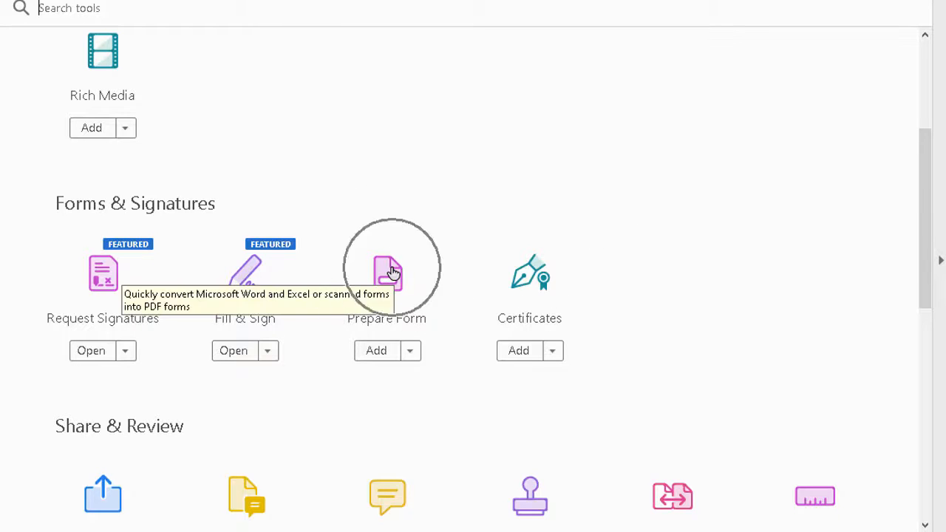
mouse_move(508, 262)
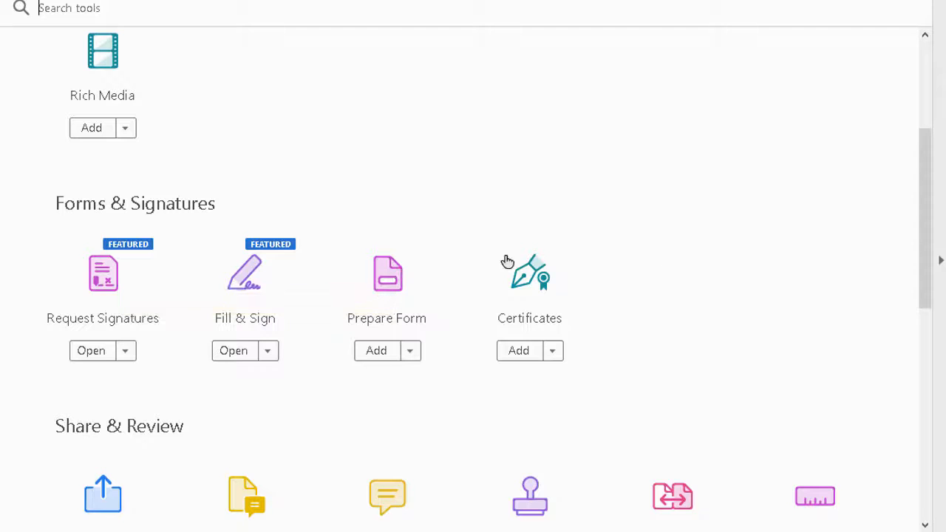
mouse_move(387, 273)
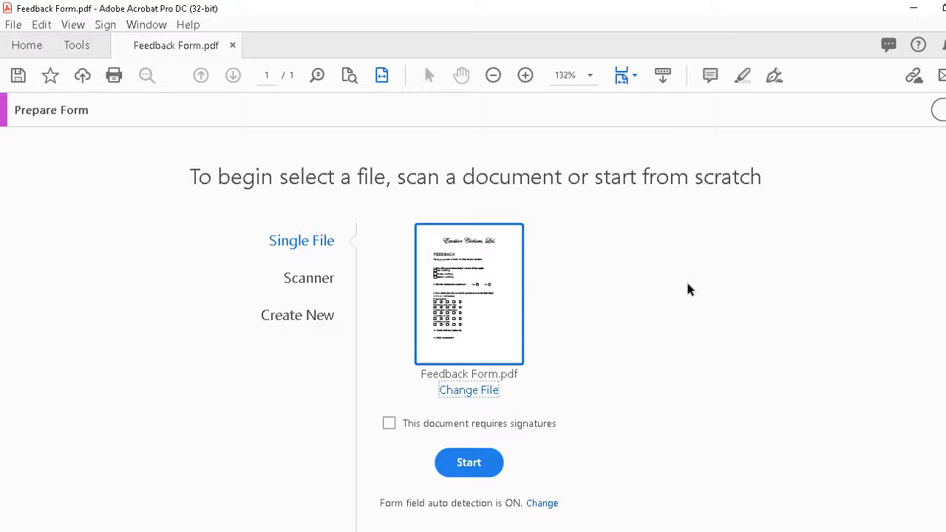
mouse_move(455, 419)
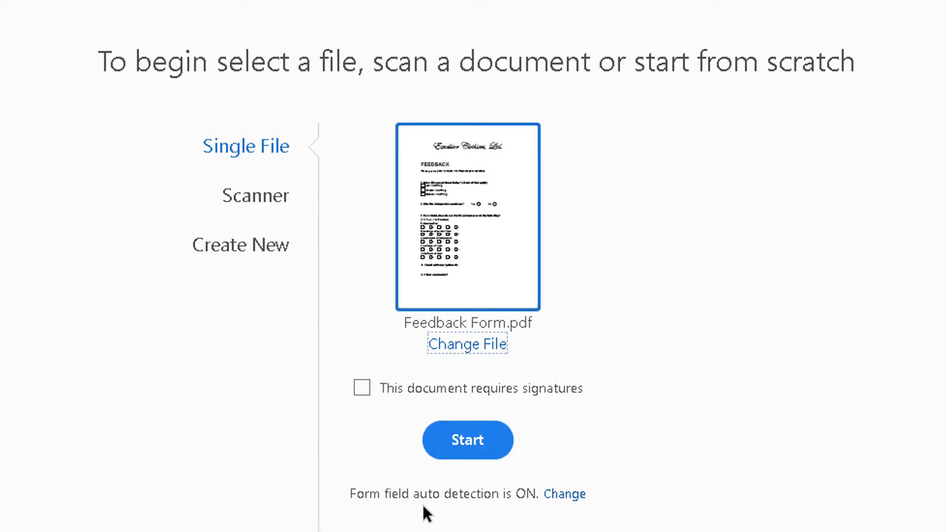
mouse_move(495, 510)
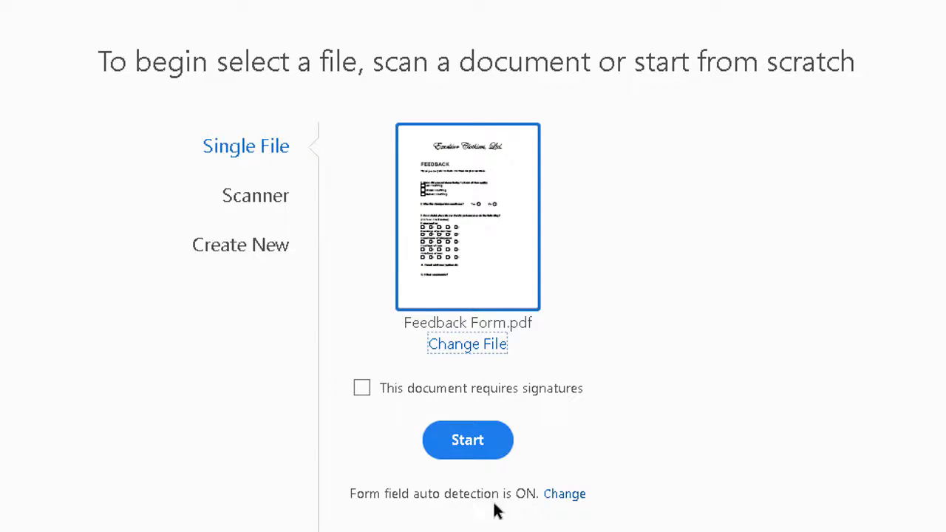
mouse_move(564, 493)
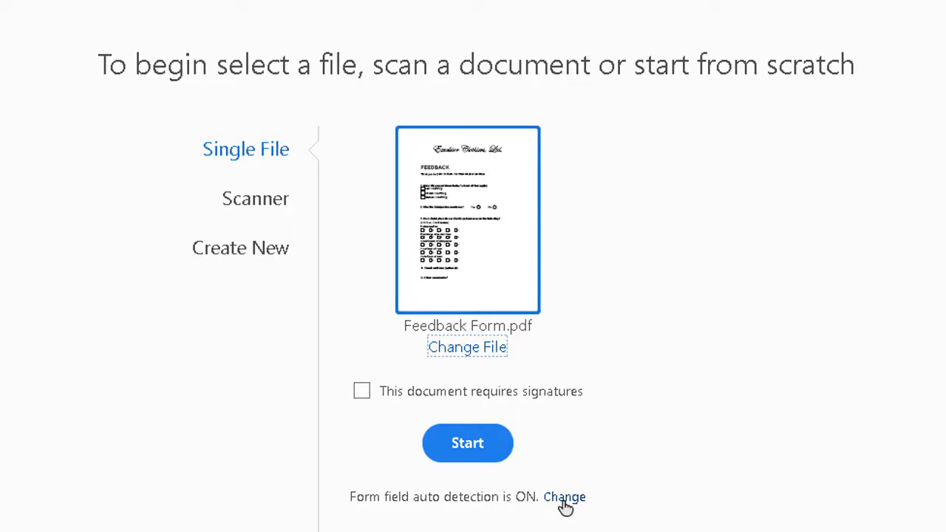
left_click(565, 497)
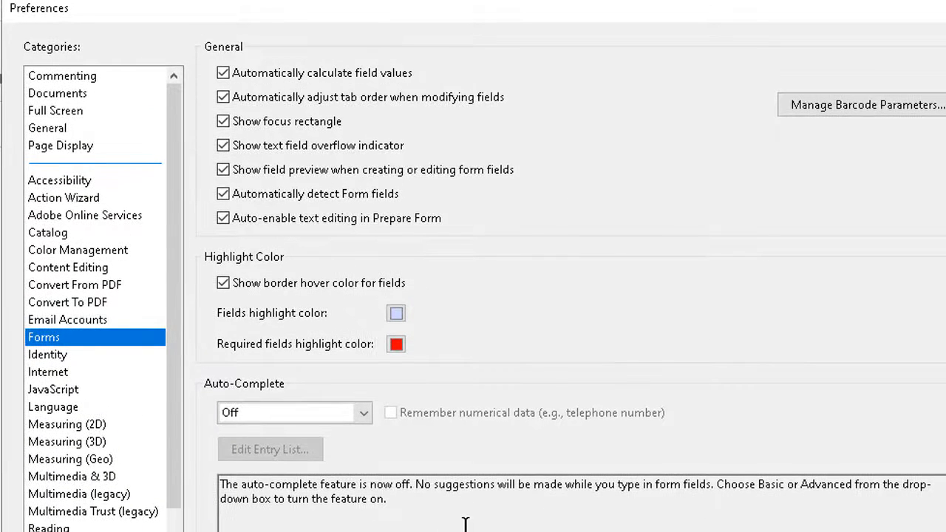
mouse_move(92, 347)
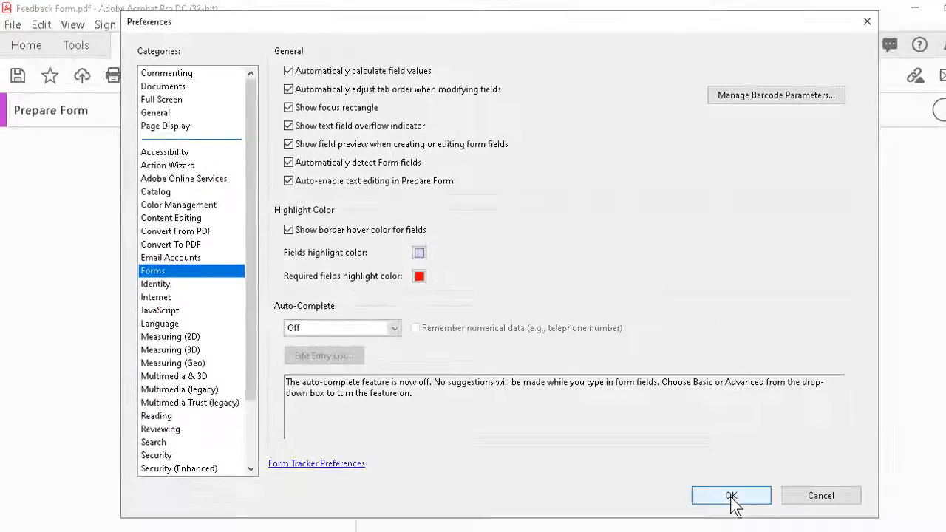
left_click(730, 495)
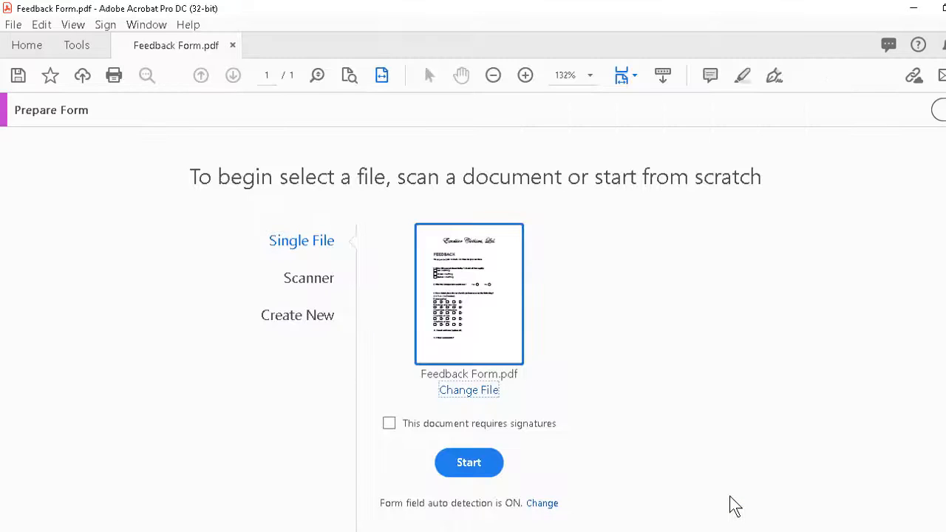
- Start form creation on Feedback Form.pdf and agree to save the changes first
left_click(468, 461)
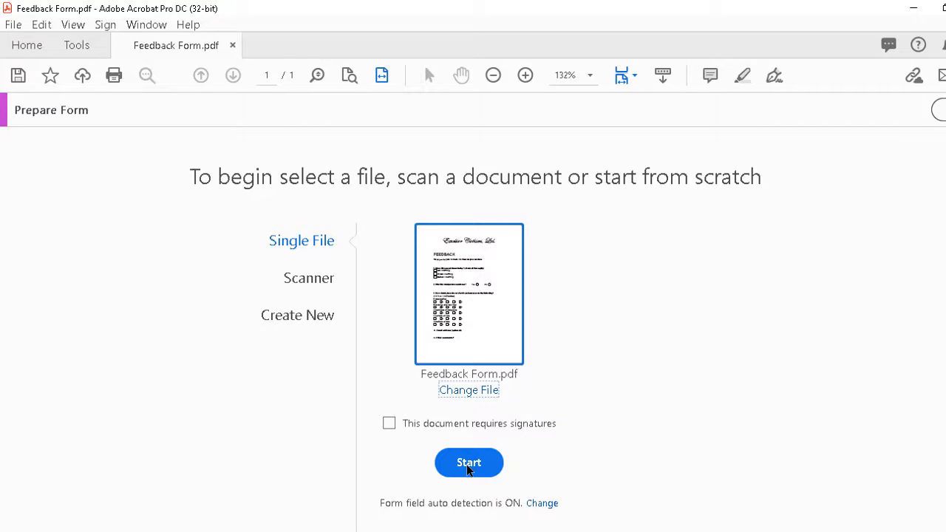
left_click(468, 461)
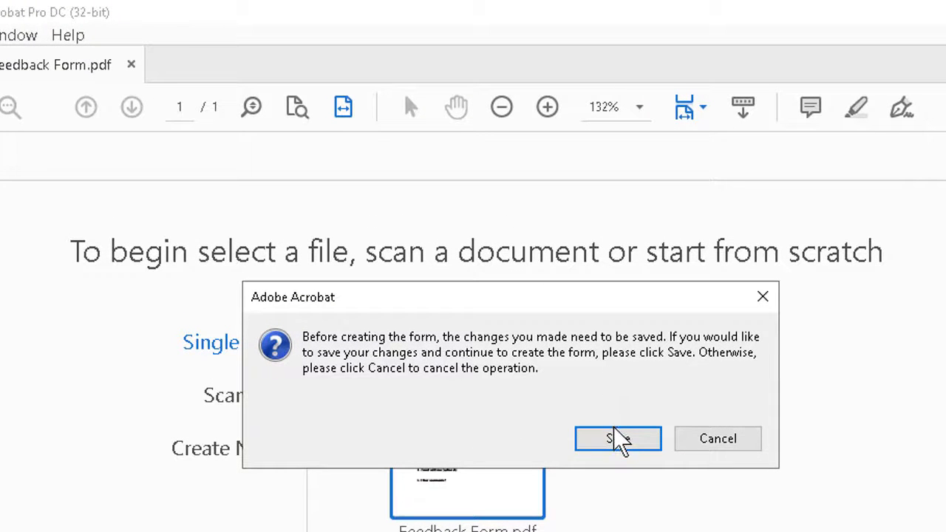
left_click(618, 437)
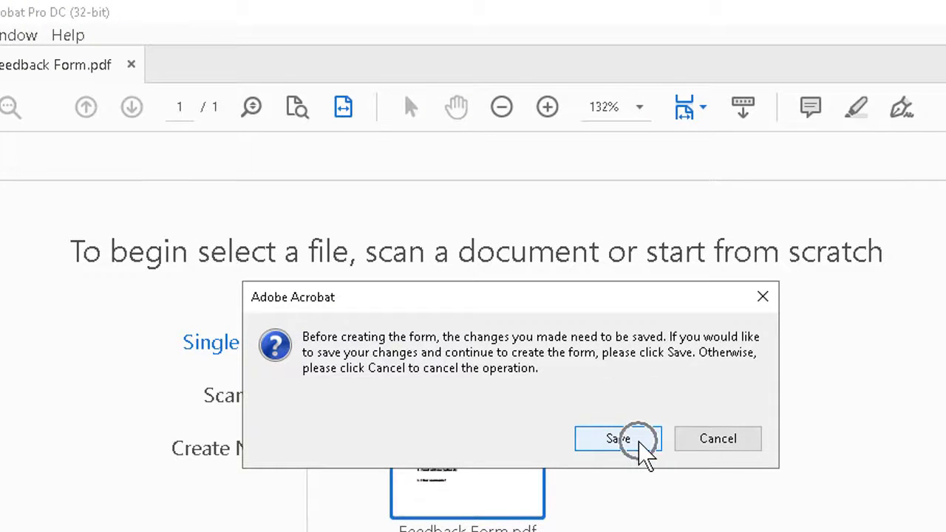
- Save the form as Feedback Form Test in the Interactive PDFs folder
left_click(618, 437)
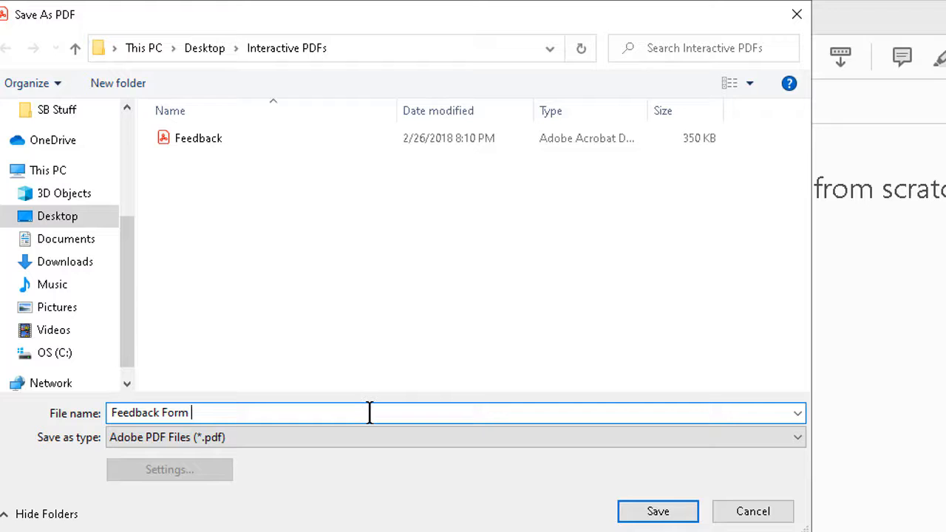
type("Test")
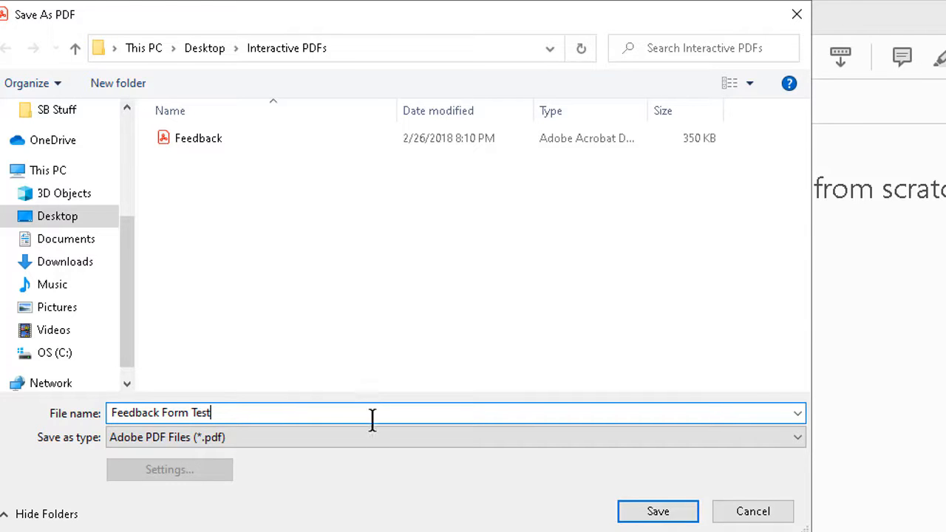
left_click(656, 511)
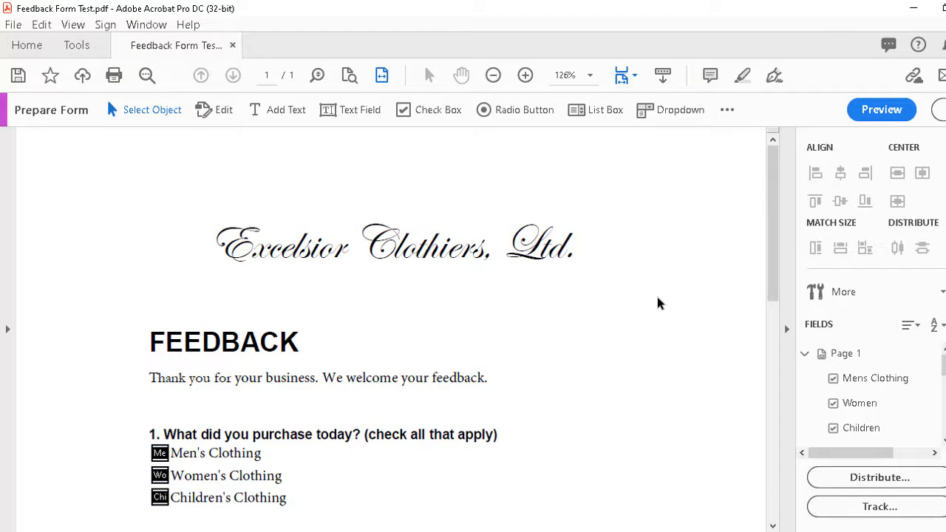
- Inspect the auto-detected Mens, Children and Women clothing check box fields
scroll("down", 3)
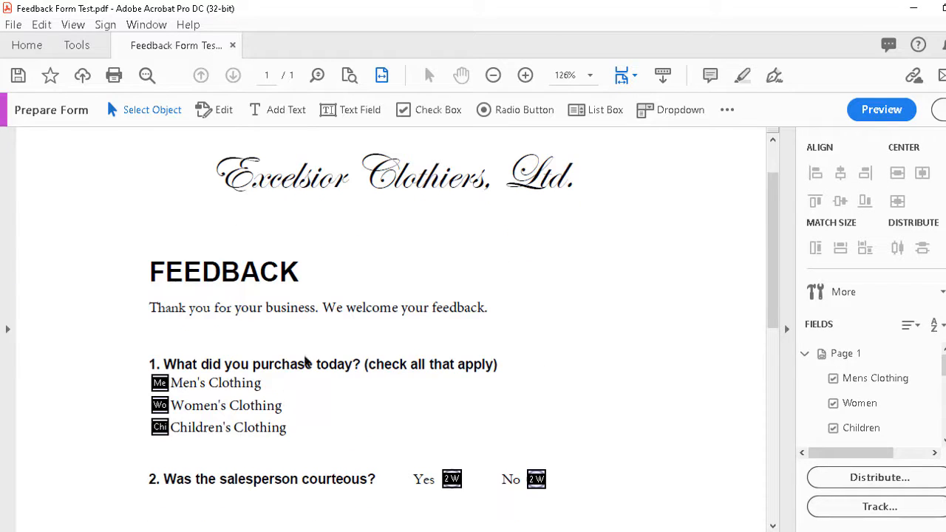
left_click(160, 383)
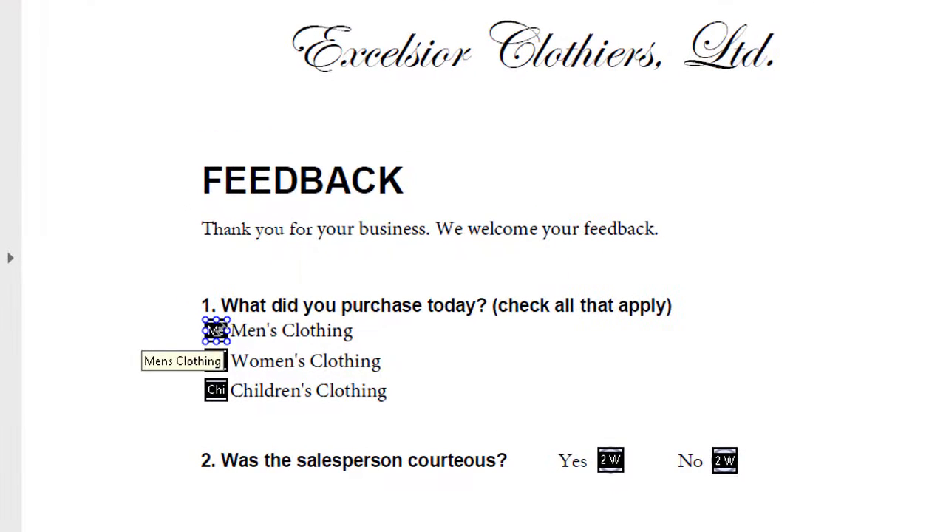
left_click(215, 390)
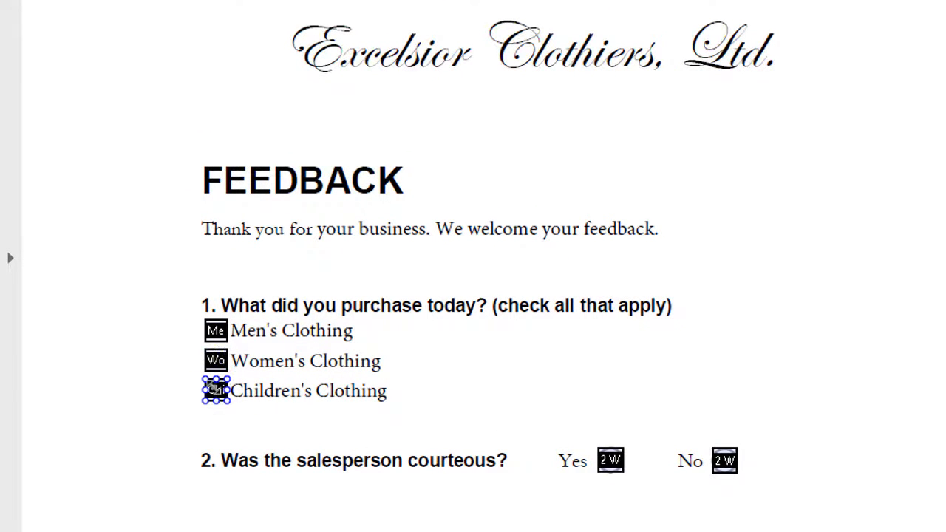
left_click(216, 361)
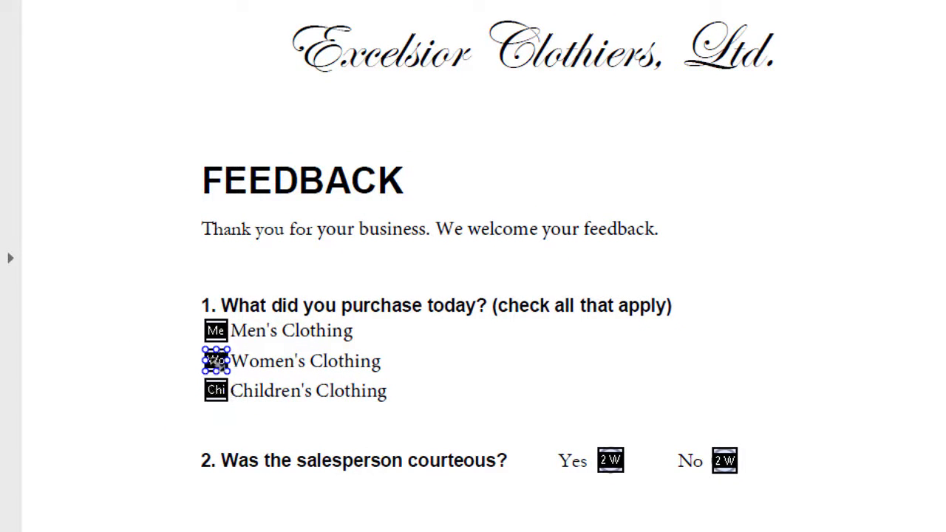
mouse_move(216, 361)
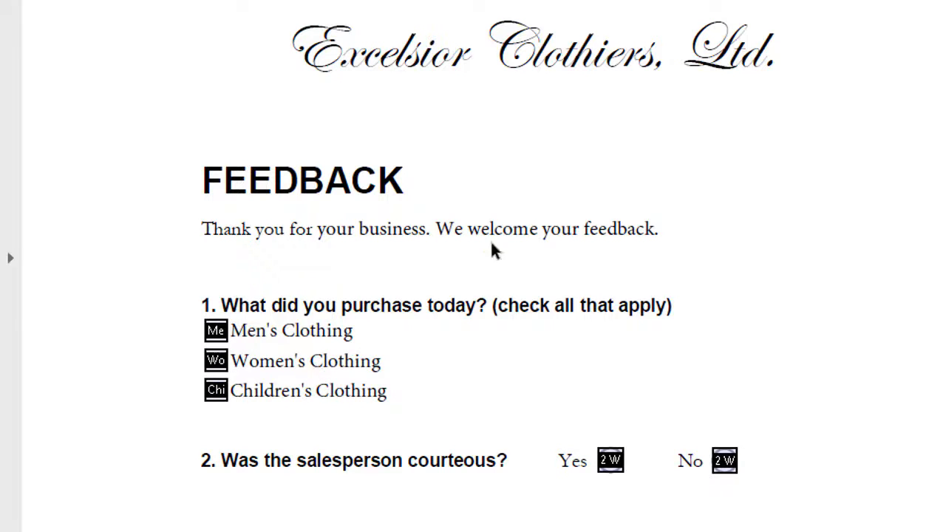
- Inspect the auto-detected Professionalism rating fields further down the page
scroll("down", 3)
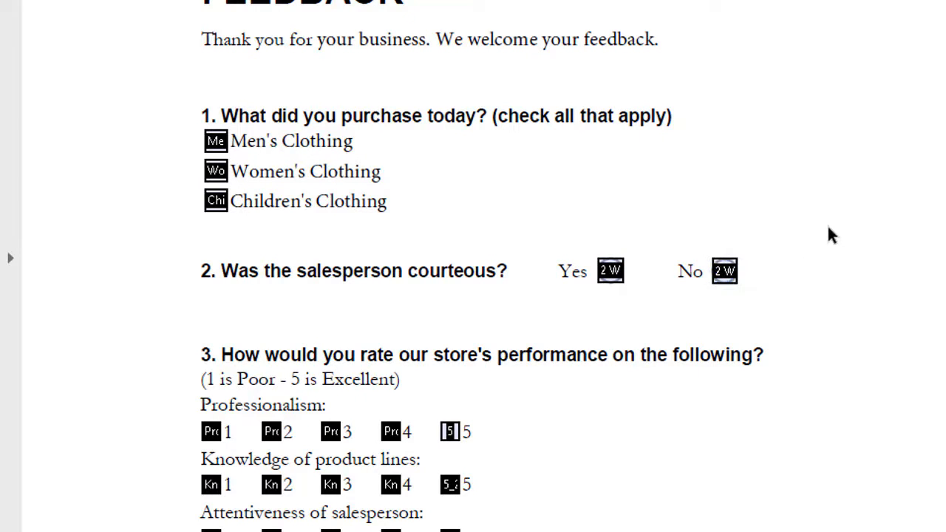
scroll("down", 3)
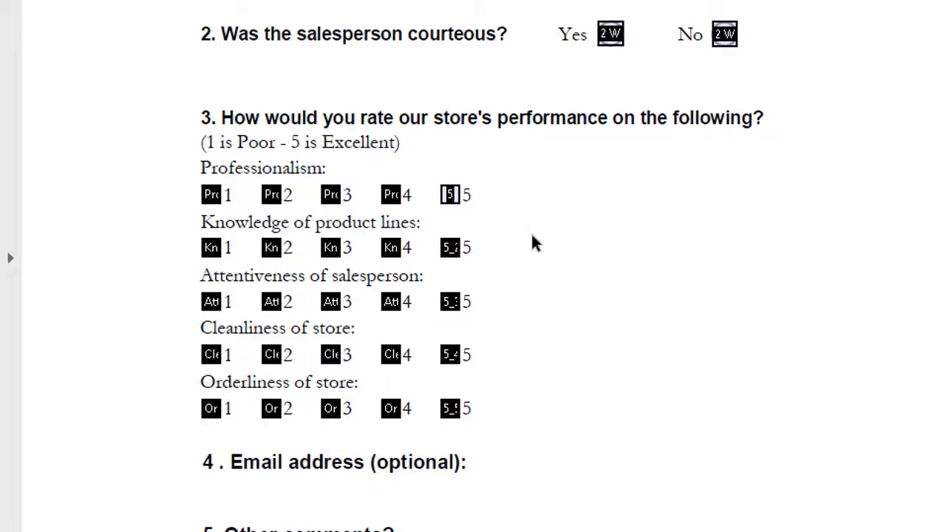
mouse_move(352, 281)
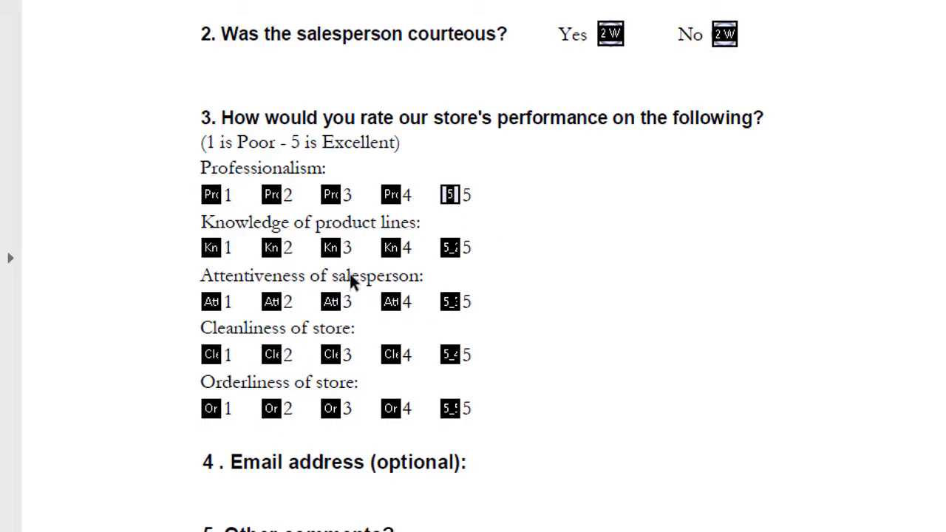
mouse_move(229, 215)
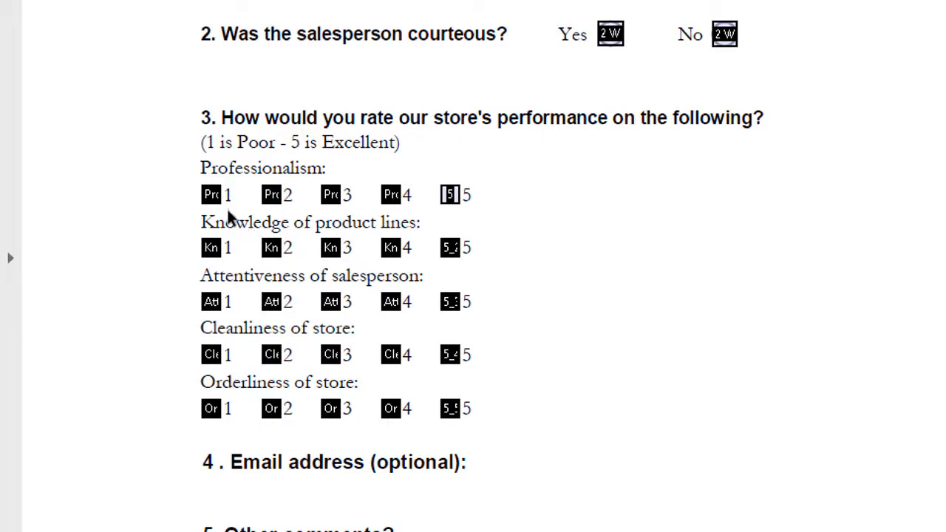
mouse_move(568, 160)
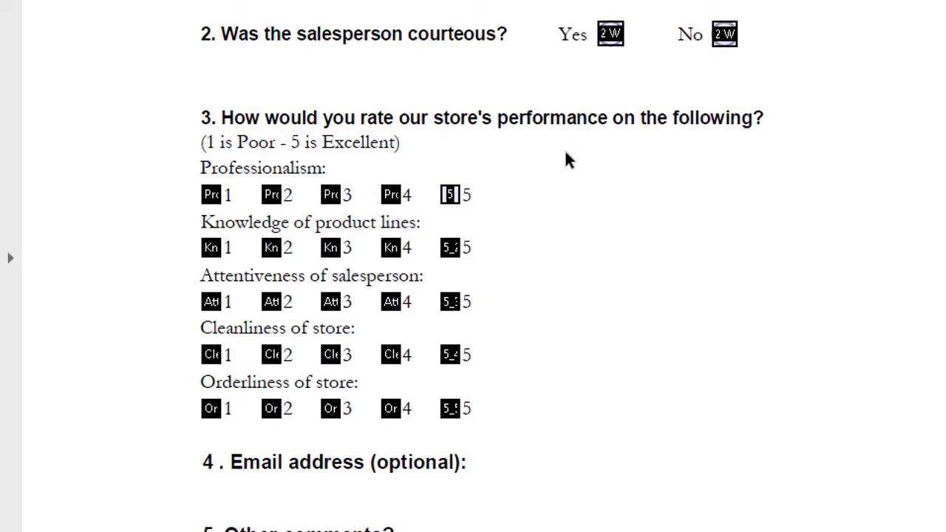
mouse_move(376, 224)
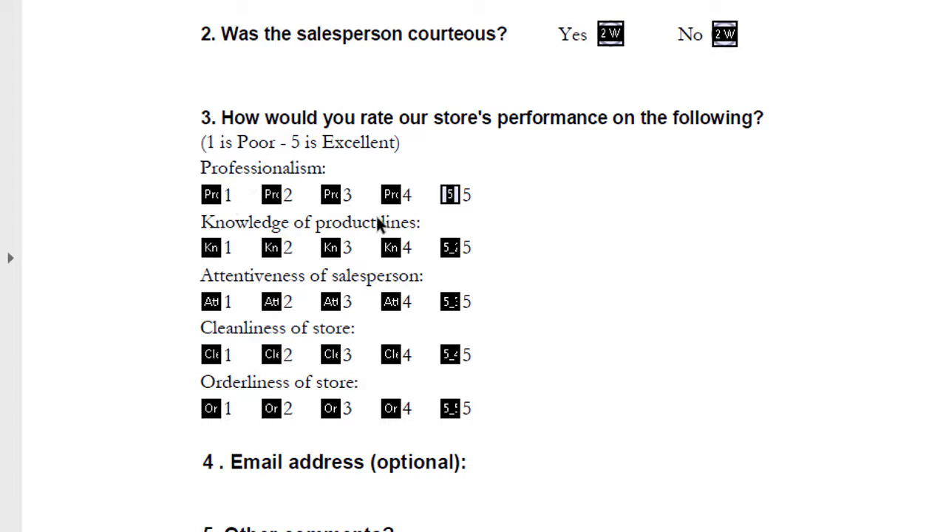
left_click(390, 195)
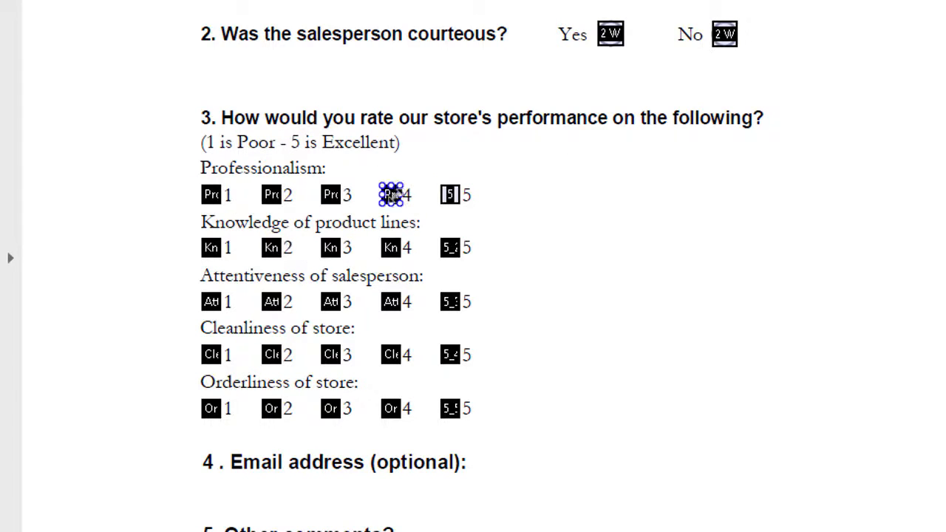
left_click(449, 193)
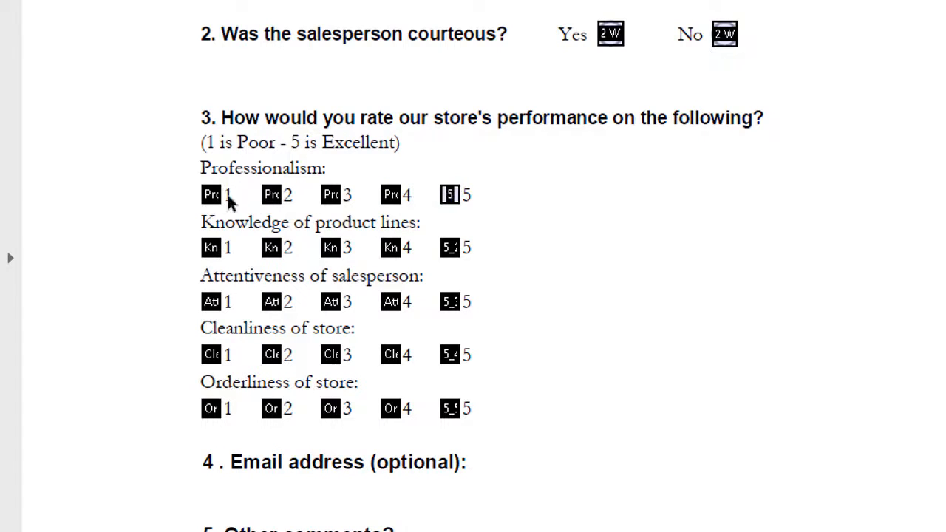
- Select the Women check box field under question 1 and show its context menu
scroll("up", 3)
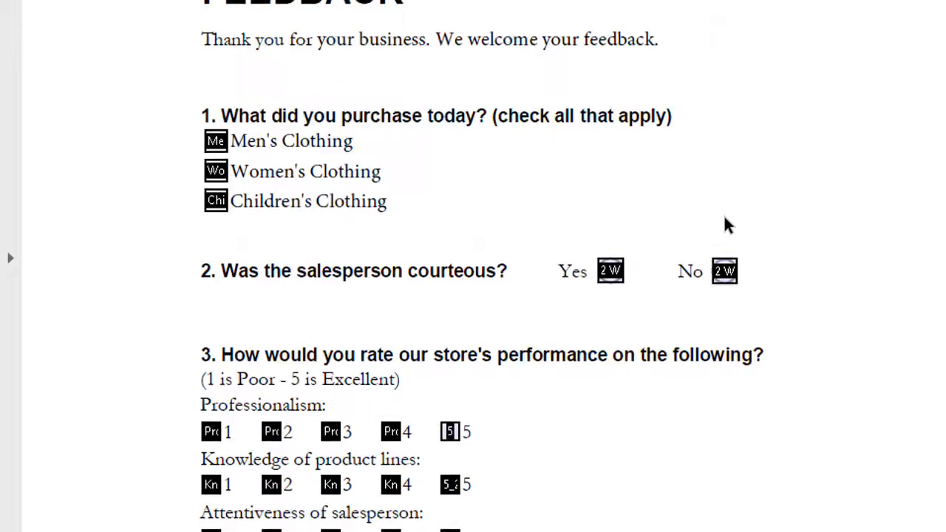
scroll("up", 3)
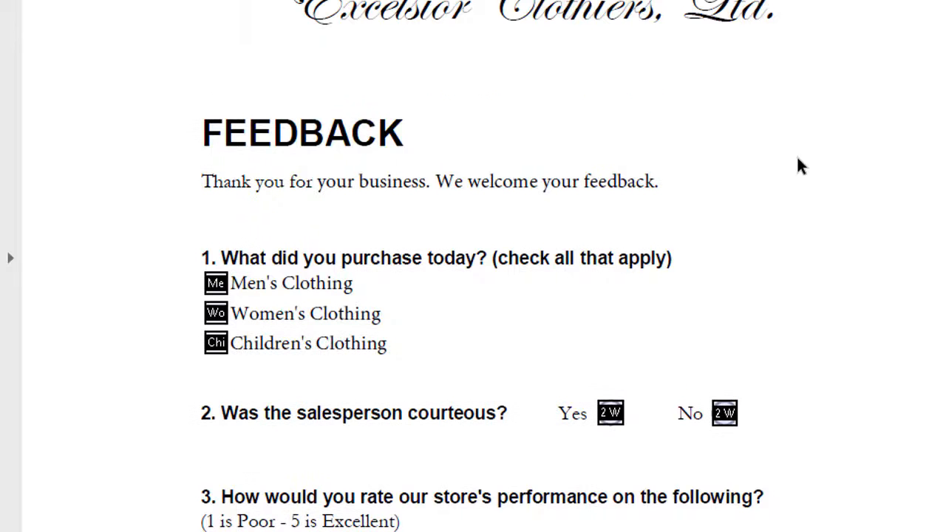
mouse_move(347, 325)
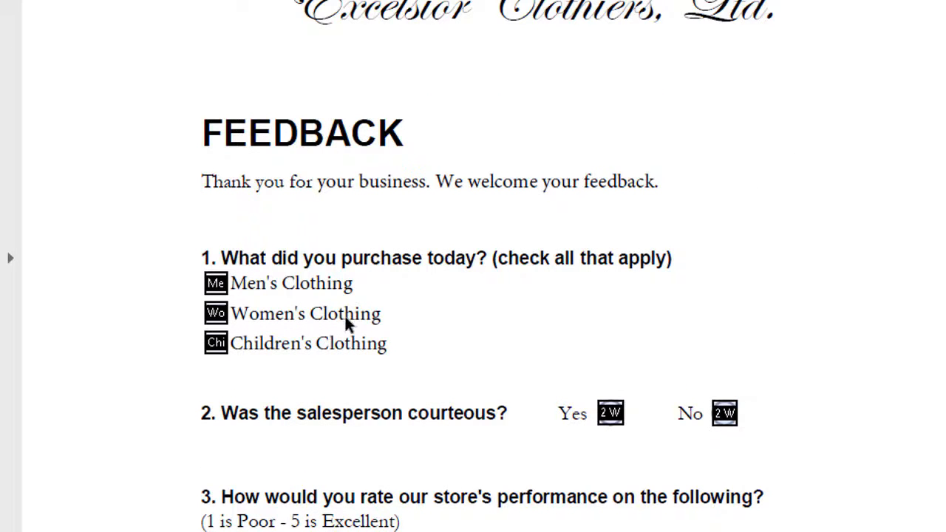
left_click(215, 313)
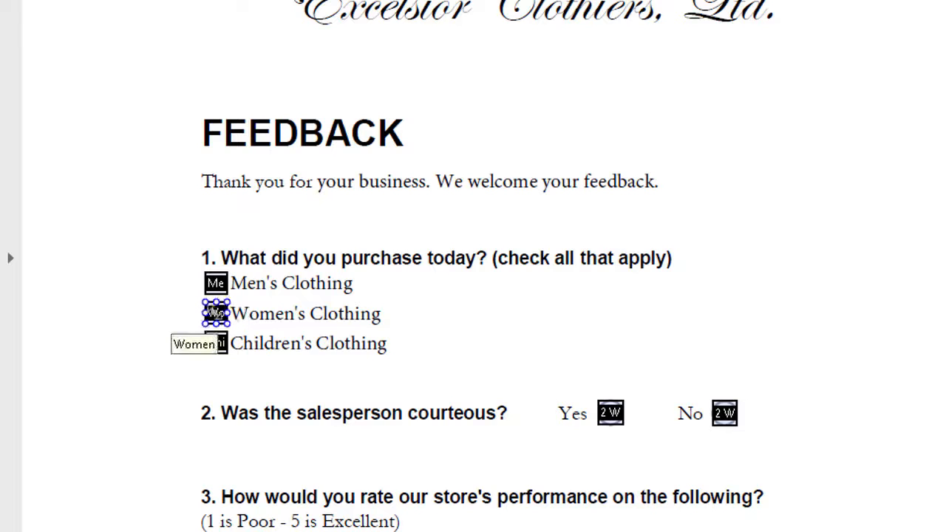
right_click(216, 313)
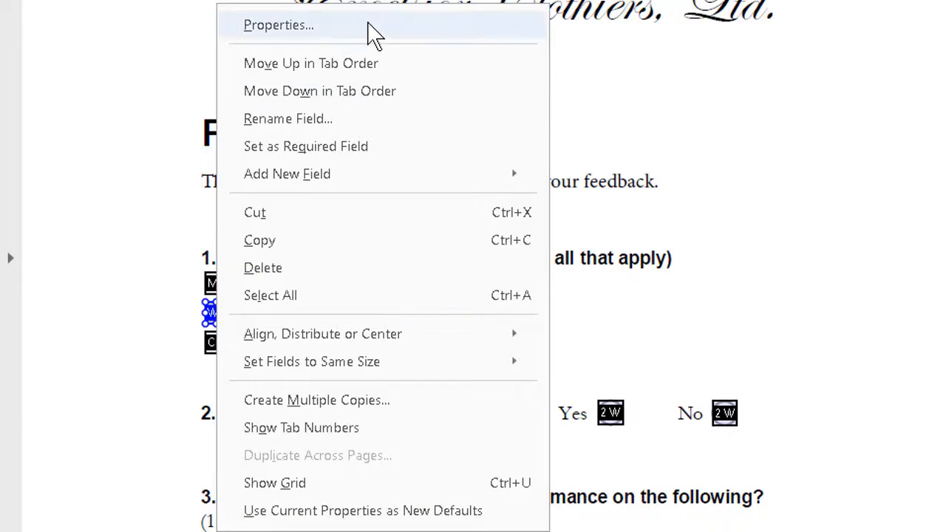
mouse_move(377, 42)
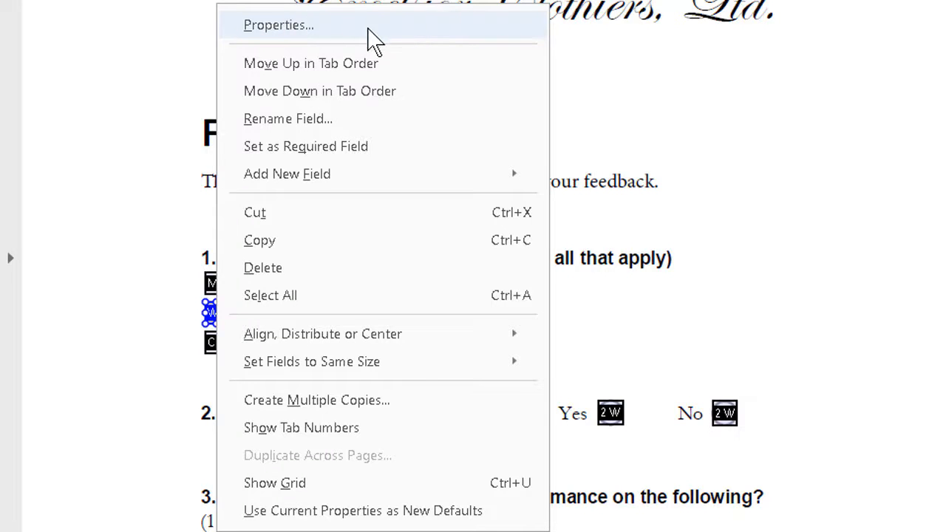
- Set the Women check box's name and tooltip to Women's Clothing in its properties
left_click(278, 24)
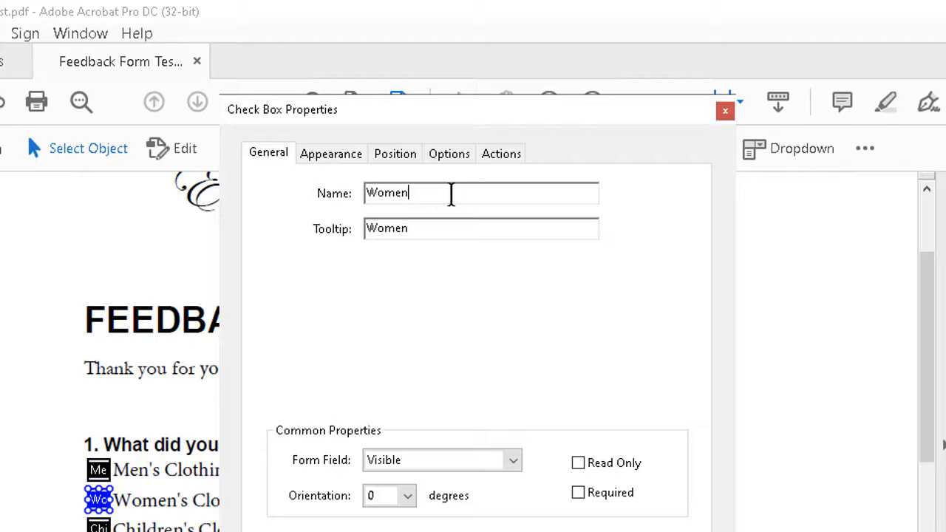
type("'")
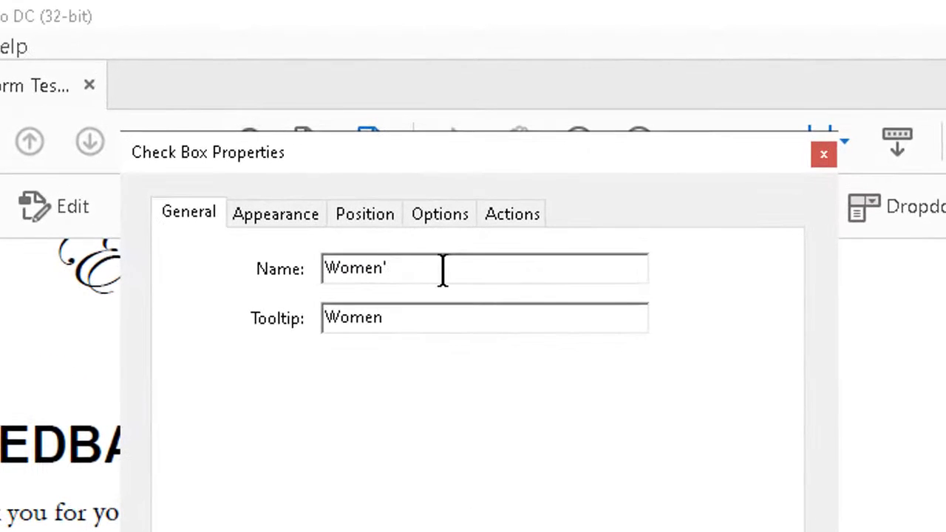
type("s Cl")
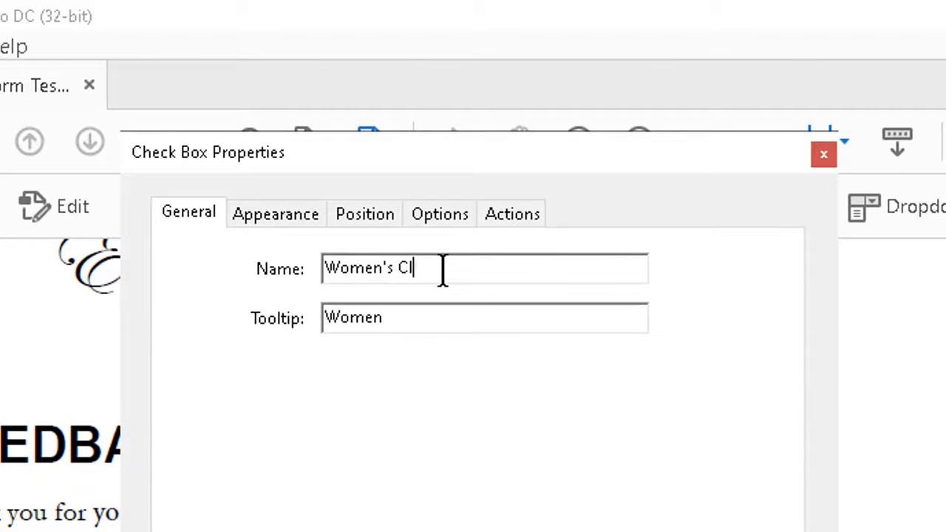
type("othing")
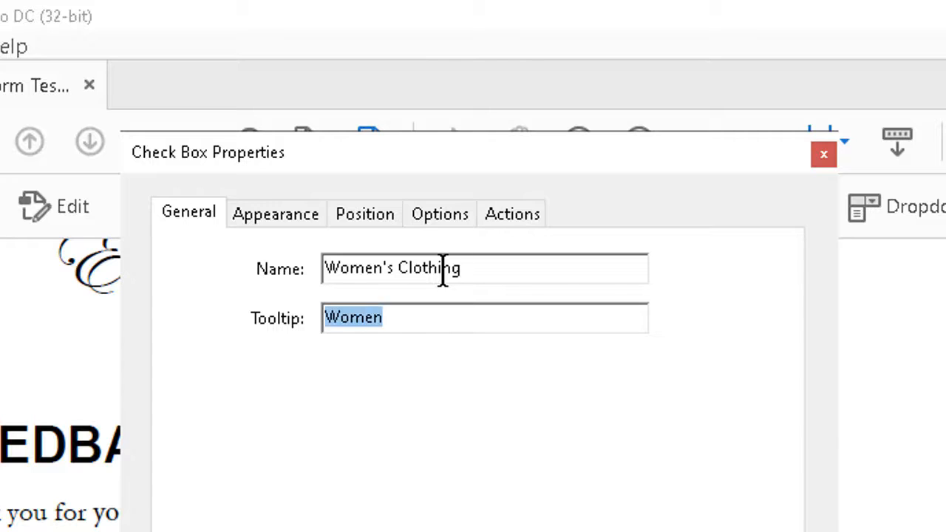
type("'")
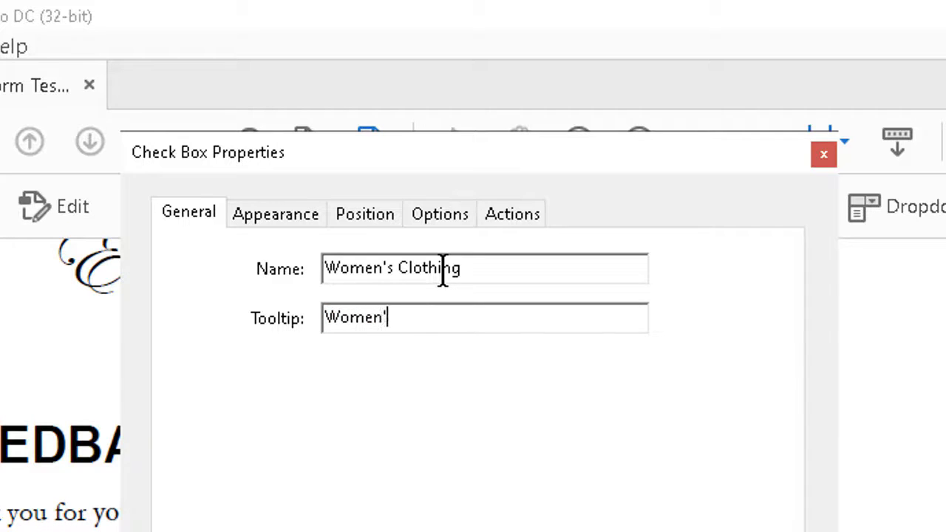
type("s Clo")
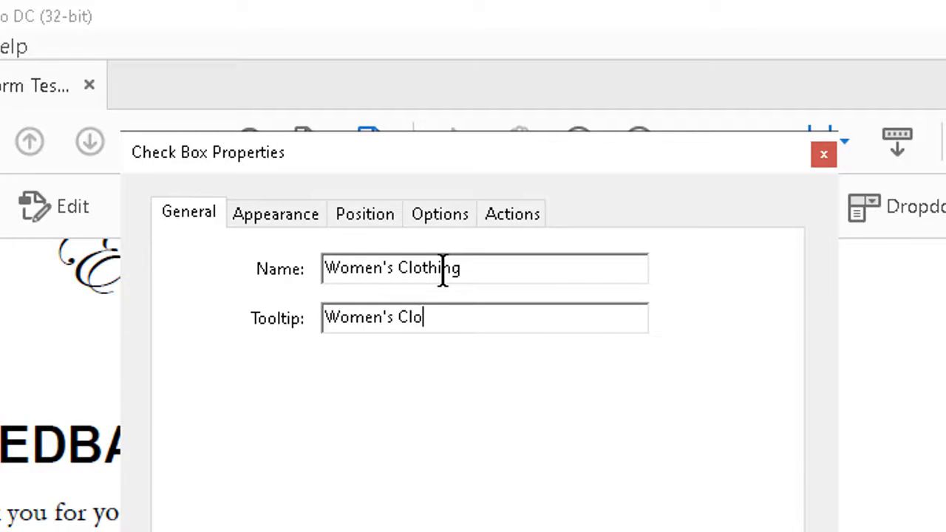
type("thing")
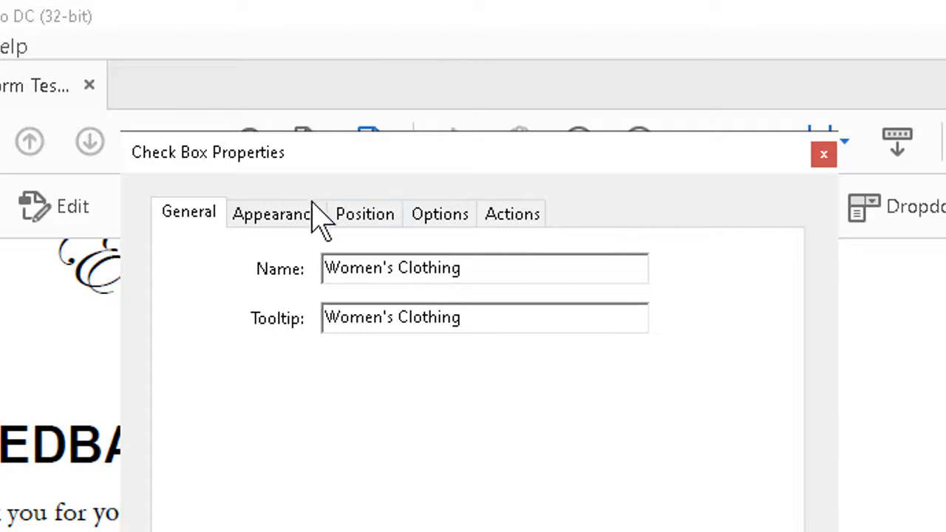
- Make the Women's Clothing check box border black in the Appearance settings
left_click(275, 212)
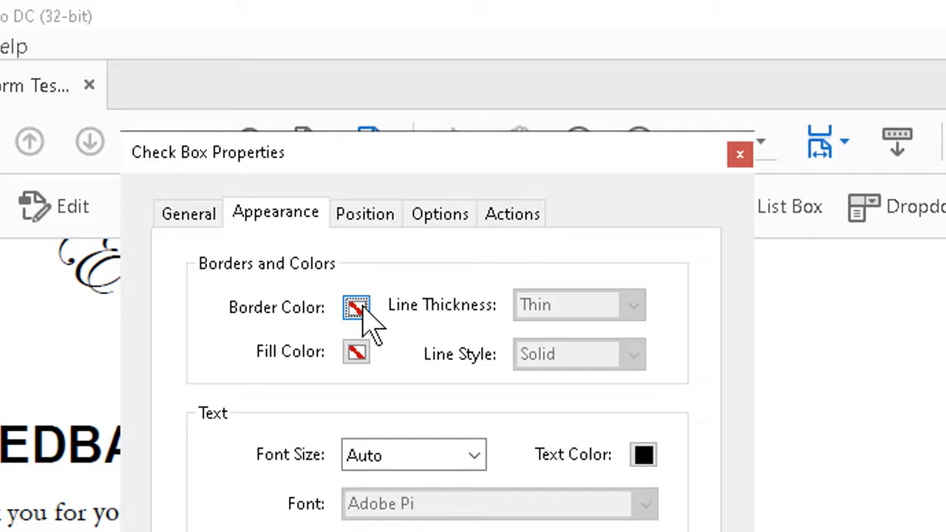
left_click(356, 305)
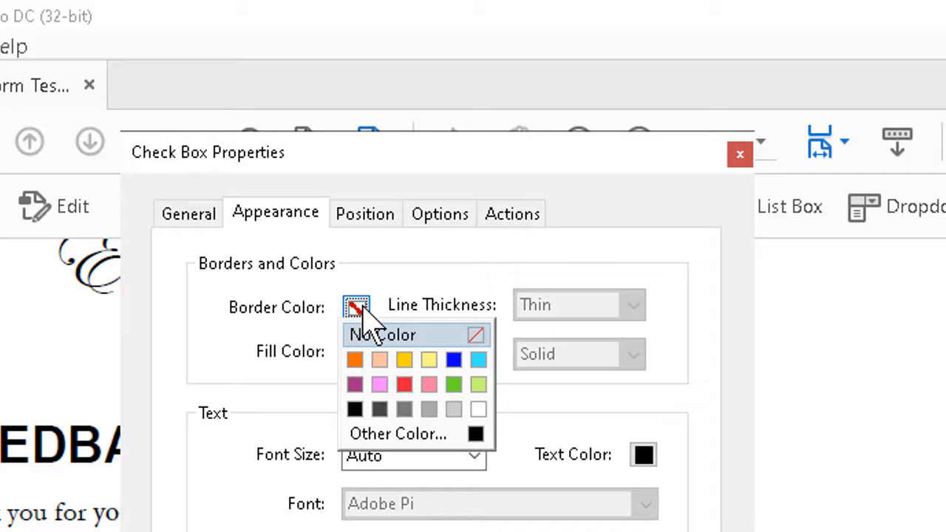
mouse_move(355, 408)
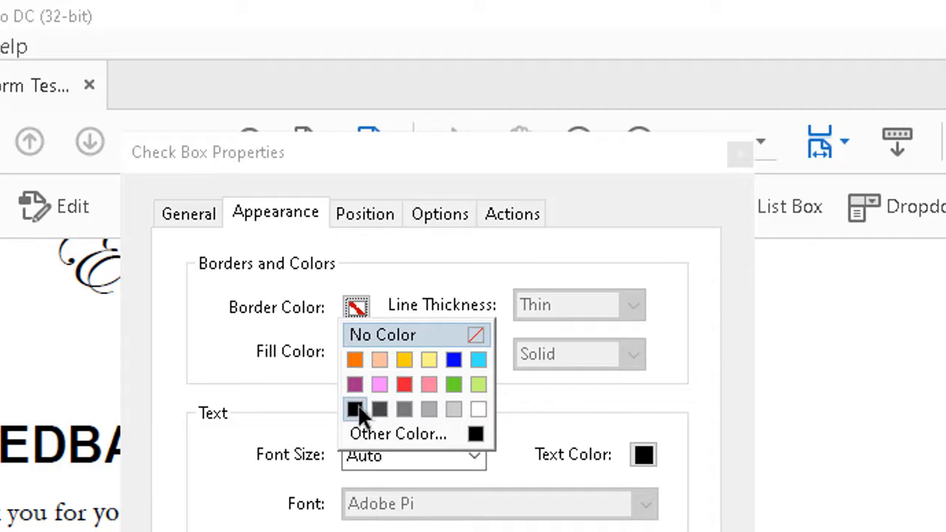
left_click(355, 408)
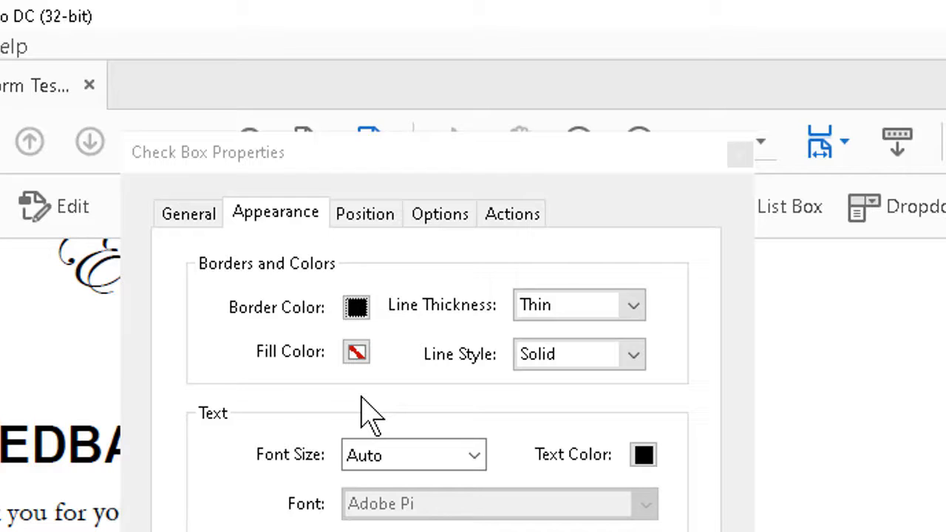
mouse_move(369, 407)
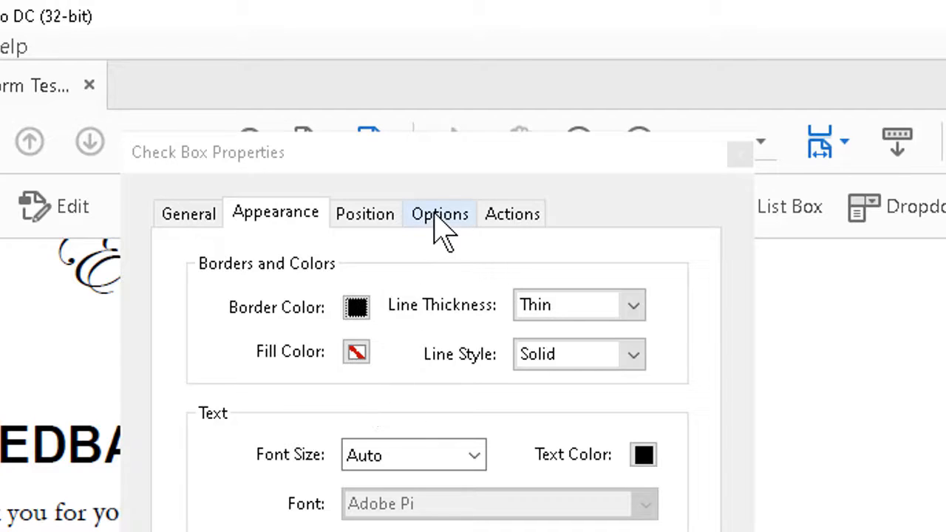
- Change the Women's Clothing check box style from Square to Check
left_click(440, 213)
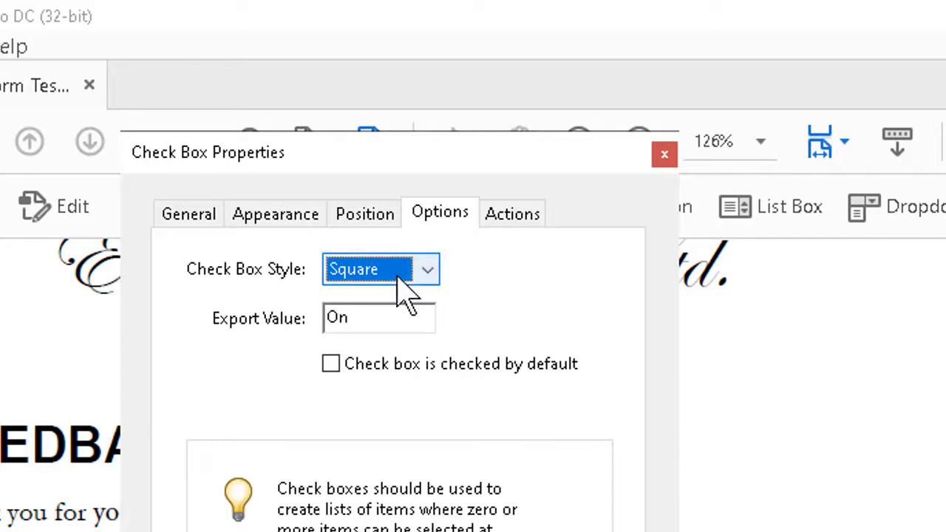
left_click(425, 269)
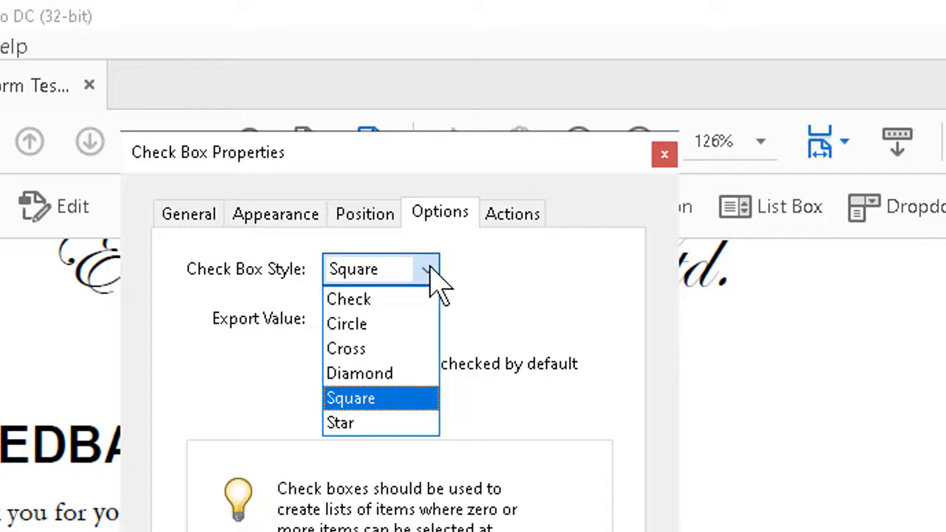
mouse_move(348, 299)
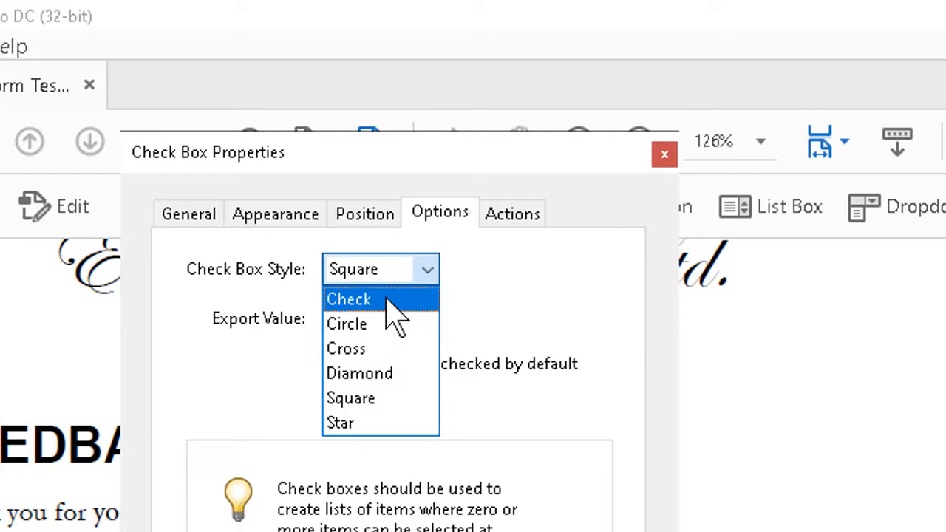
left_click(349, 299)
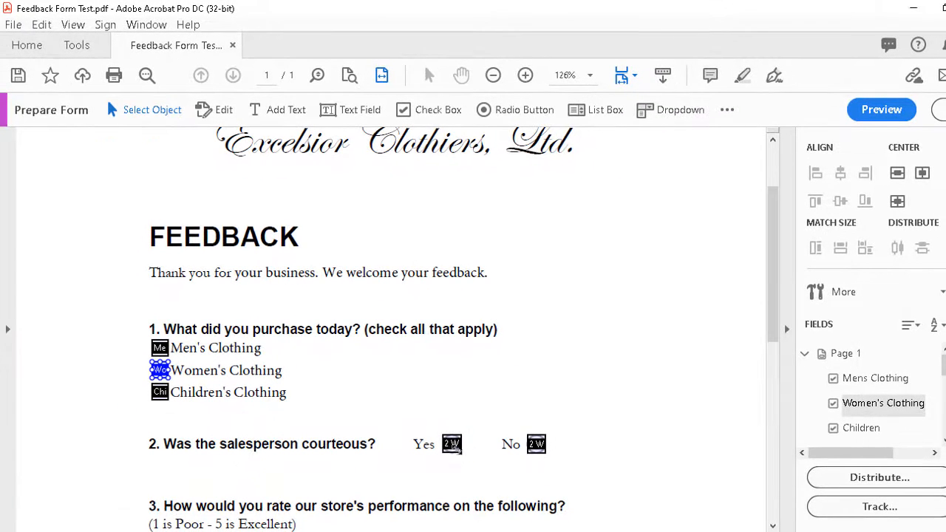
- Give the question 2 Yes radio button a black border colour in its properties
right_click(451, 443)
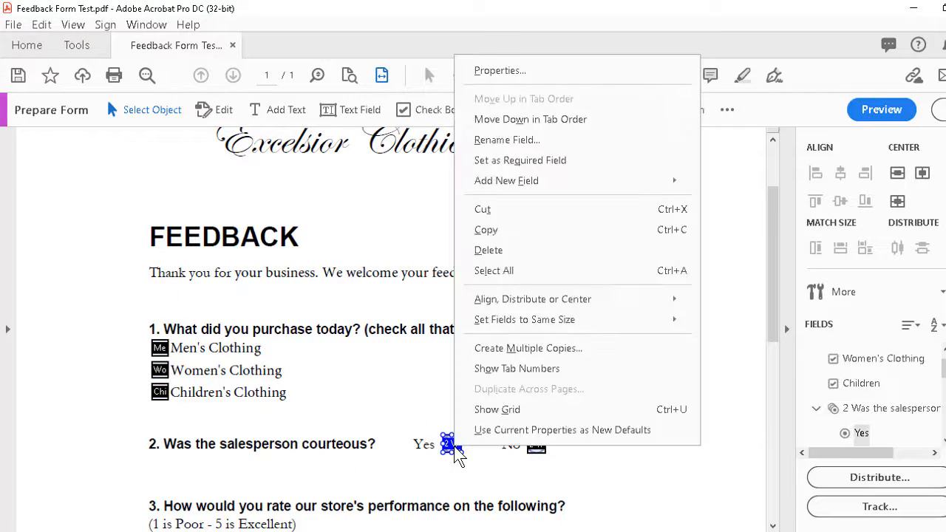
mouse_move(532, 71)
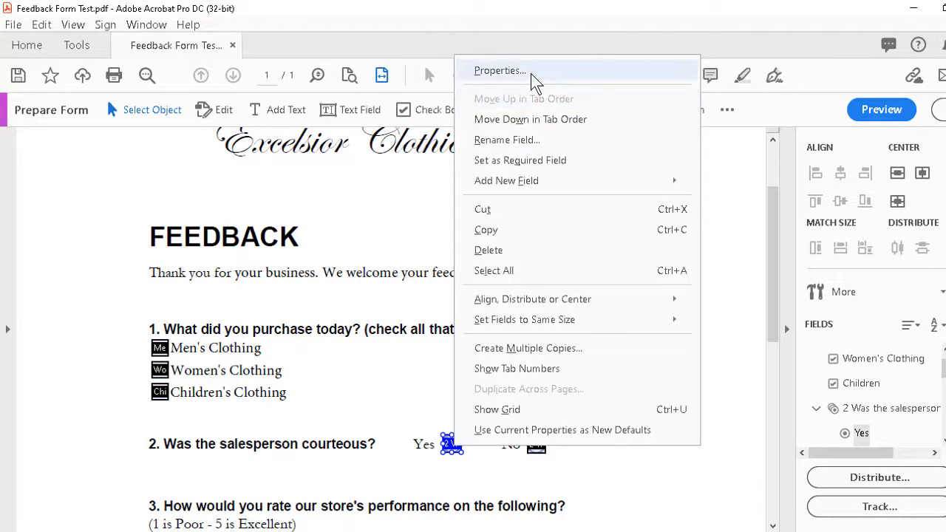
left_click(500, 71)
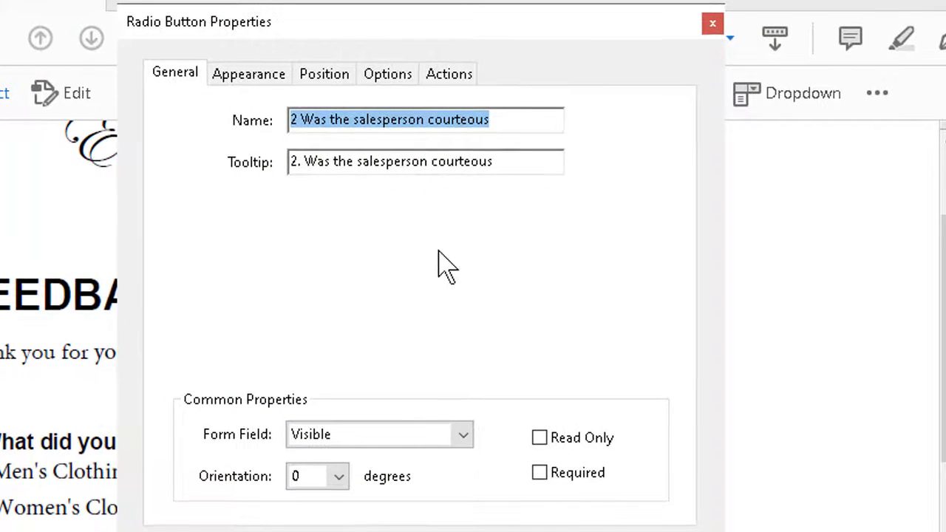
mouse_move(357, 204)
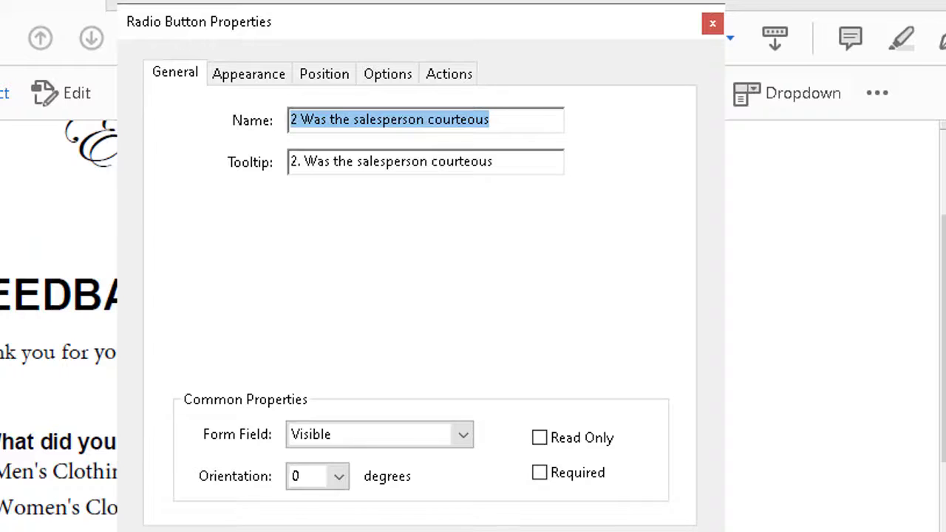
left_click(248, 74)
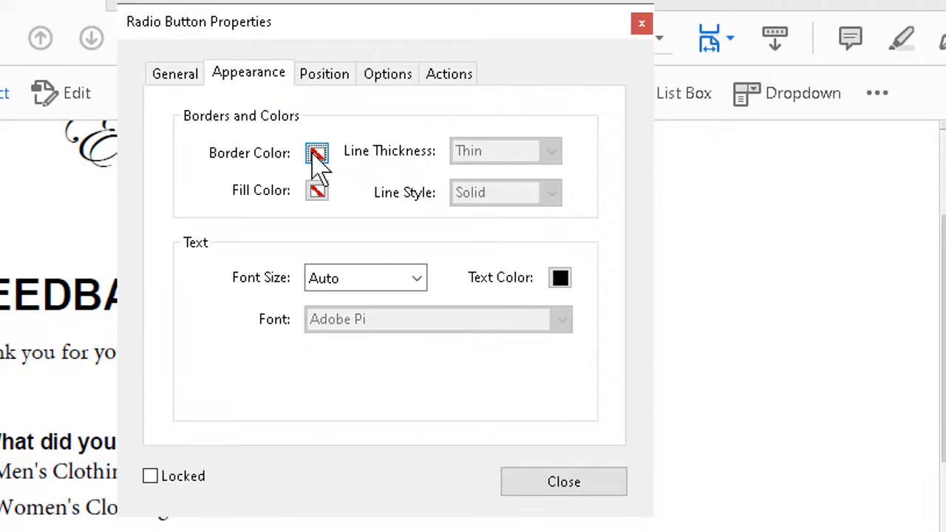
left_click(316, 152)
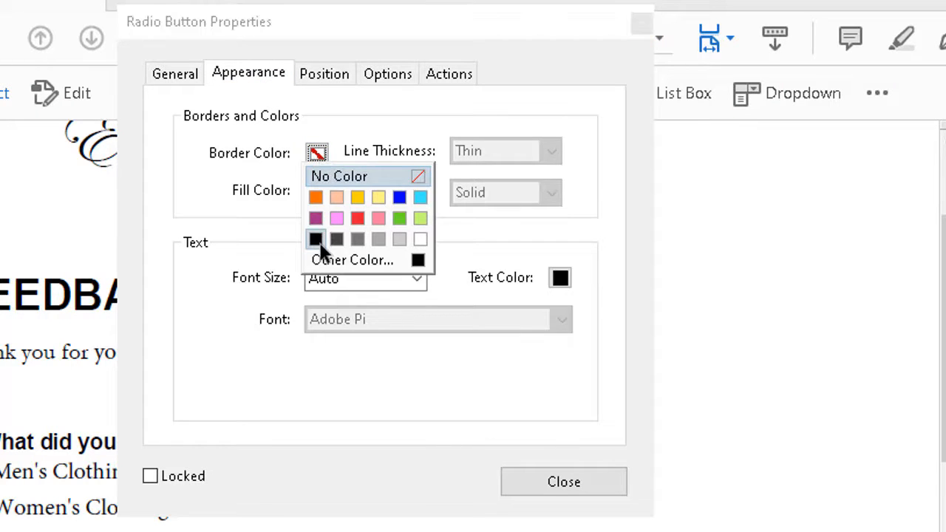
left_click(387, 74)
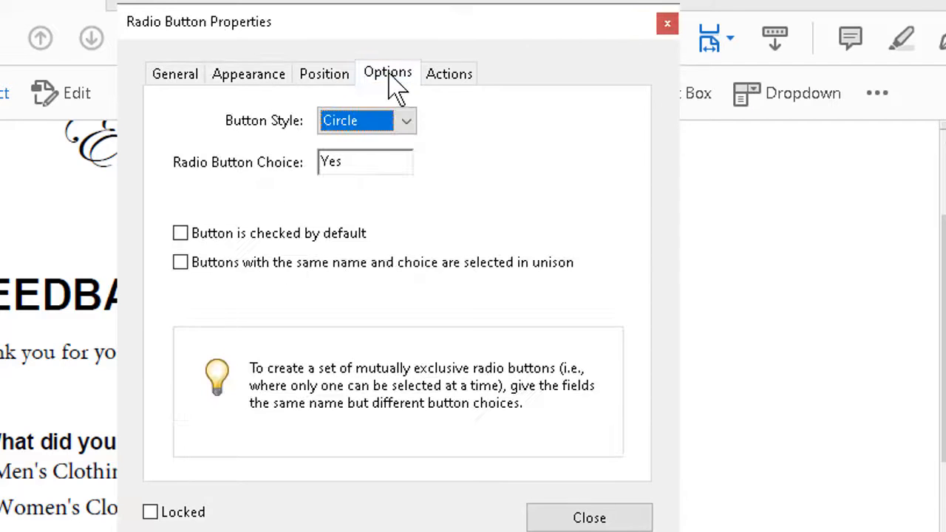
mouse_move(405, 121)
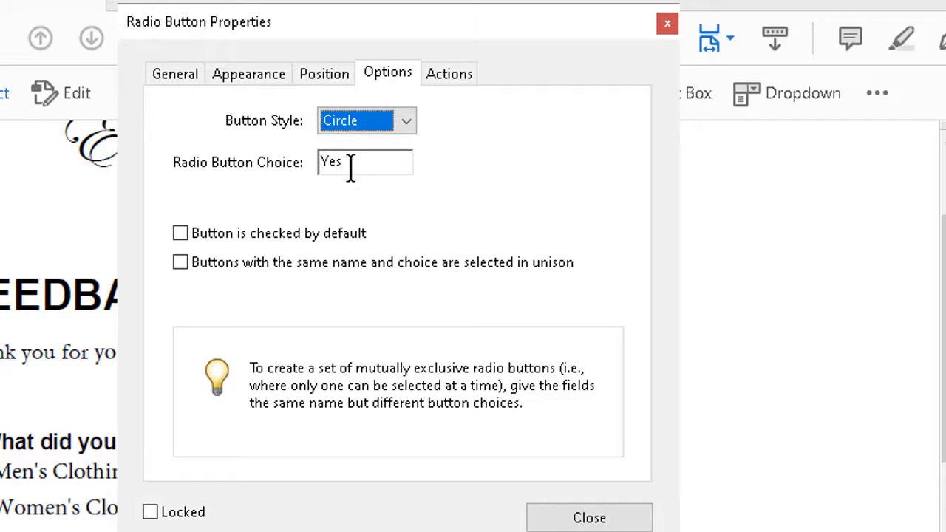
mouse_move(588, 517)
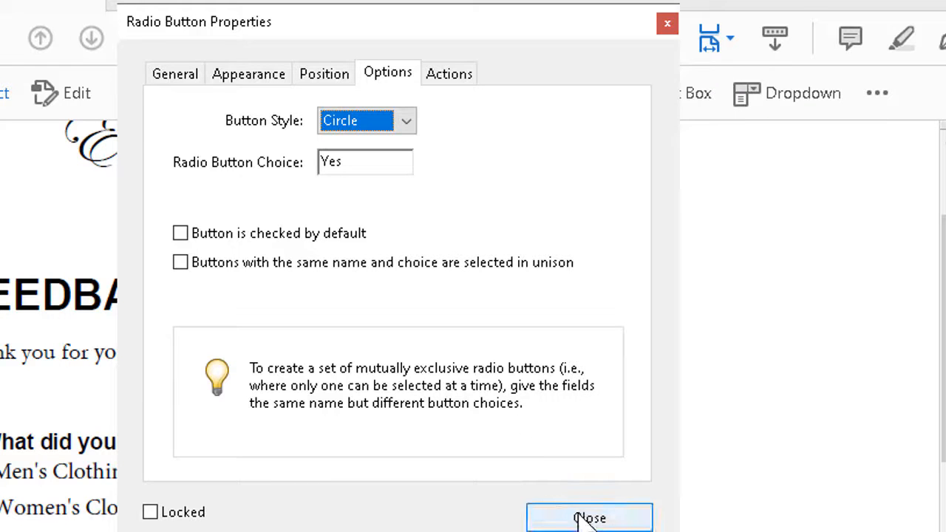
left_click(588, 517)
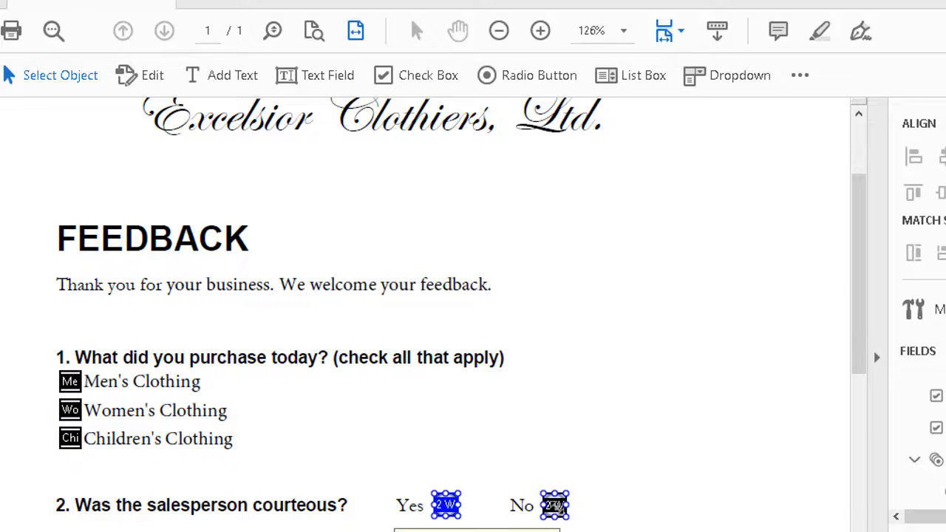
- Review the No radio button's Appearance font size setting and close its properties
double_click(554, 505)
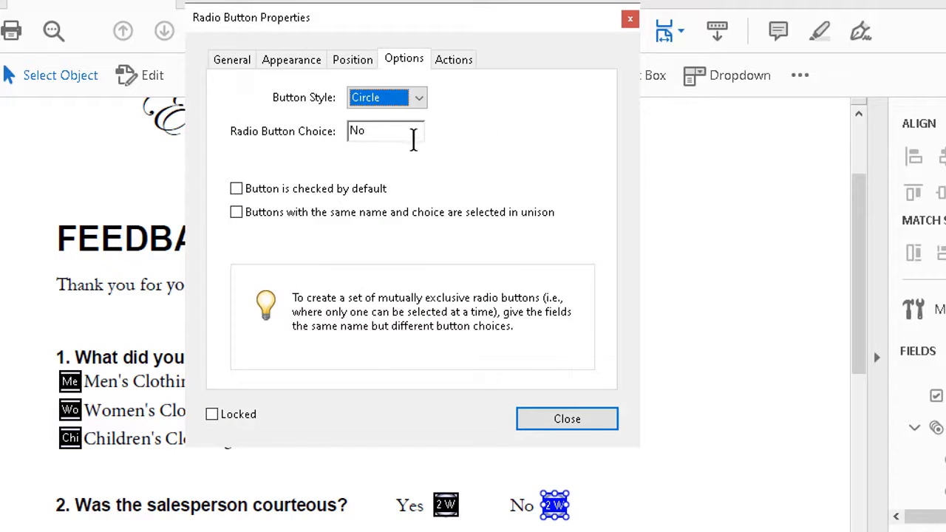
mouse_move(322, 83)
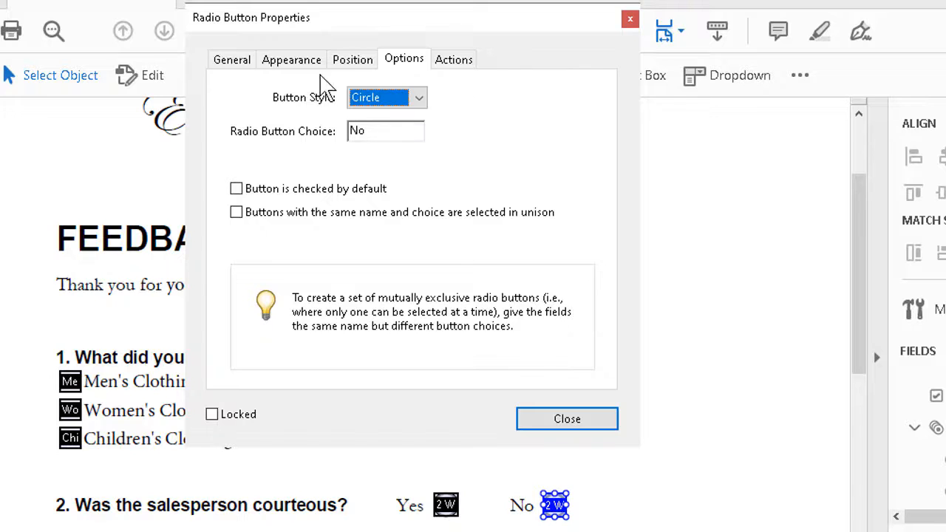
left_click(291, 59)
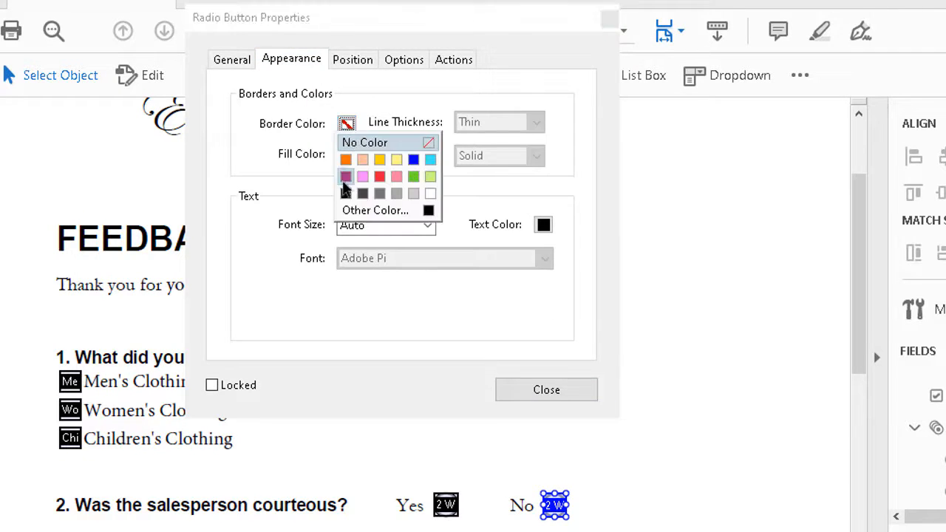
left_click(362, 193)
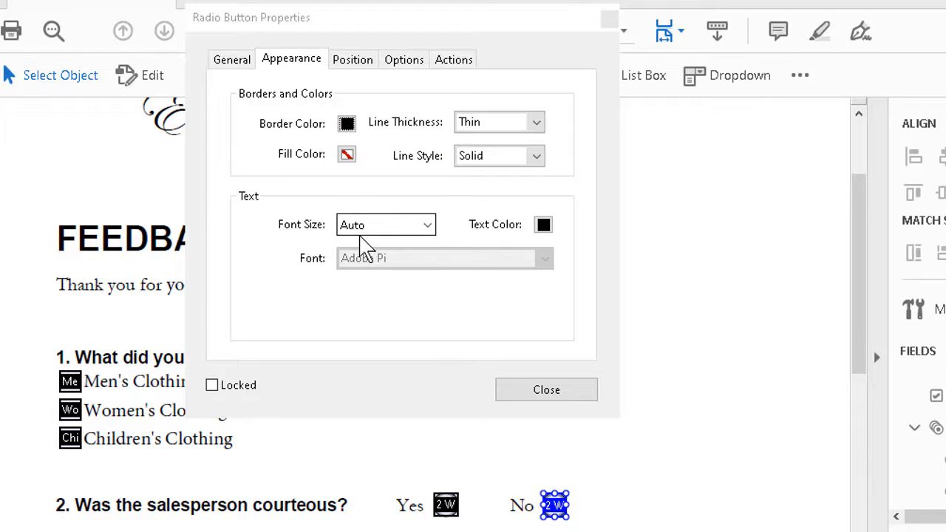
mouse_move(452, 367)
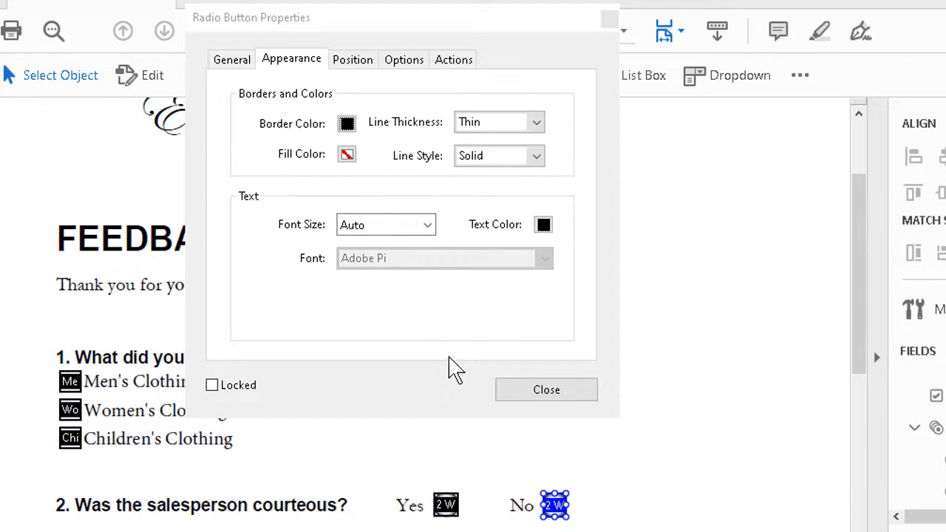
left_click(545, 390)
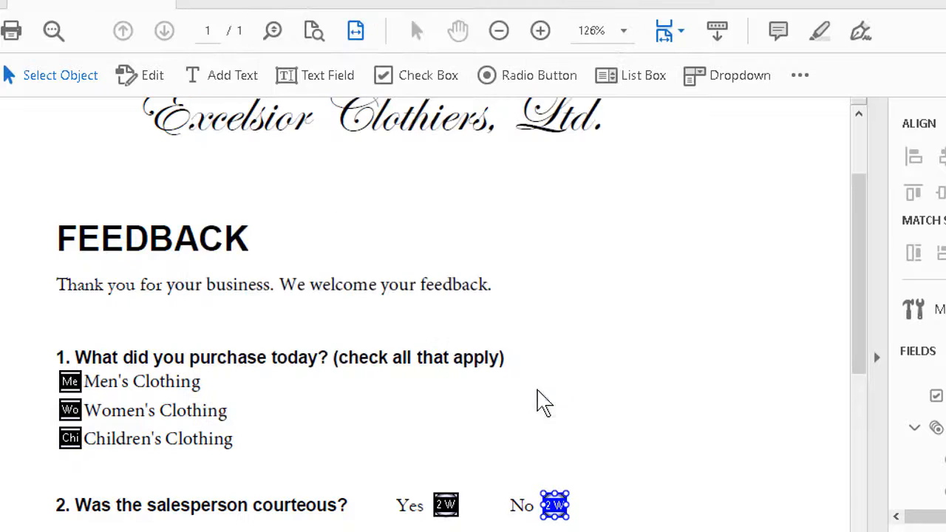
- Delete the detected Professionalism 5 field under question 3, leaving its empty box
scroll("down", 3)
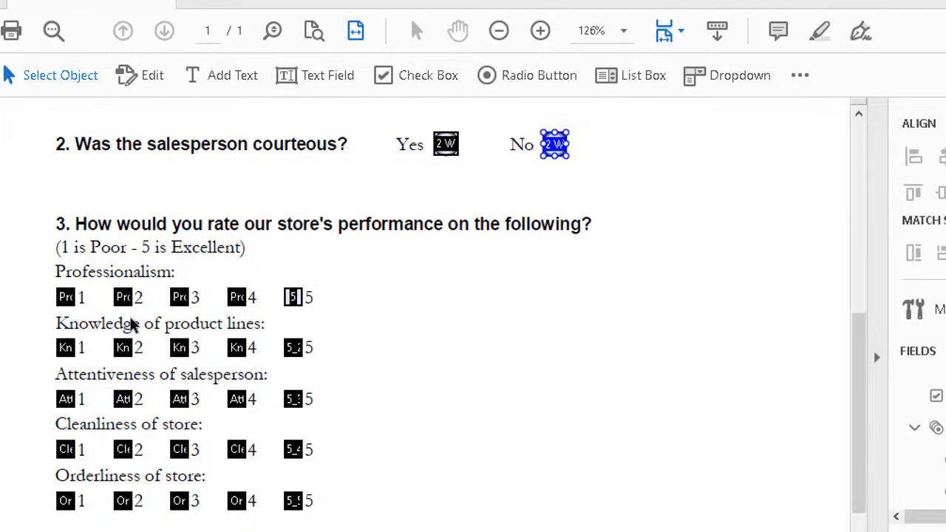
left_click(123, 296)
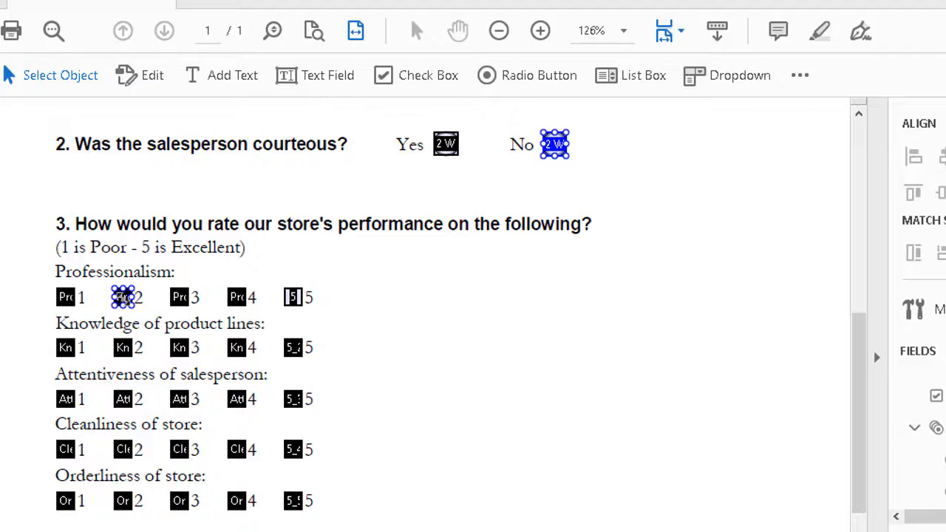
left_click(236, 296)
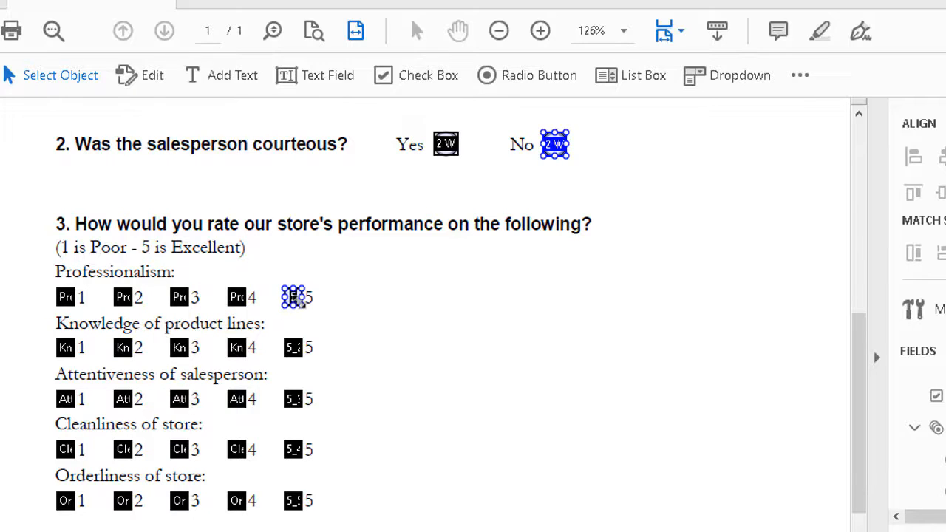
left_click(362, 322)
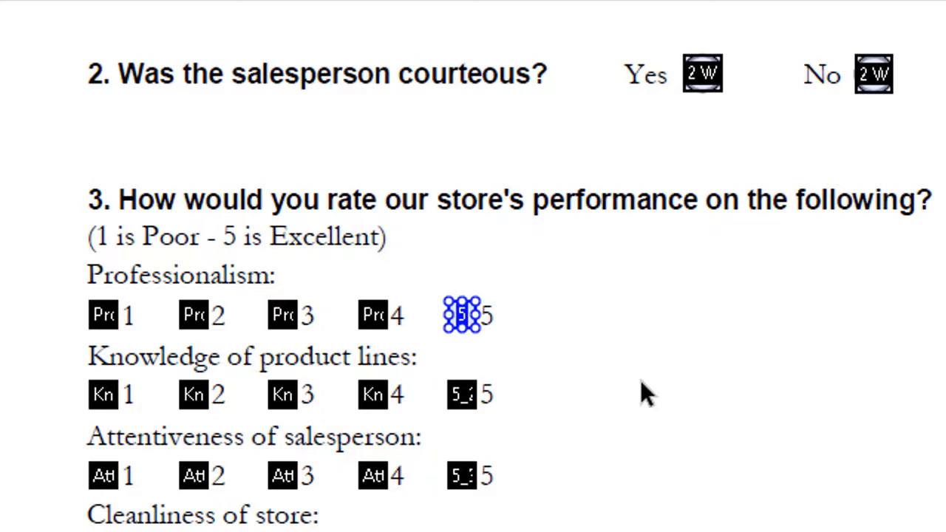
left_click(461, 314)
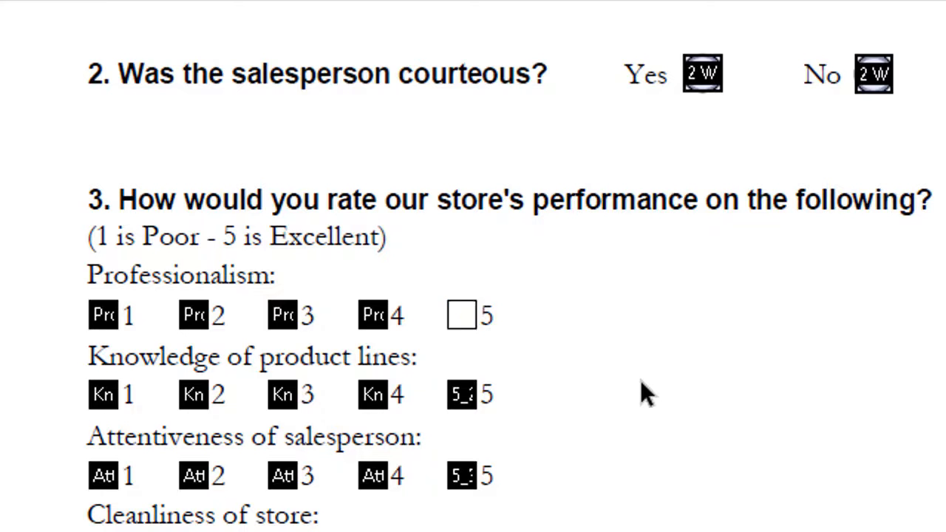
left_click(731, 45)
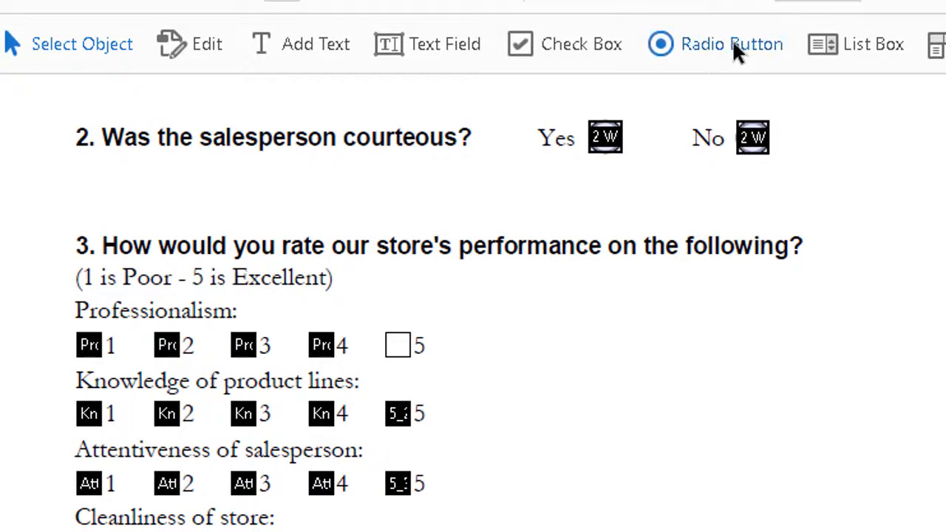
mouse_move(731, 45)
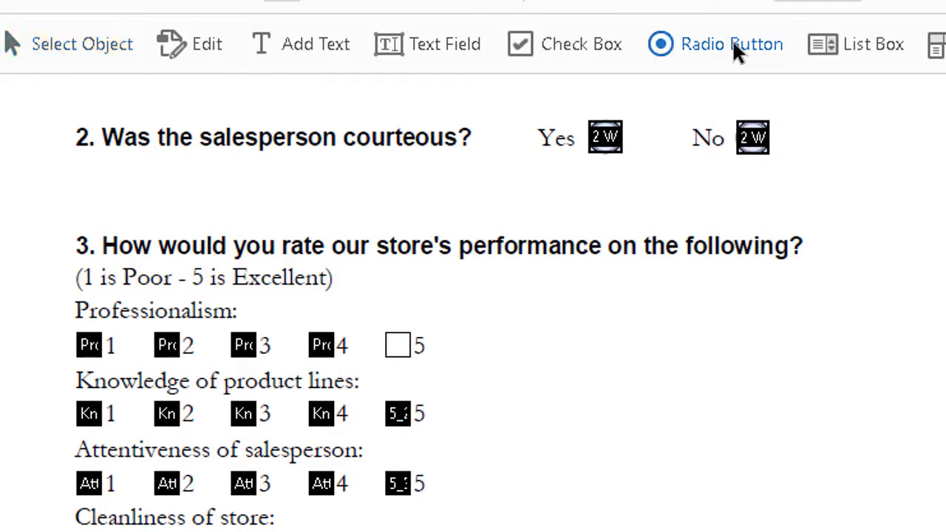
- Place a radio button on the Professionalism 5 box with choice 5 in group Professionalism
left_click(397, 346)
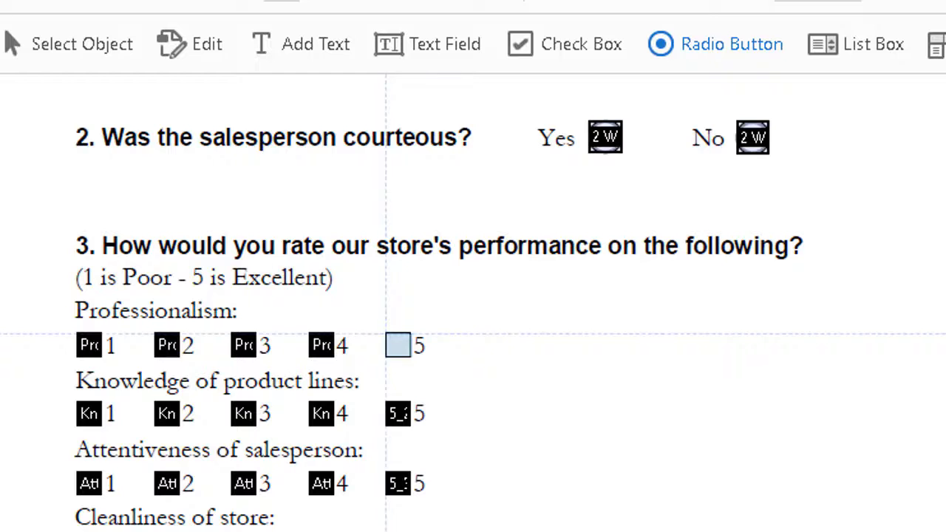
left_click(398, 345)
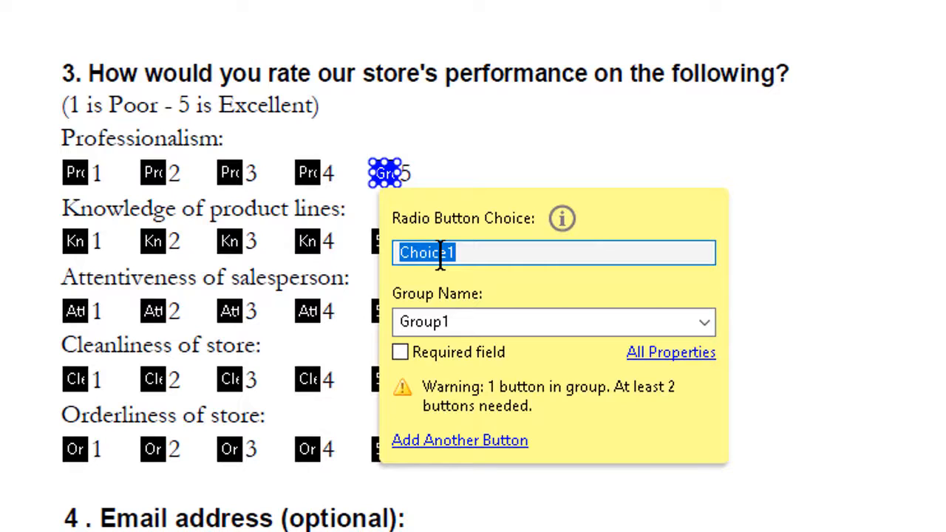
type("5")
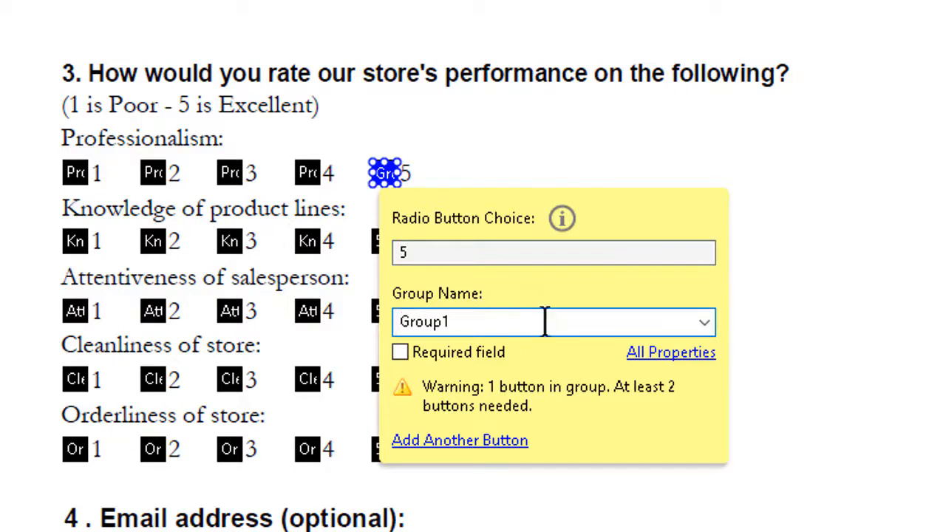
left_click(703, 322)
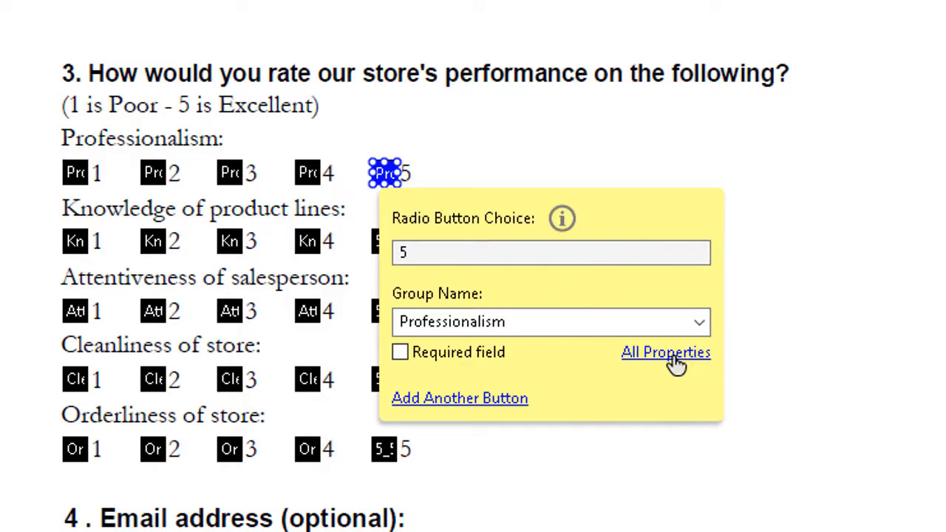
- Review the new button's General, Appearance and Position settings and set Button Style to Square
left_click(665, 352)
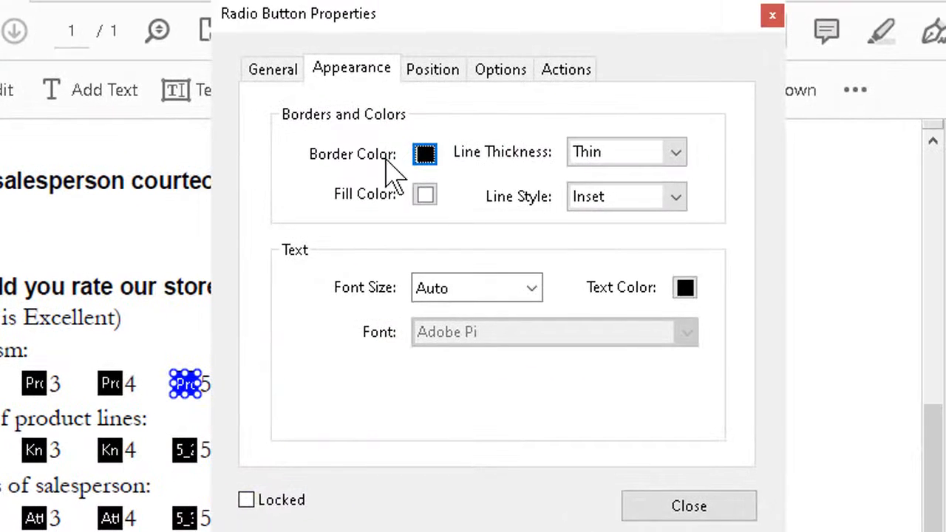
left_click(272, 70)
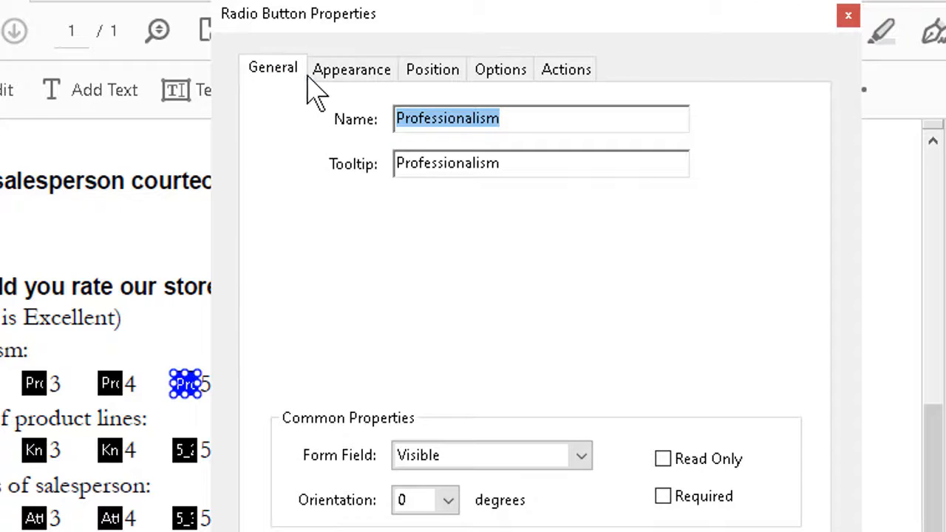
left_click(352, 70)
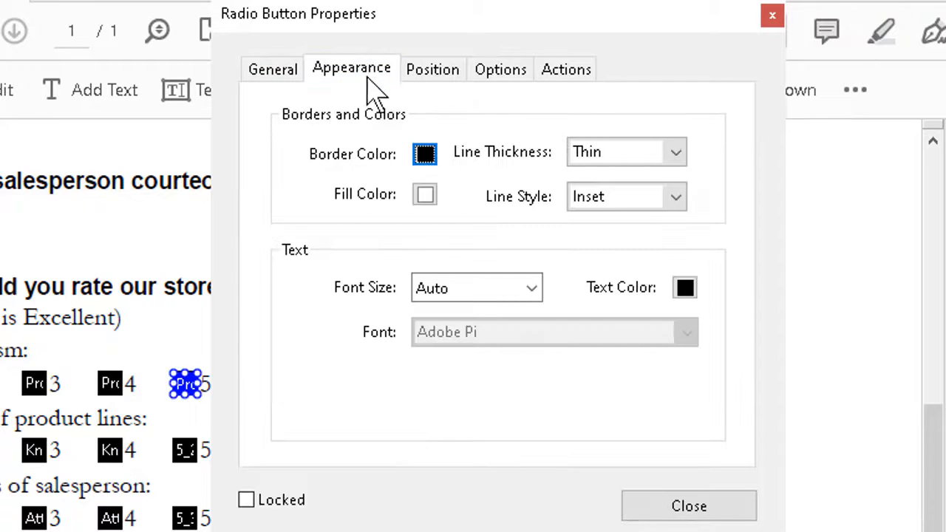
mouse_move(432, 81)
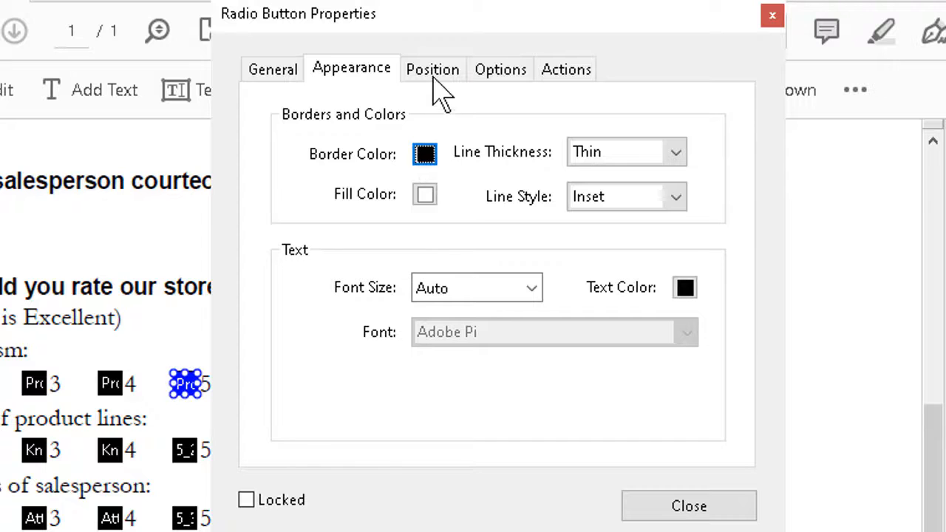
left_click(431, 69)
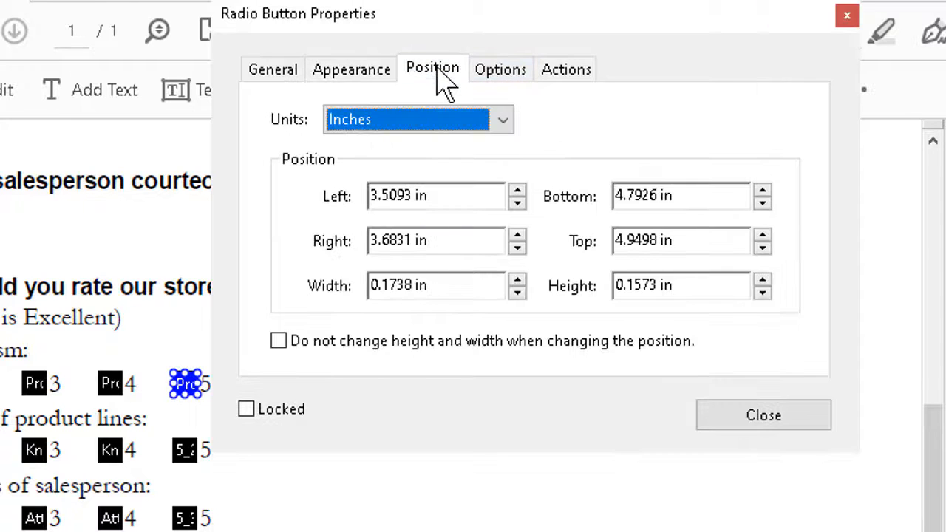
left_click(500, 70)
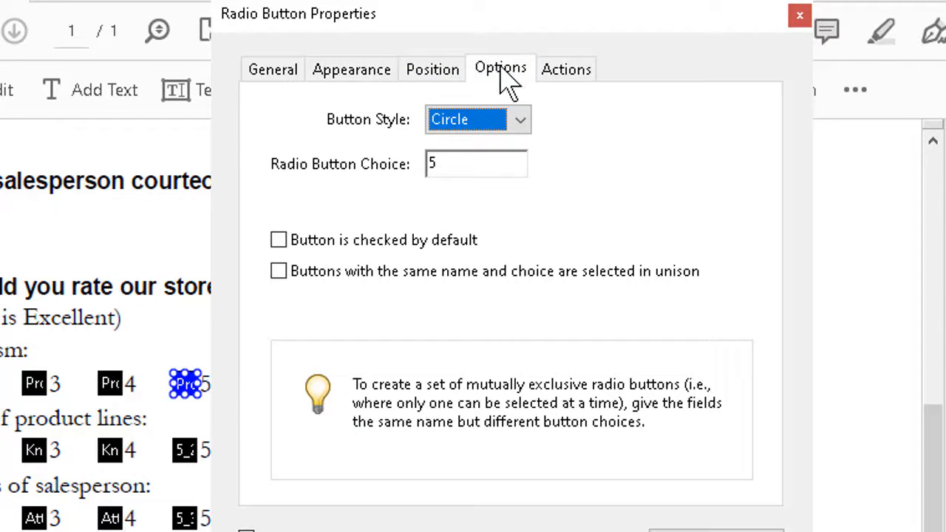
left_click(519, 118)
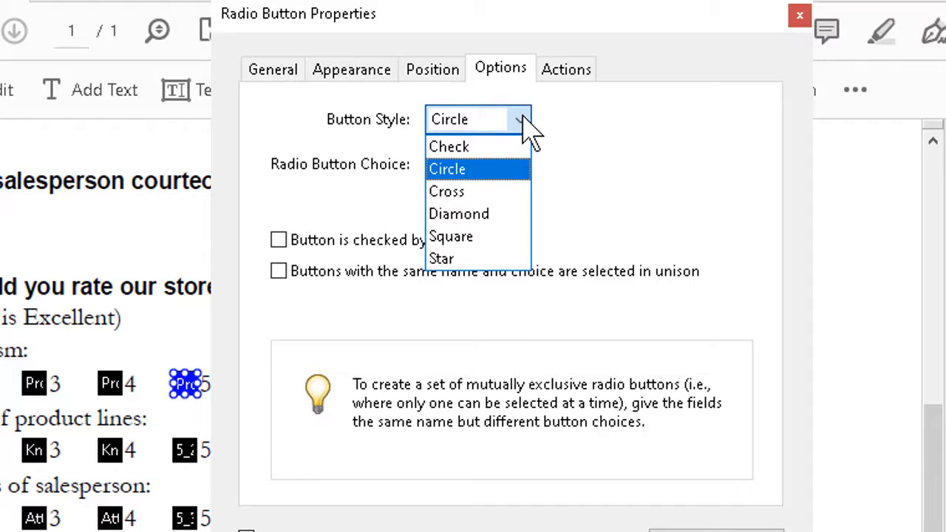
mouse_move(450, 237)
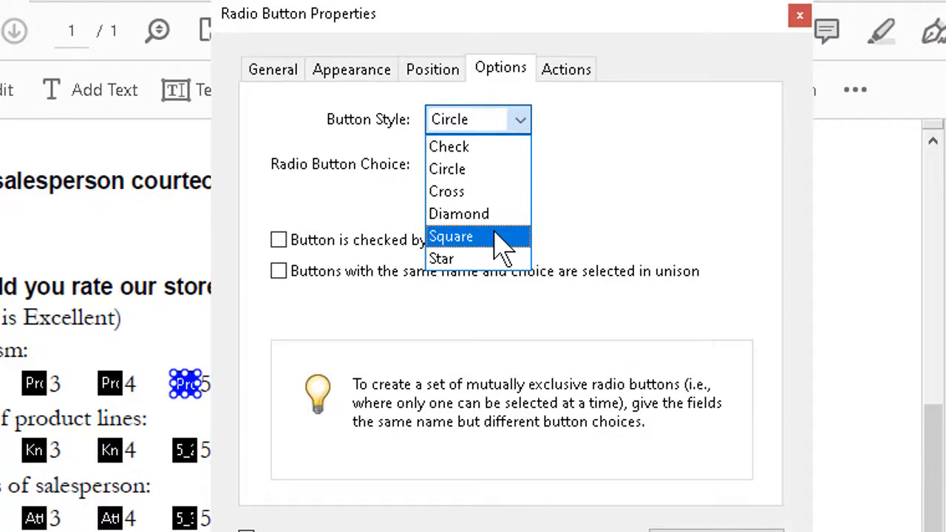
left_click(450, 236)
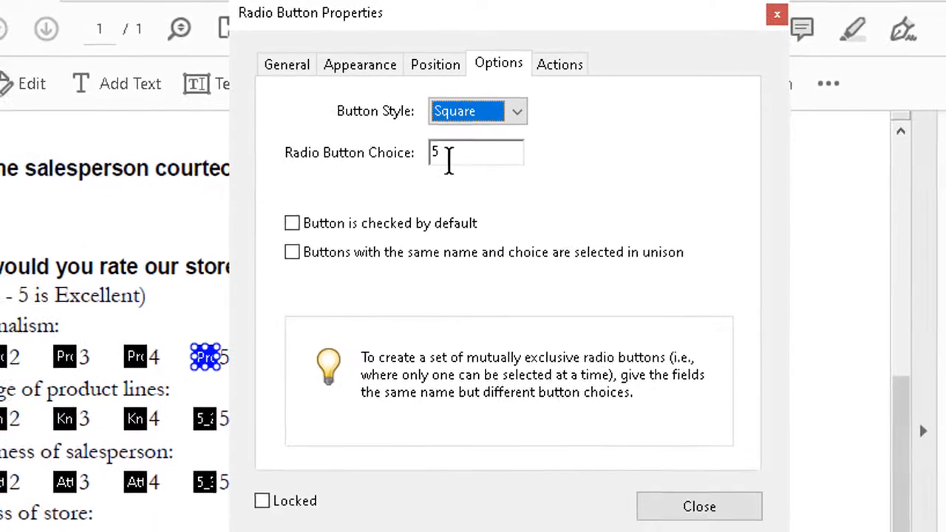
mouse_move(698, 505)
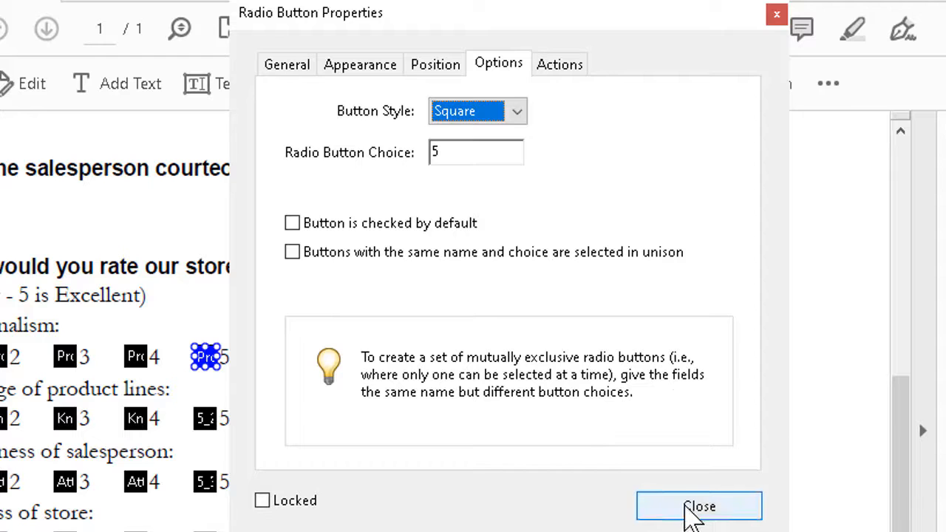
left_click(697, 506)
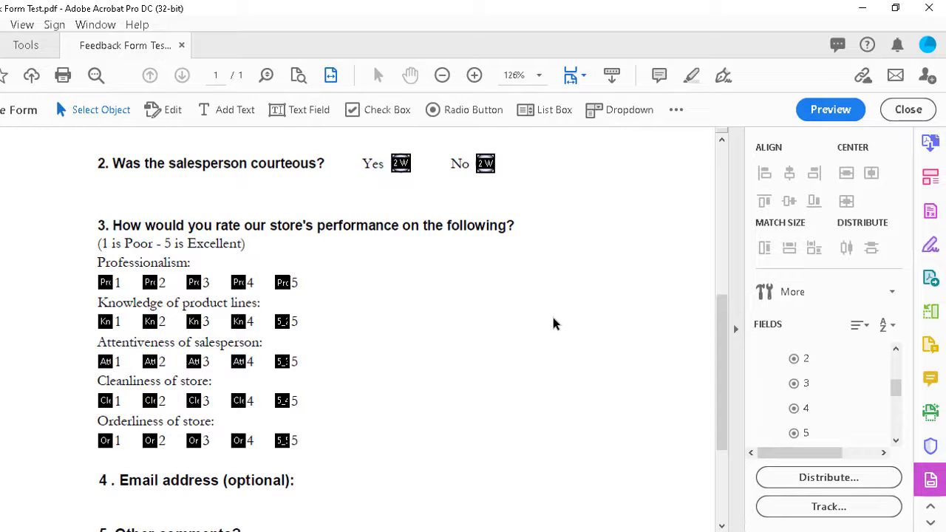
mouse_move(830, 109)
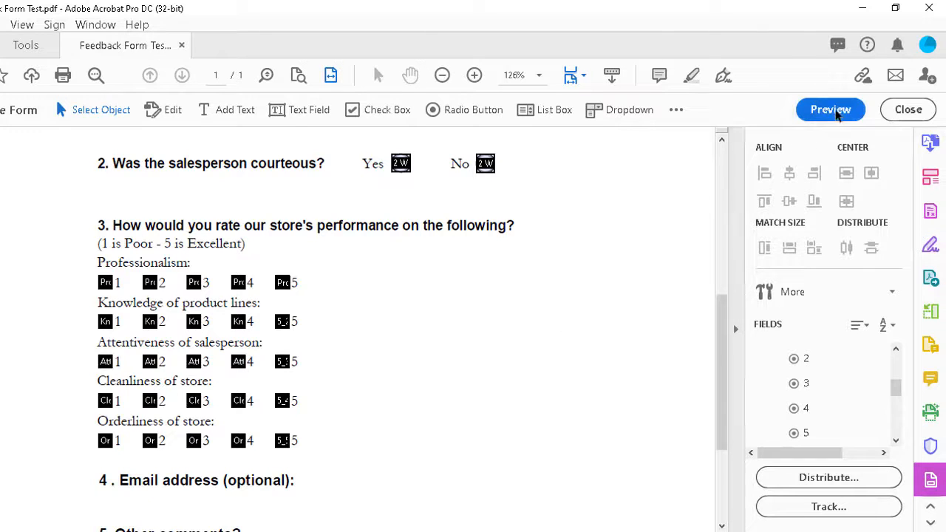
mouse_move(830, 109)
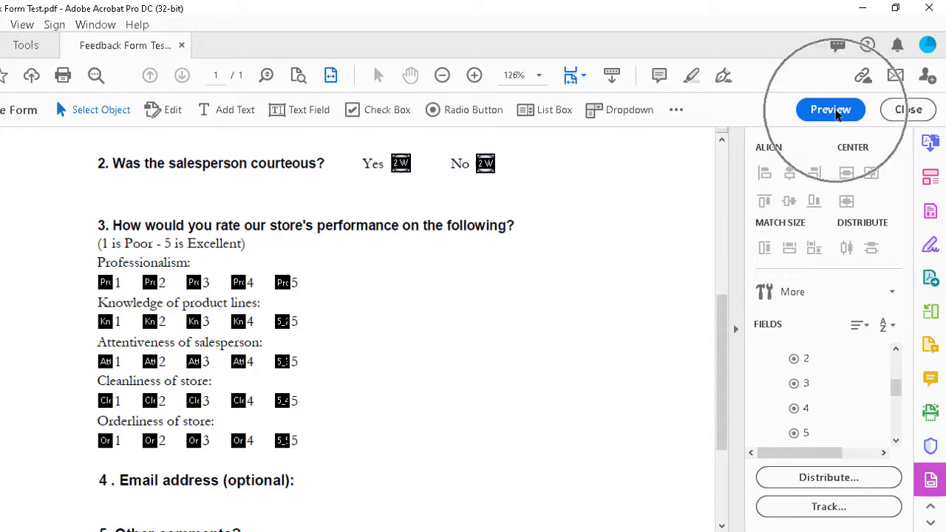
- Preview the form, untick Women's Clothing and toggle courtesy Yes/No, ending on Yes
left_click(830, 110)
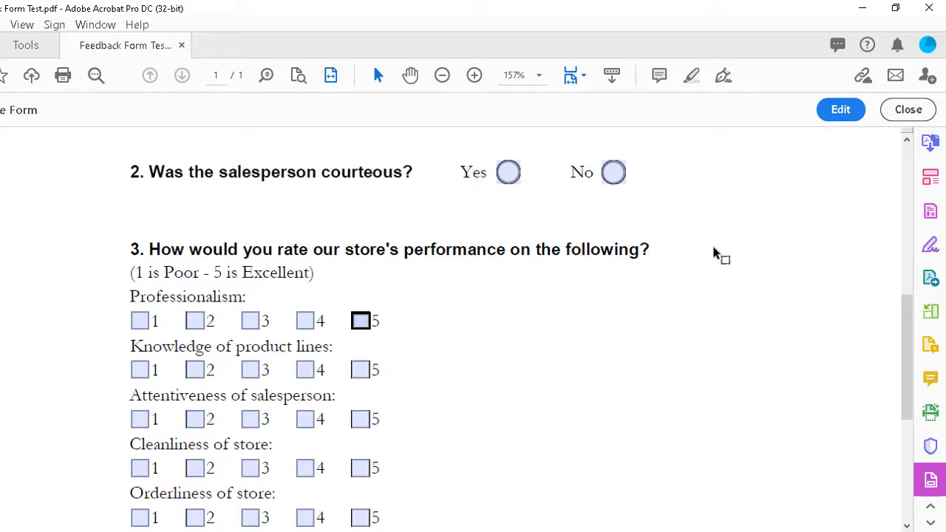
scroll("up", 3)
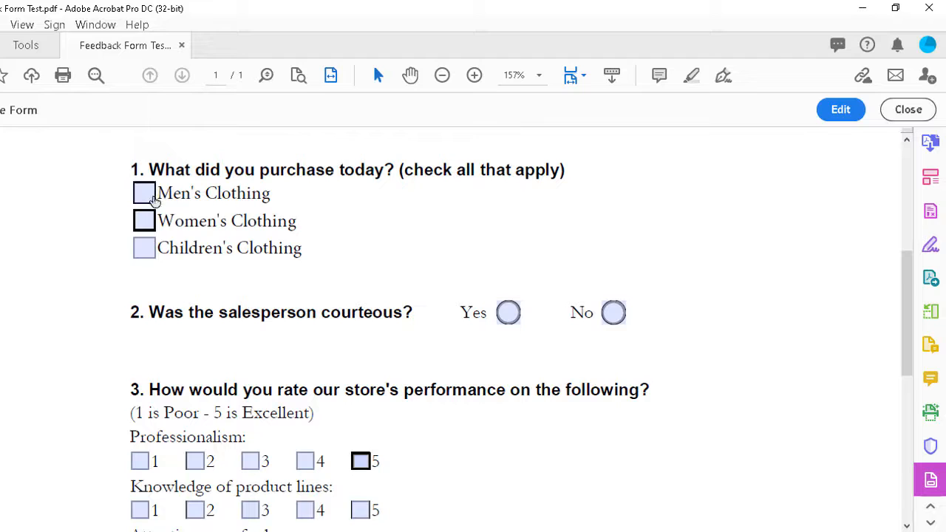
mouse_move(145, 192)
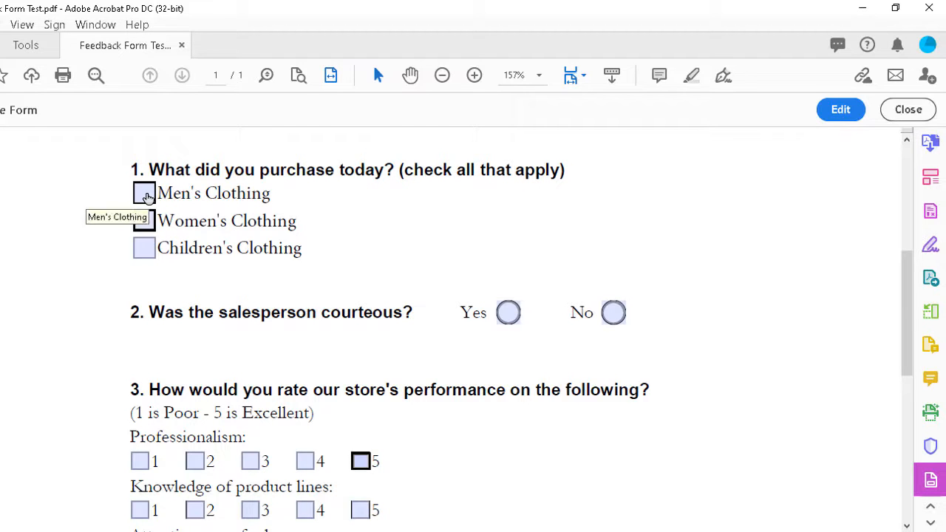
mouse_move(144, 221)
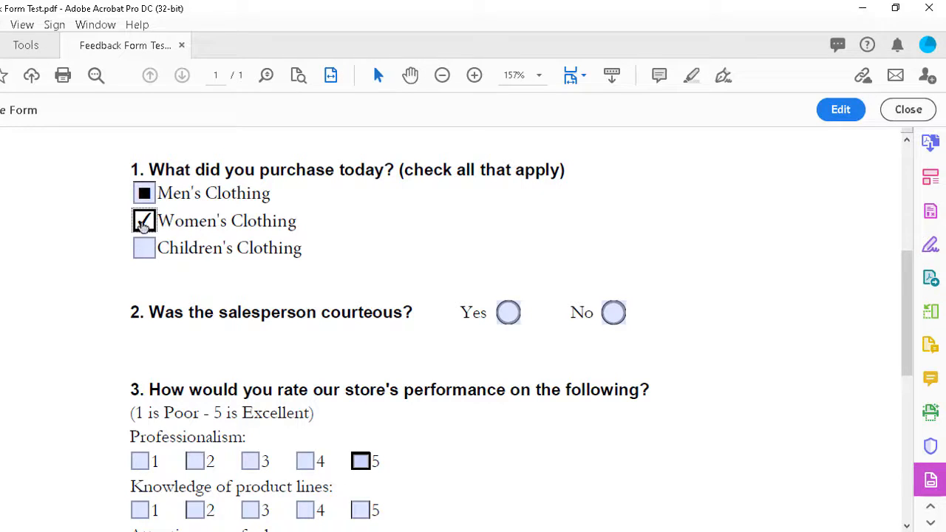
mouse_move(144, 221)
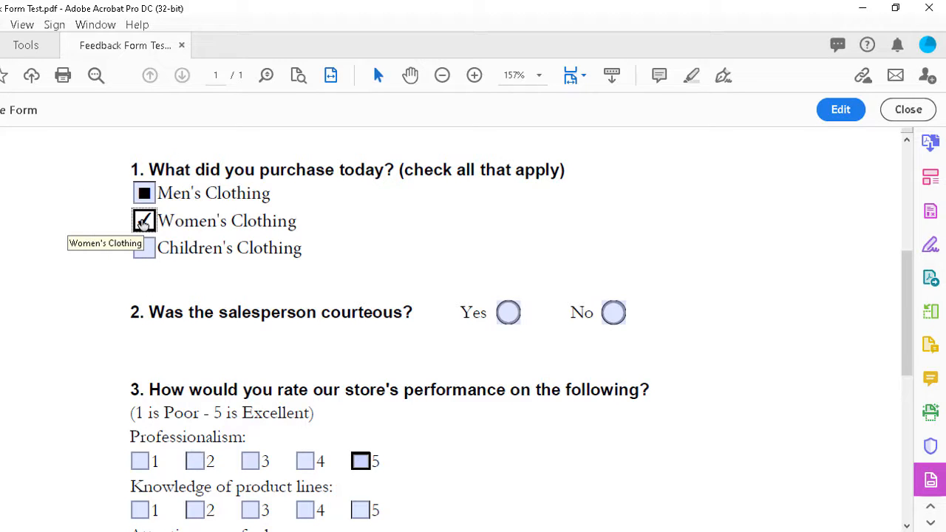
left_click(144, 220)
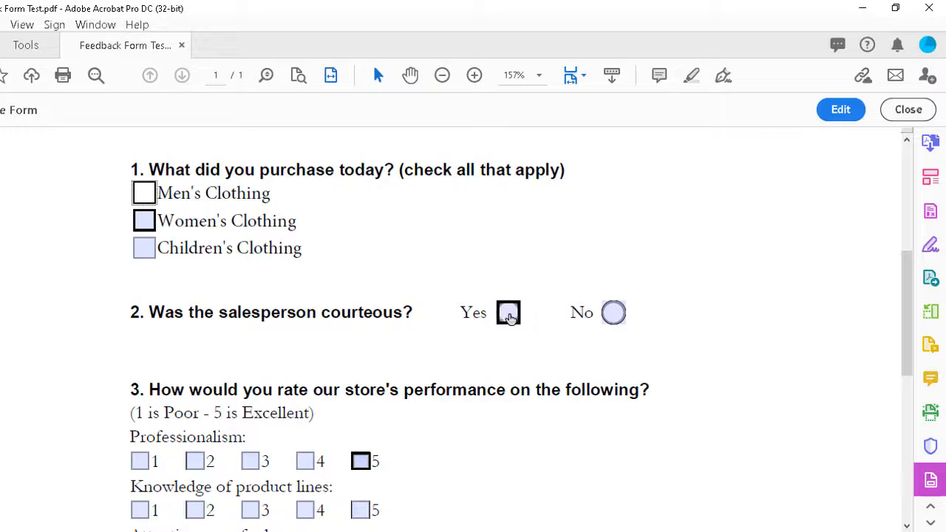
left_click(508, 311)
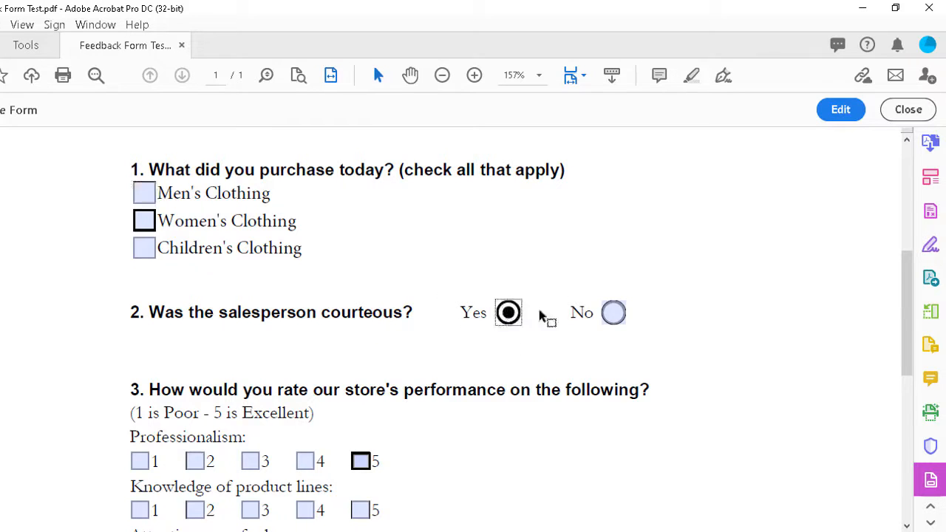
left_click(612, 312)
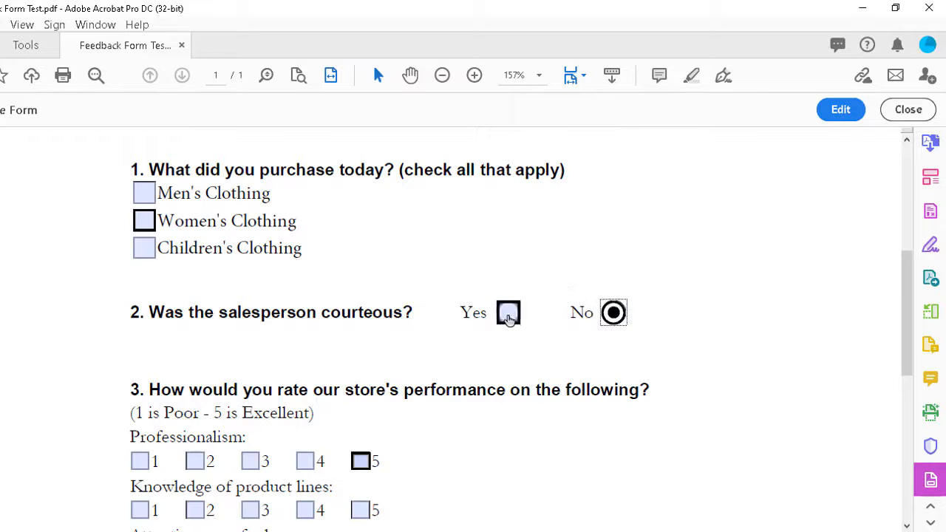
left_click(508, 312)
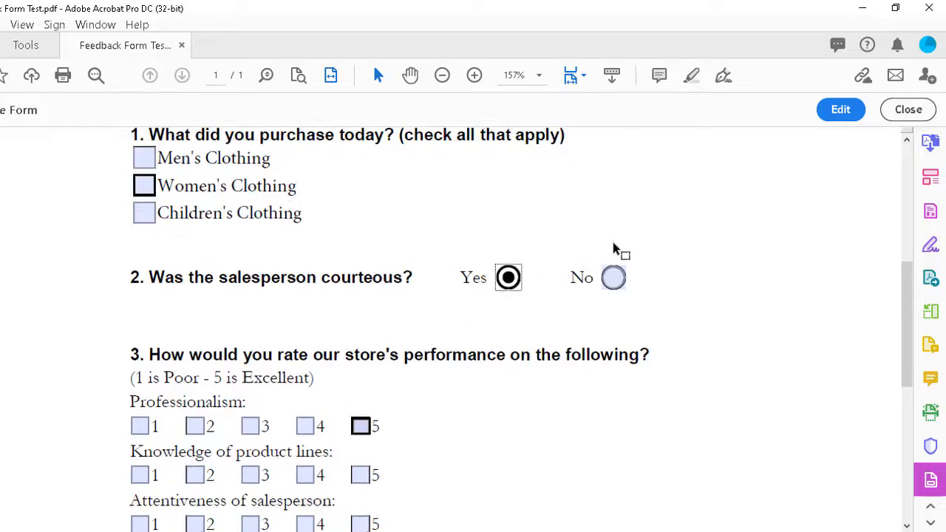
- Test the Professionalism rating boxes 1, 3 and 5, leaving rating 5 selected
scroll("down", 3)
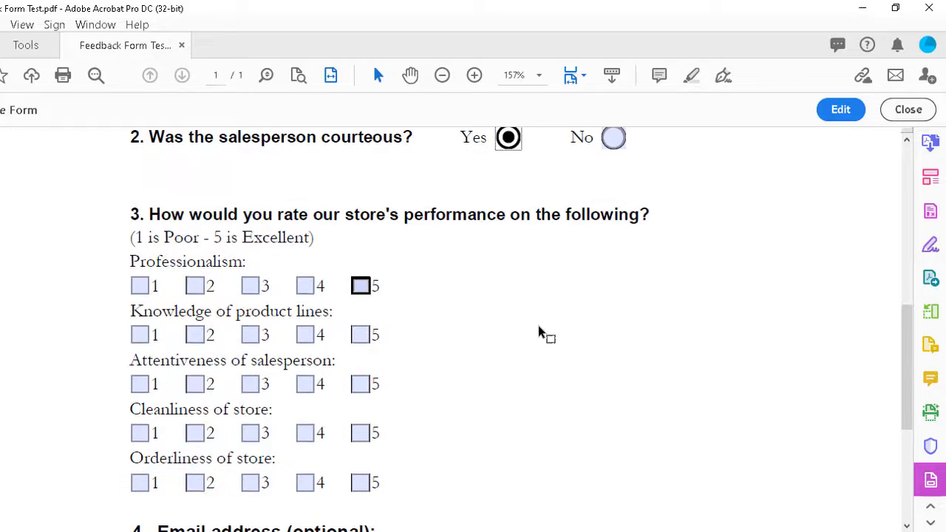
left_click(139, 287)
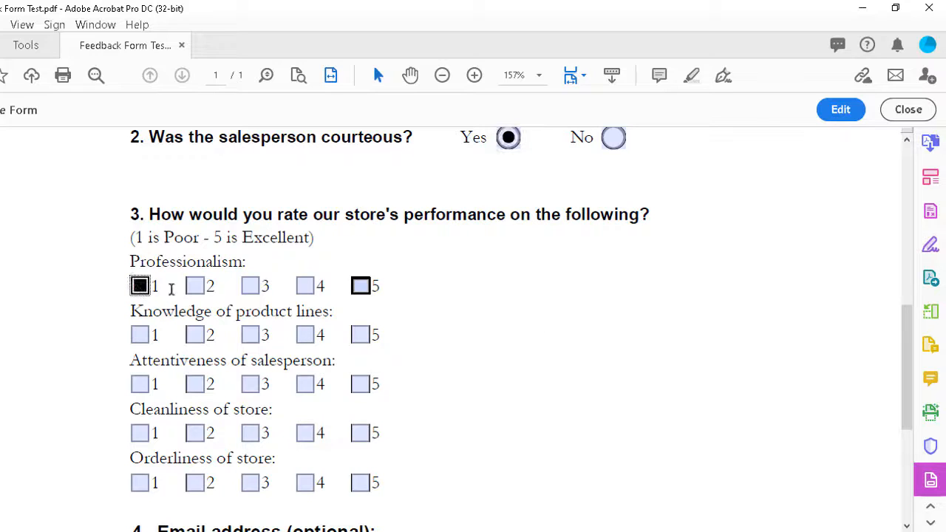
left_click(250, 287)
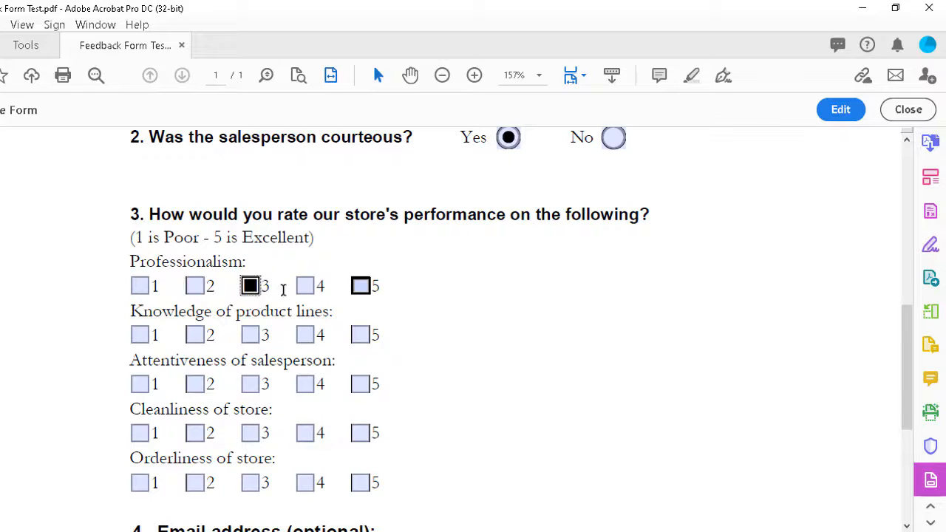
left_click(360, 286)
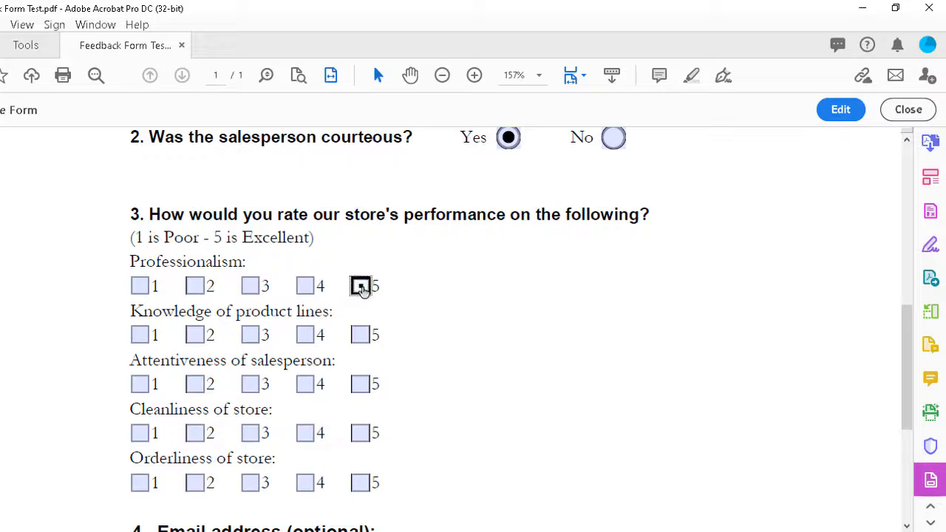
left_click(139, 285)
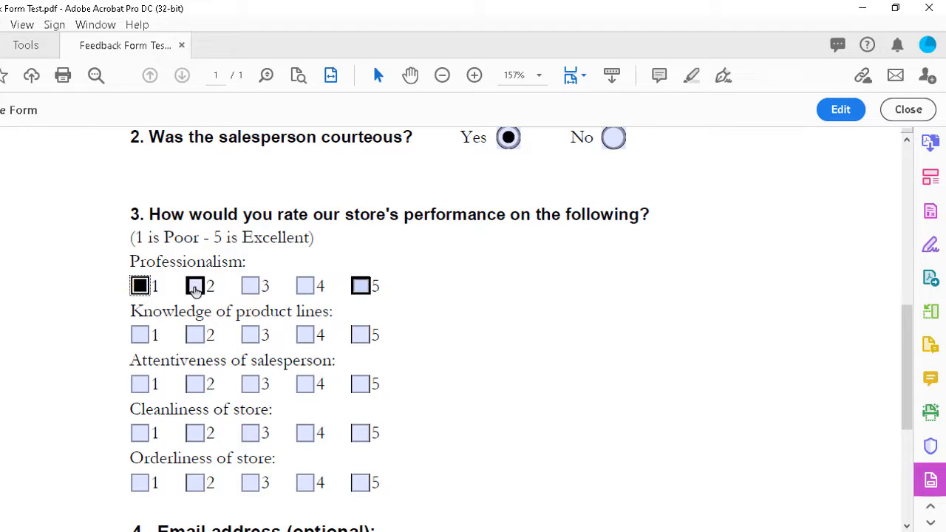
left_click(249, 287)
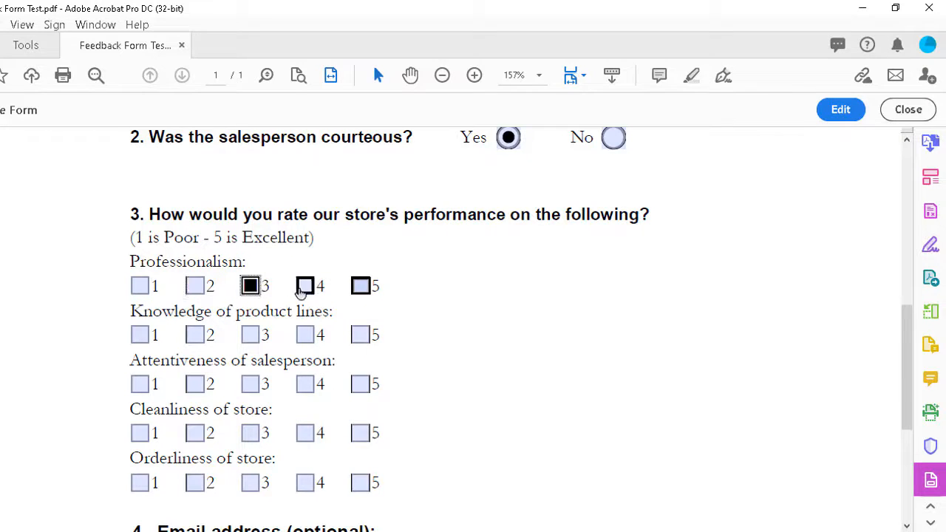
left_click(304, 286)
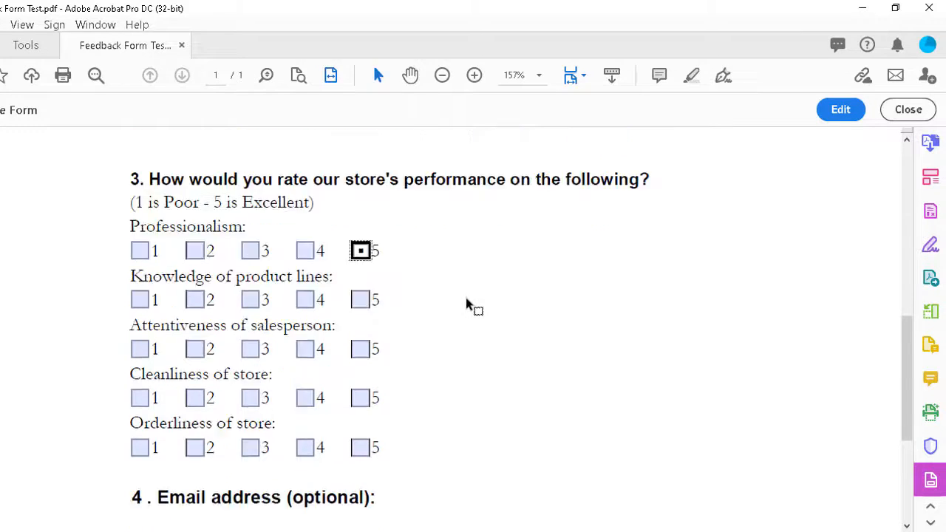
scroll("down", 3)
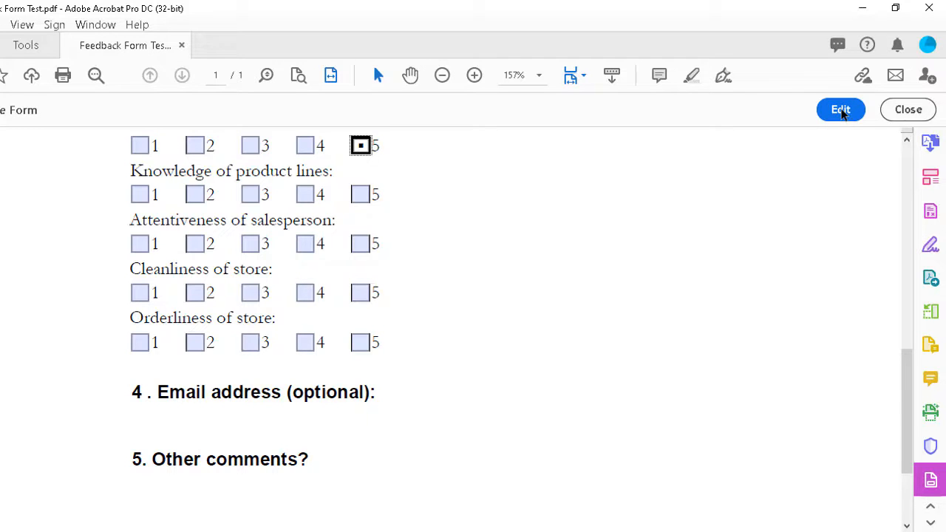
- Back in form editing, add a text field named Email under question 4 and widen it across the line
left_click(839, 109)
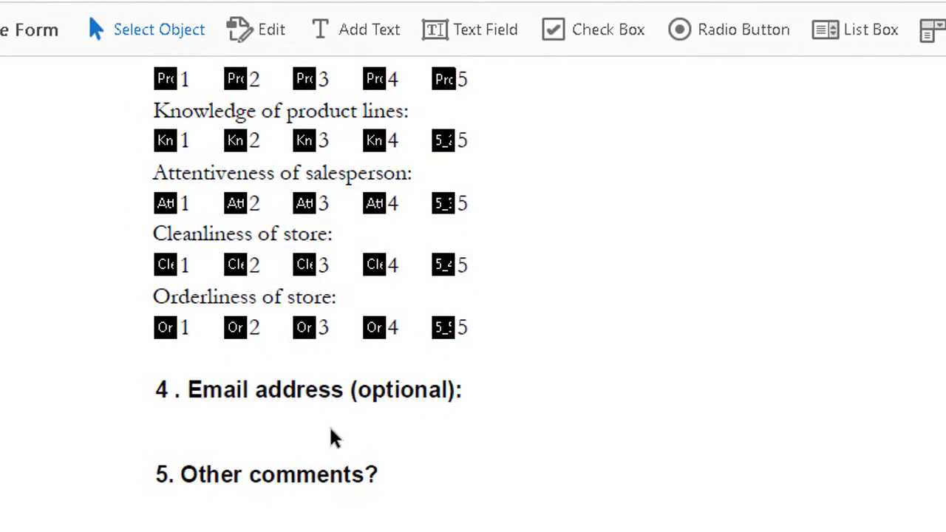
mouse_move(484, 30)
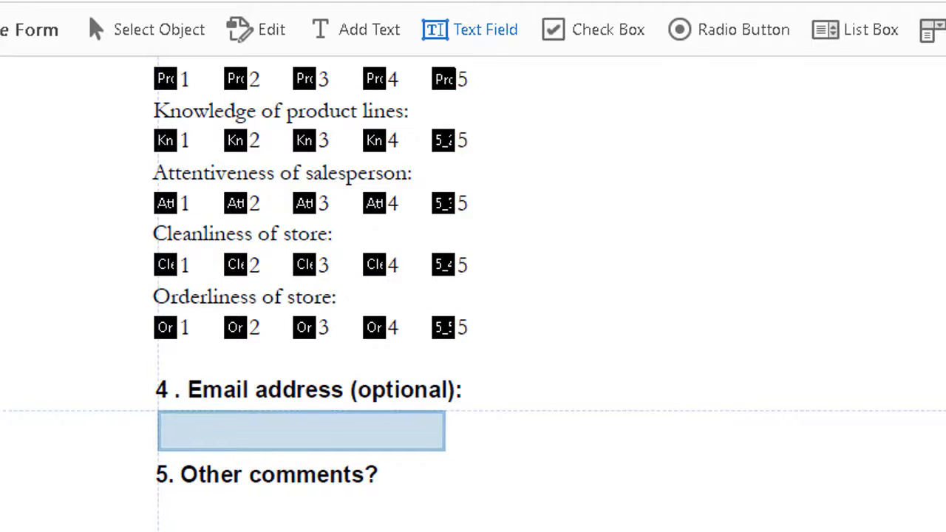
left_click(301, 431)
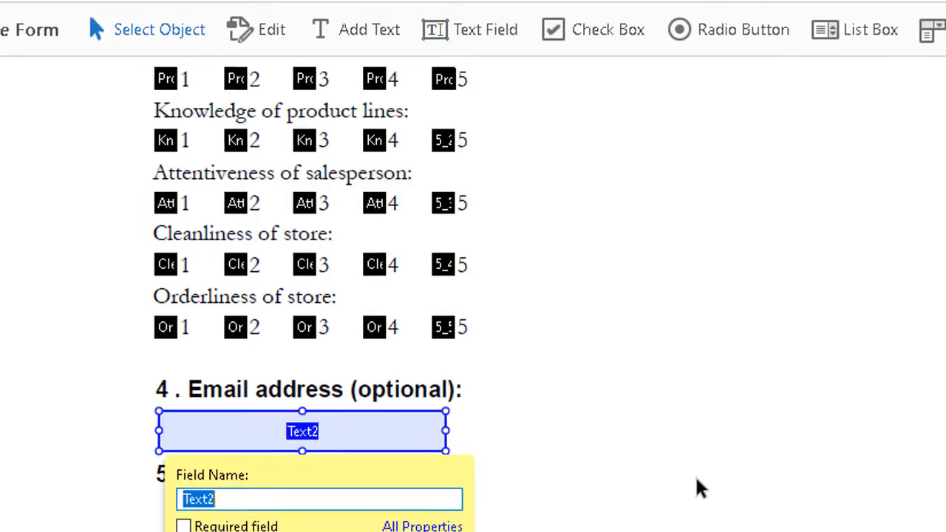
type("Email")
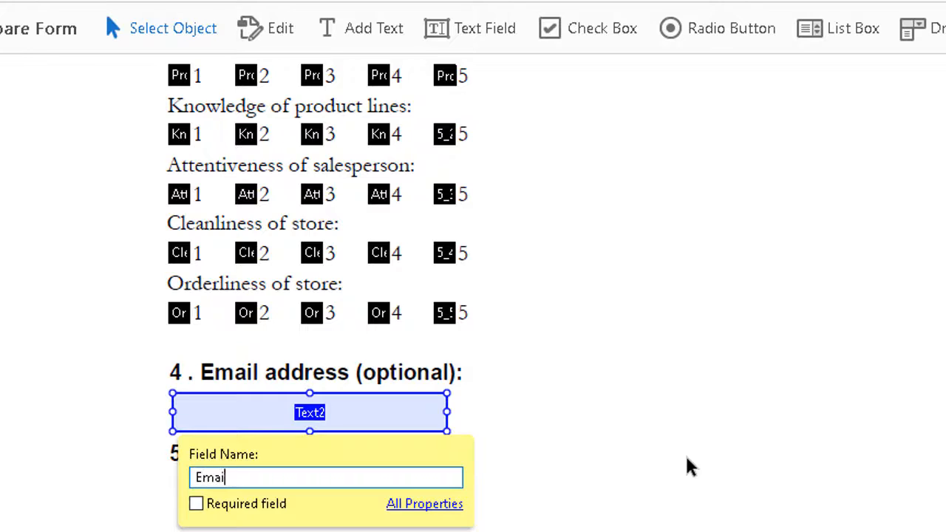
mouse_move(738, 458)
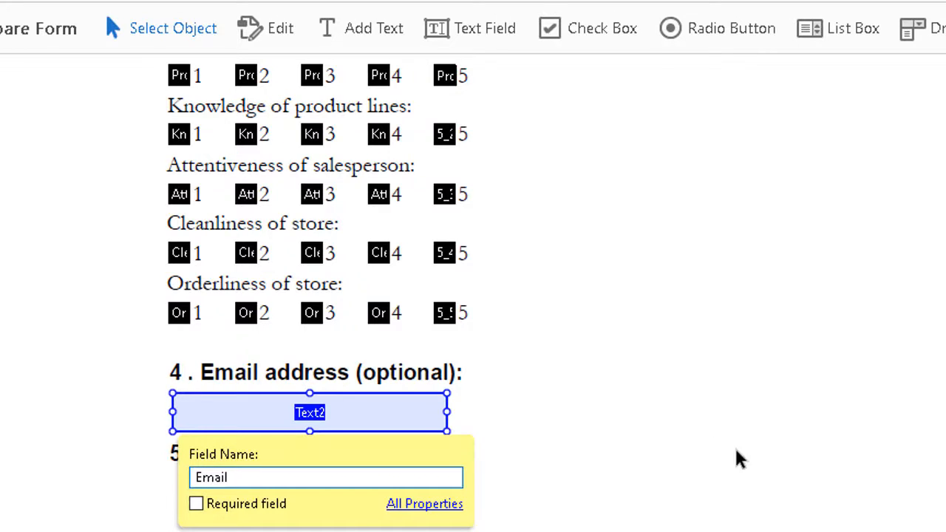
mouse_move(447, 413)
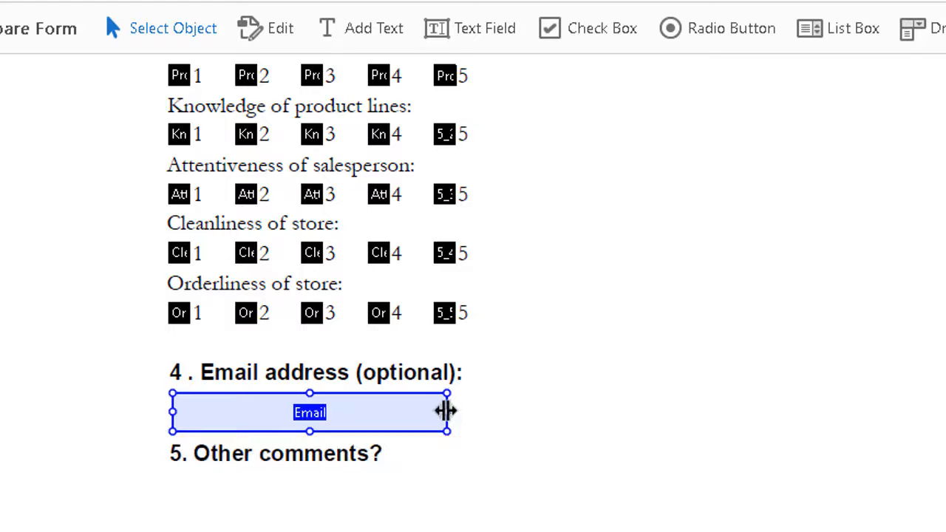
left_click_drag(446, 412, 801, 401)
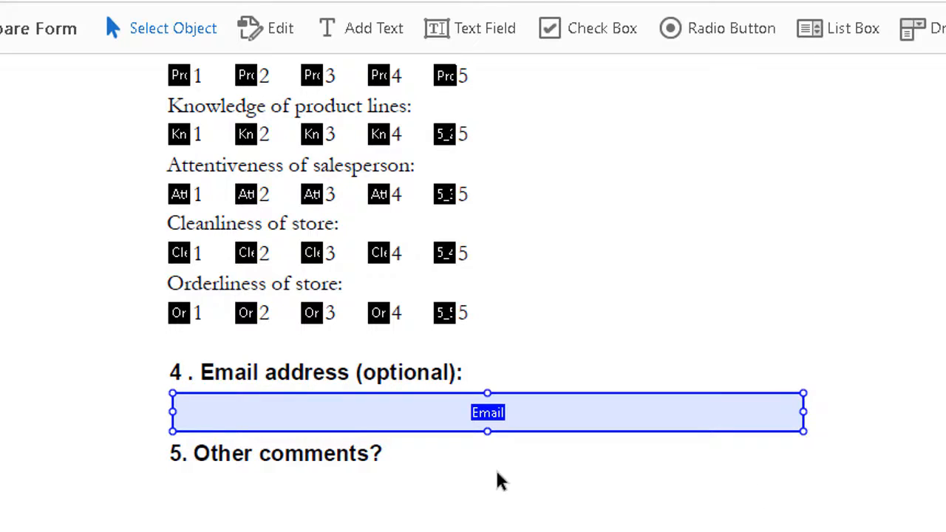
mouse_move(588, 443)
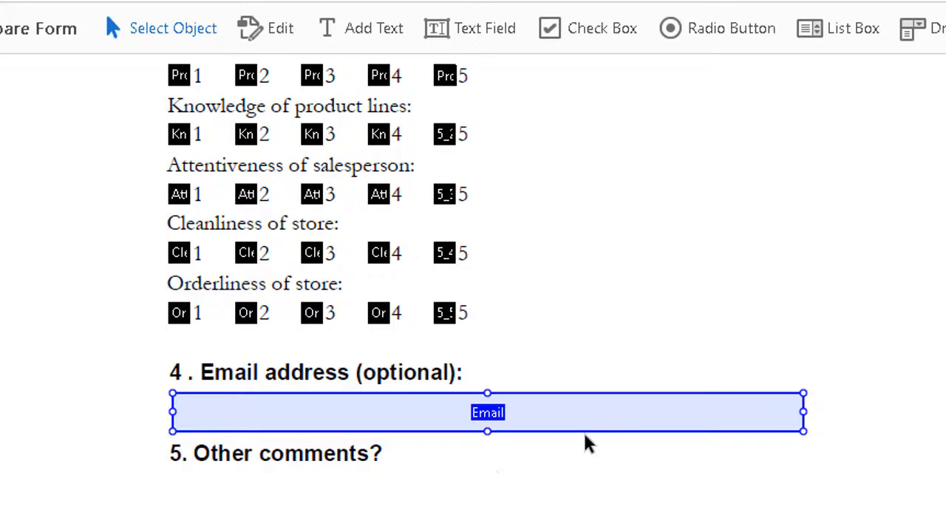
mouse_move(650, 417)
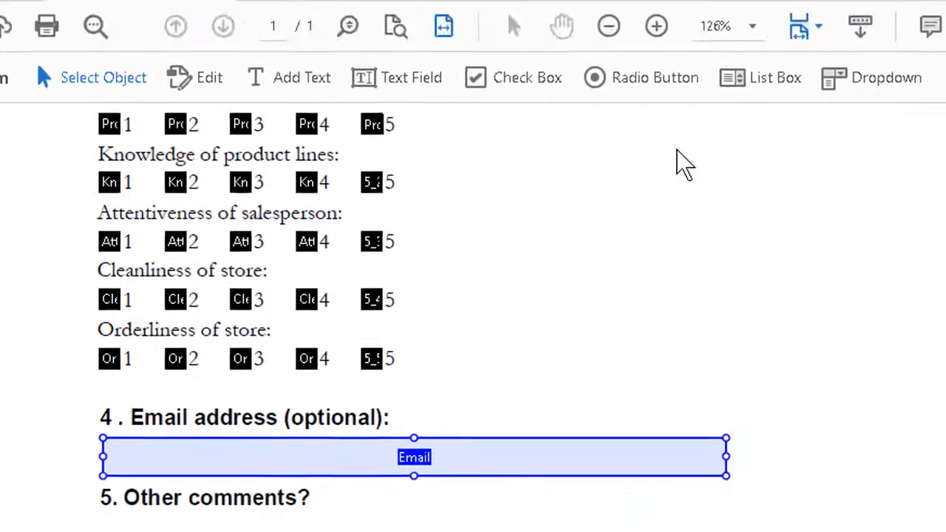
- Give the Email field the tooltip "Please write email address here" and review its Appearance and Options settings
double_click(414, 457)
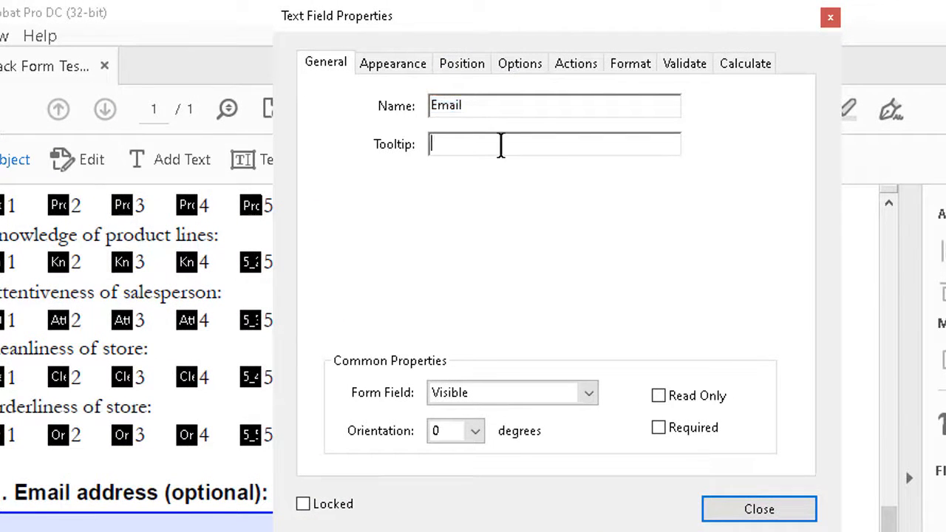
type("Please")
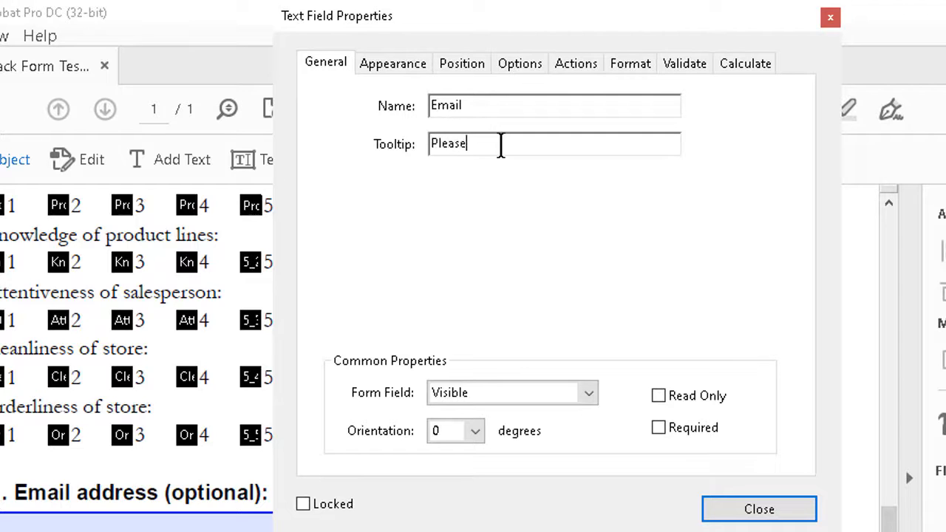
type("write")
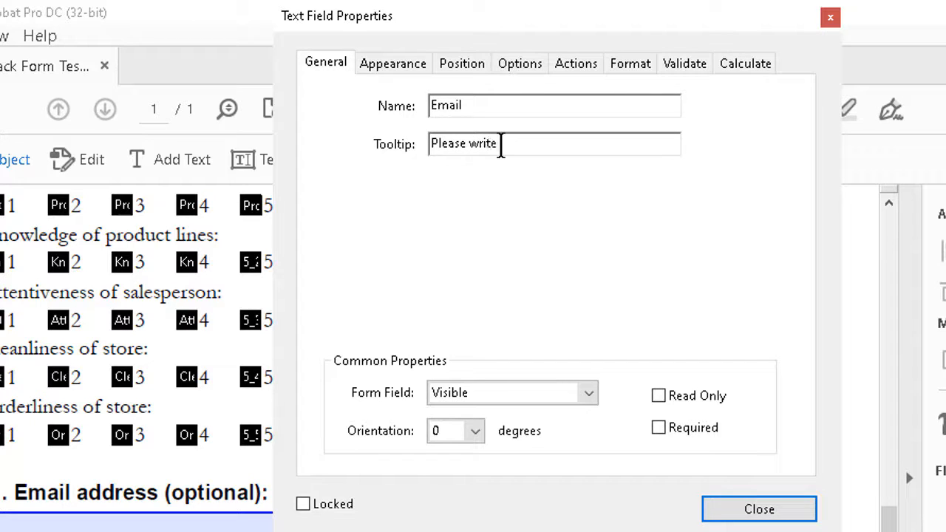
type("email")
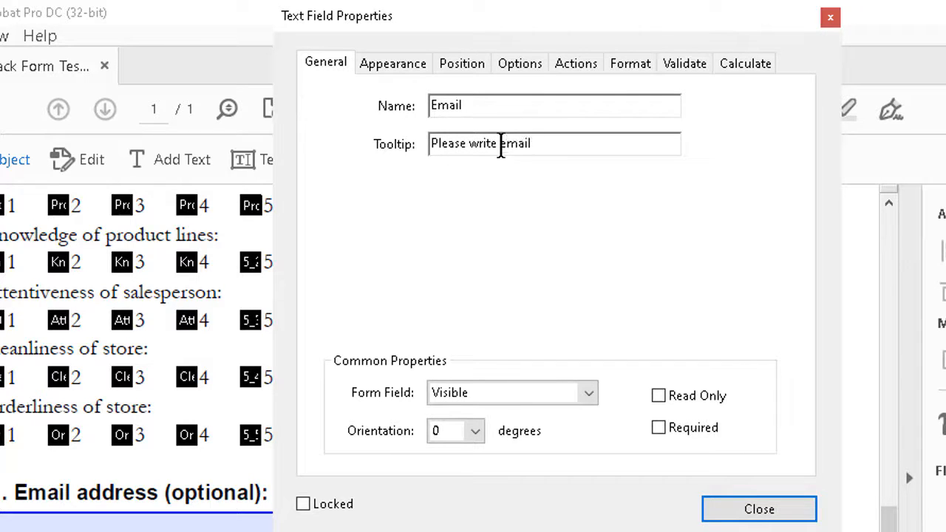
type("address")
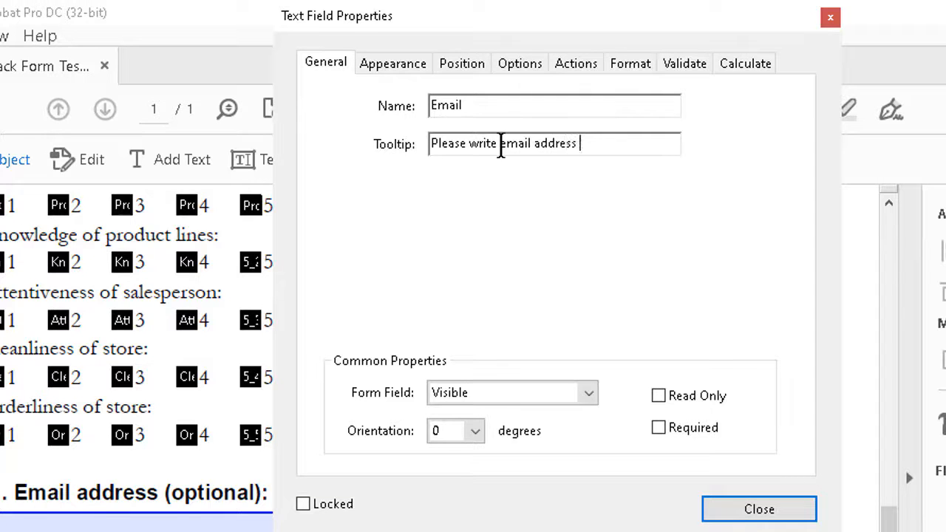
type("here")
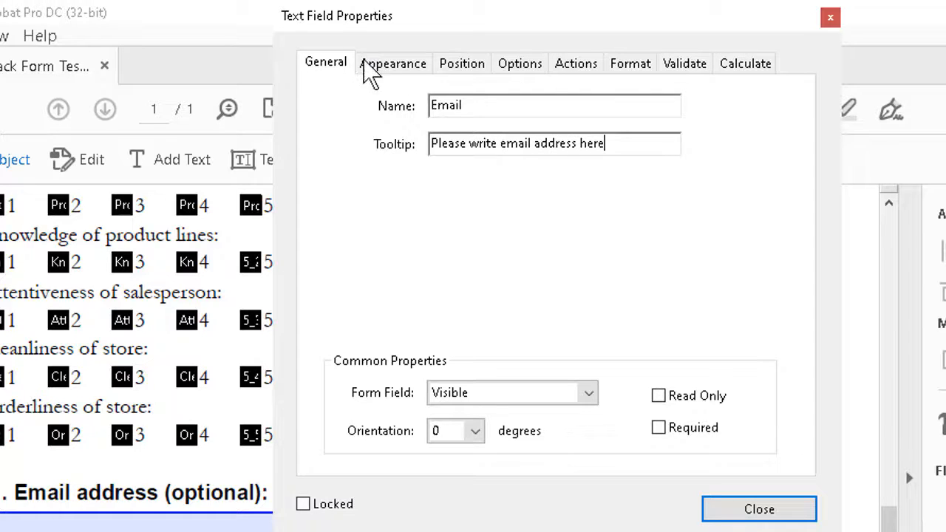
left_click(393, 62)
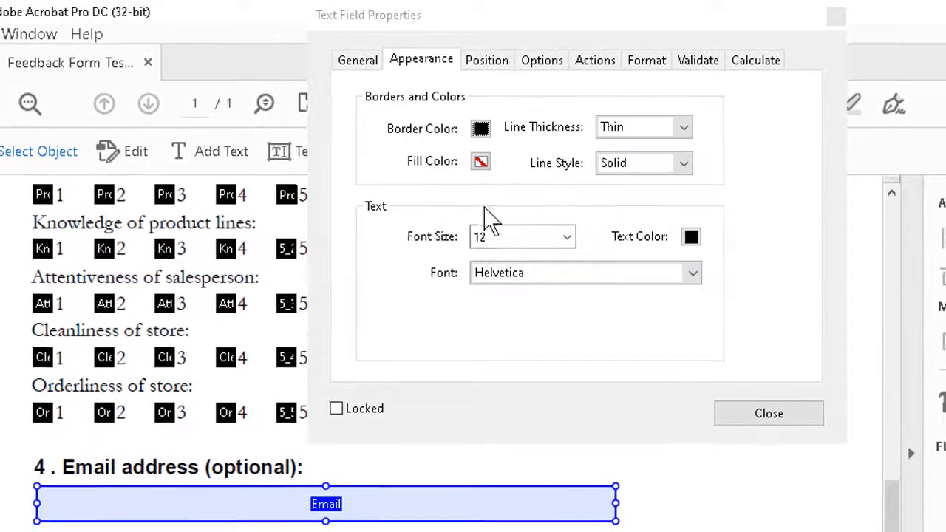
mouse_move(406, 501)
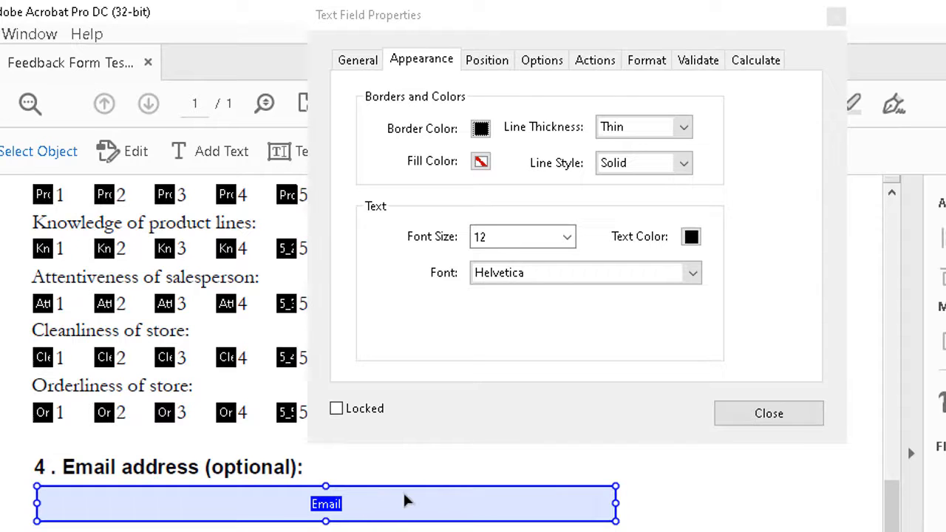
mouse_move(627, 299)
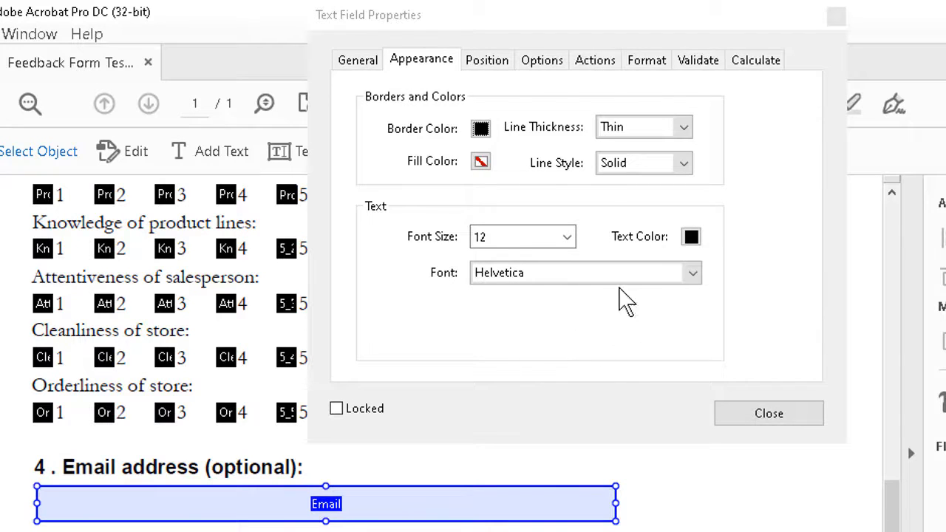
left_click(541, 59)
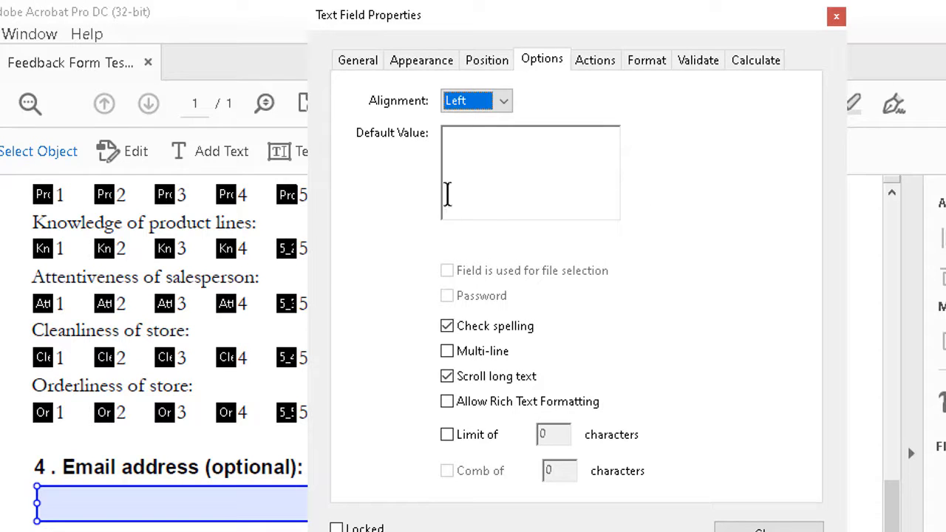
mouse_move(634, 299)
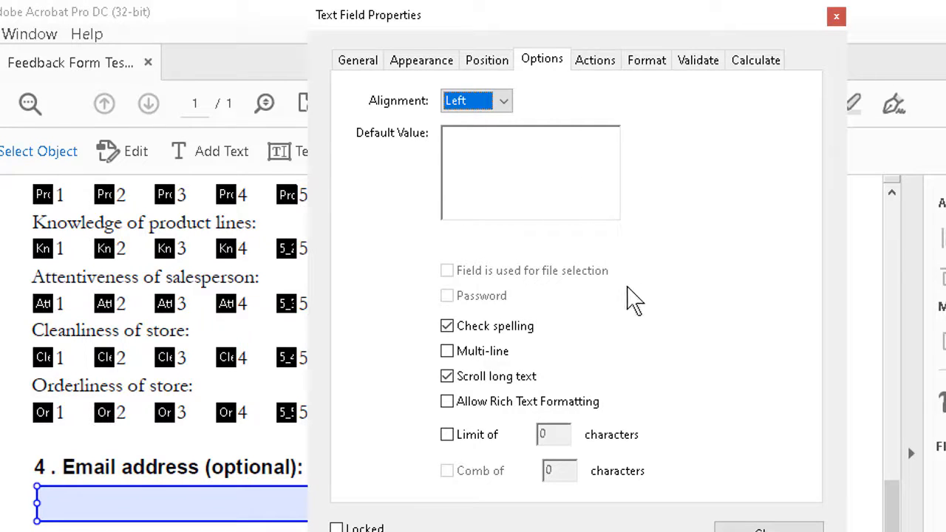
mouse_move(510, 340)
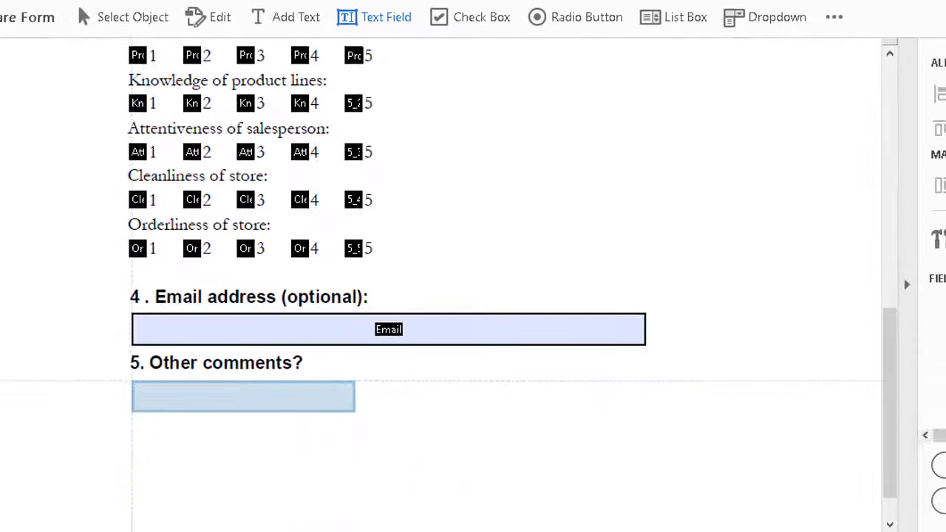
- Draw a large text field under '5. Other comments?' and name it Comments
left_click_drag(353, 423, 615, 491)
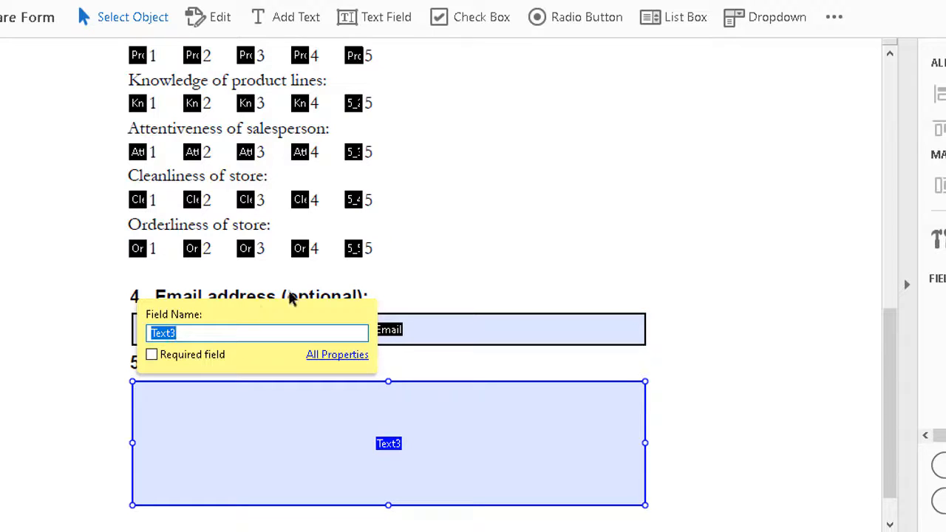
type("Comments")
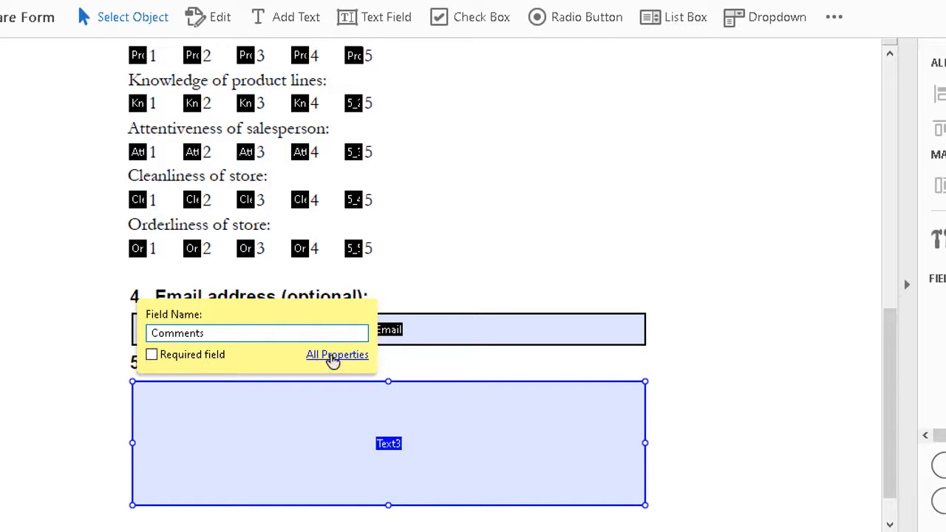
- Give the Comments field the tooltip "Please add comments here" in its General settings
left_click(337, 354)
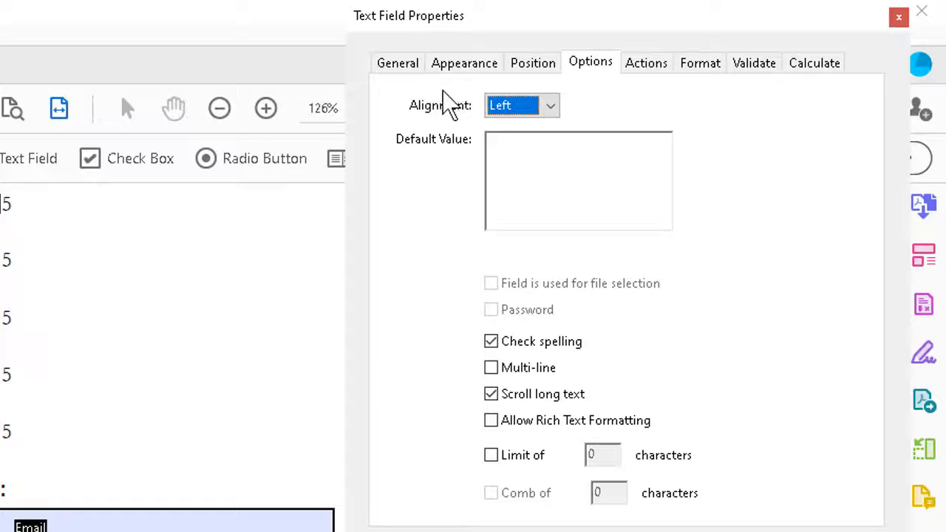
left_click(397, 62)
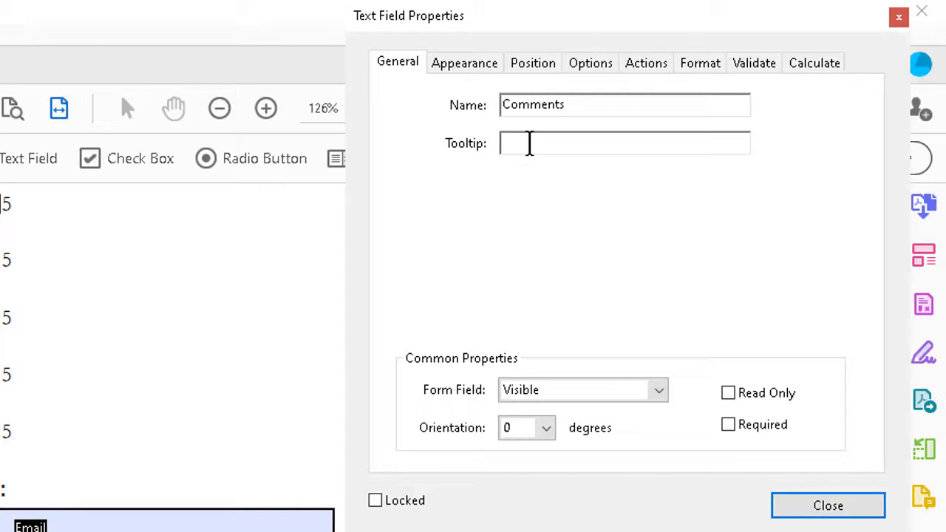
type("Pls")
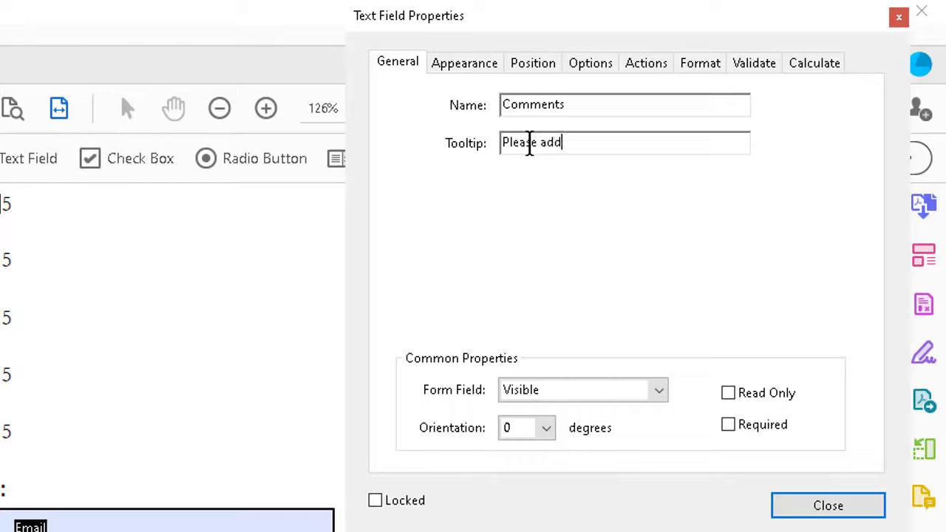
type("comments")
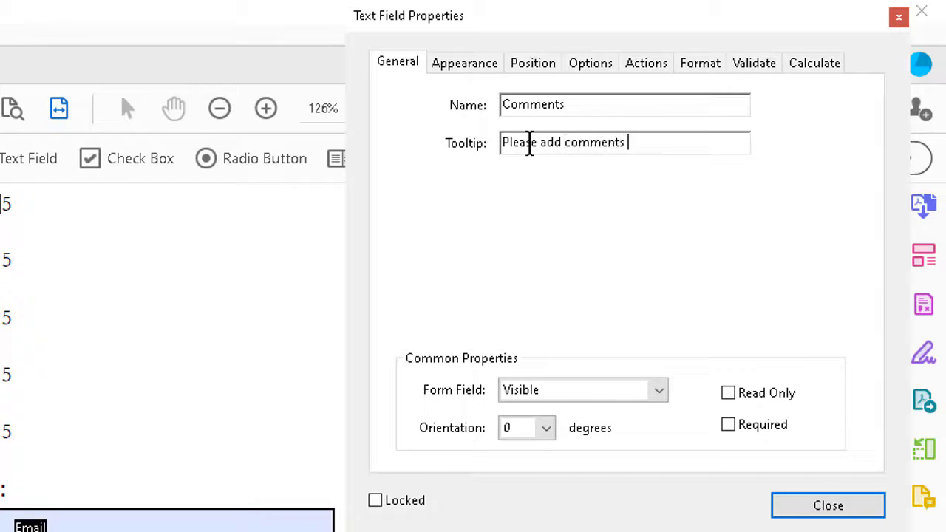
type("here")
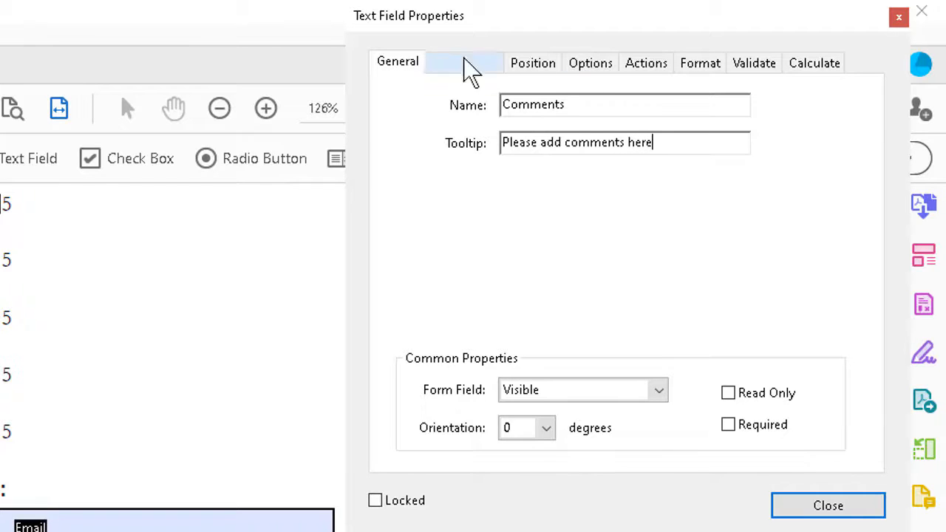
left_click(464, 62)
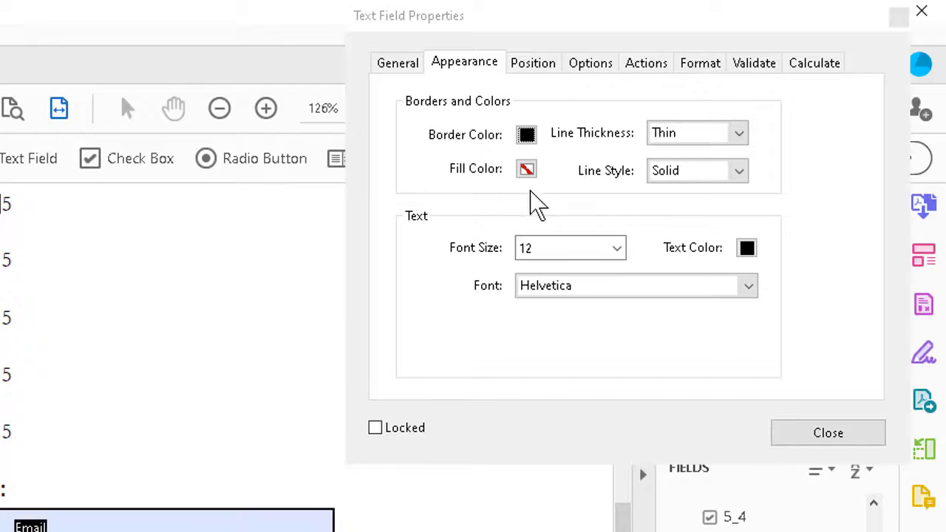
- Enable Multi-line and a 500-character limit on the Comments field's Options
left_click(590, 62)
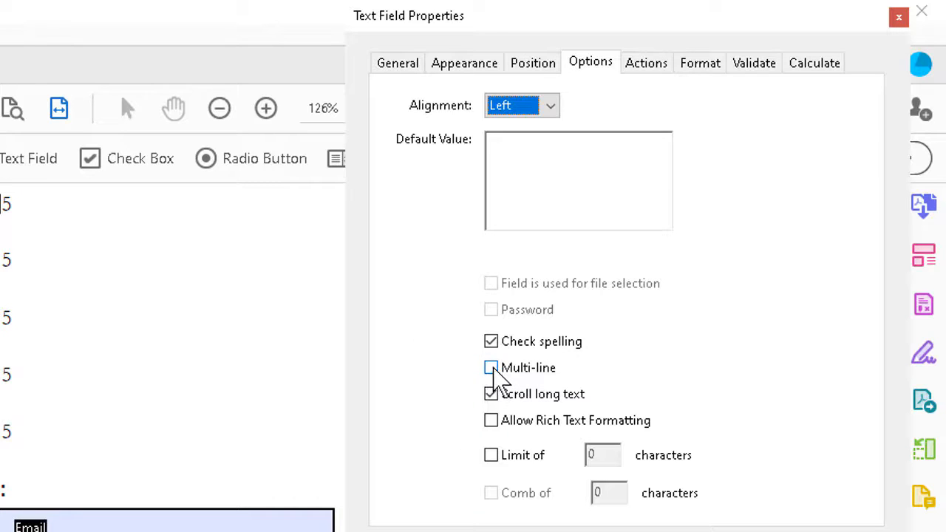
left_click(490, 366)
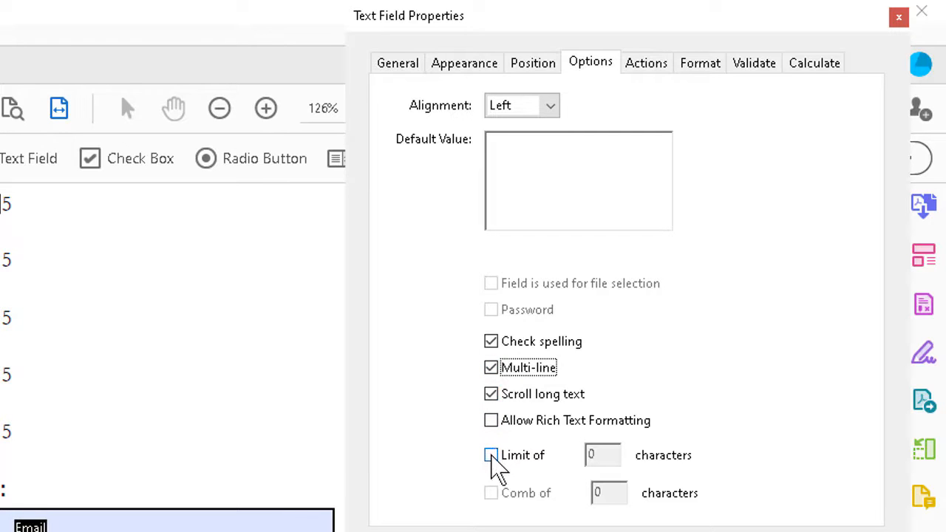
left_click(490, 455)
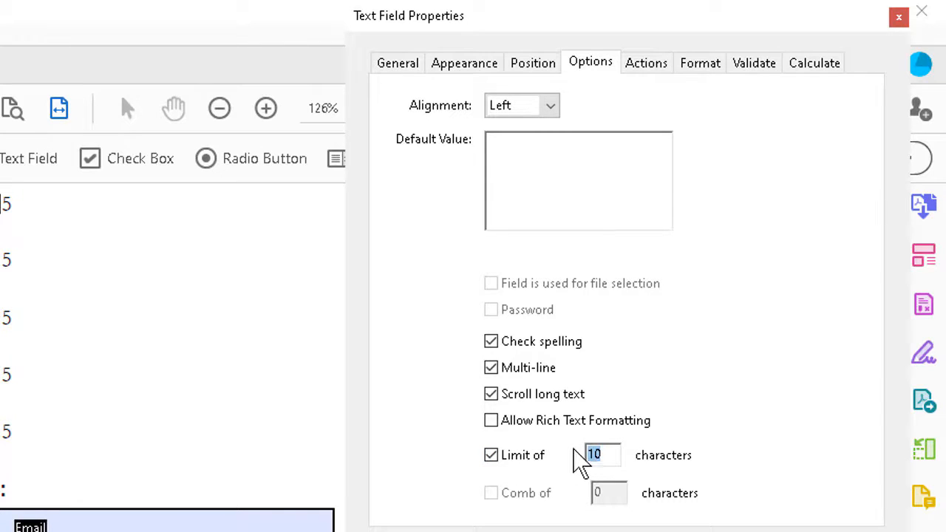
type("5")
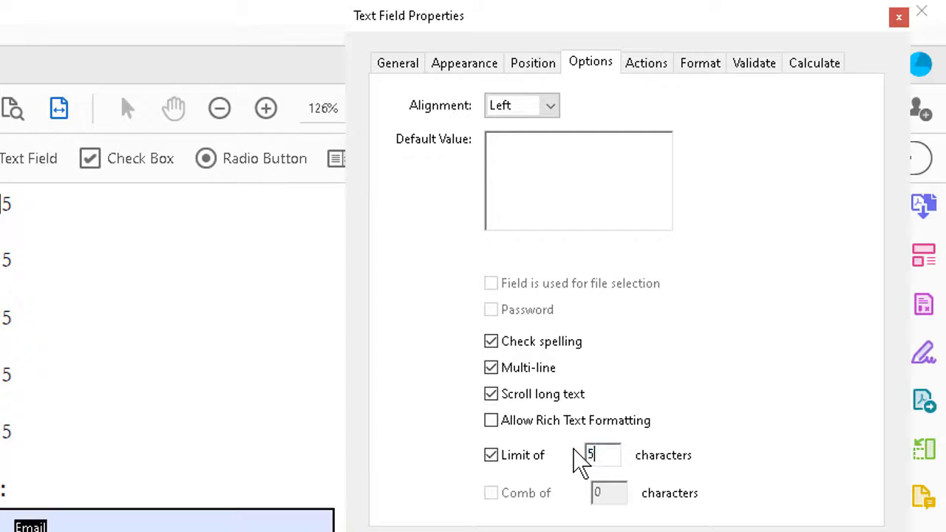
type("00")
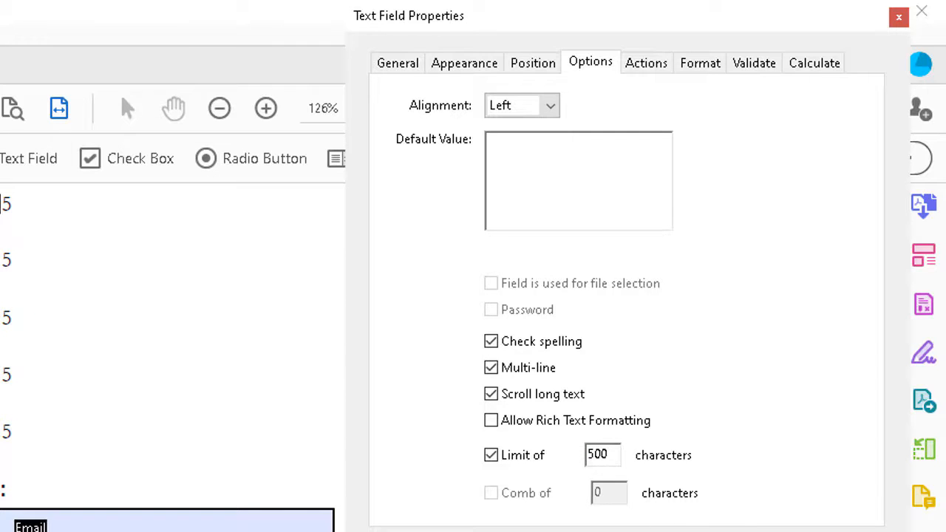
left_click(898, 17)
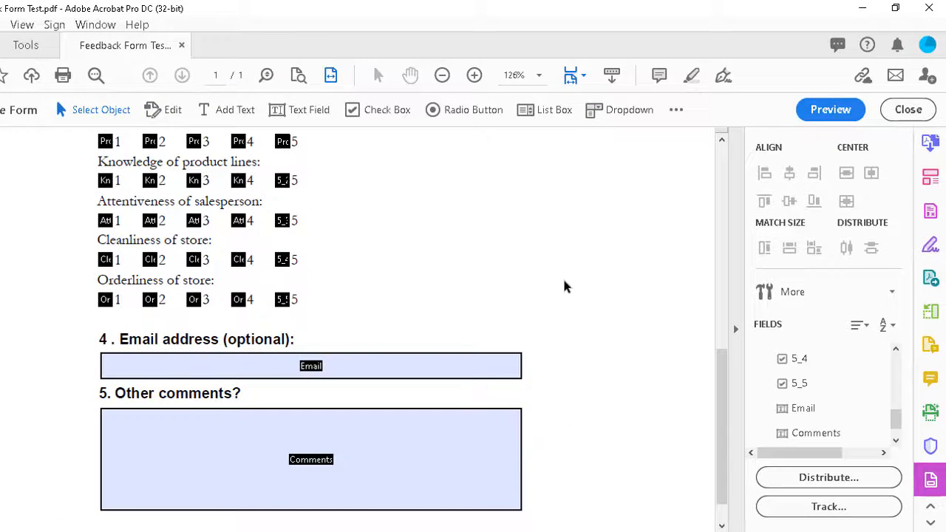
- Align Left the selected Email and Comments fields via the Align, Distribute or Center menu
left_click(310, 365)
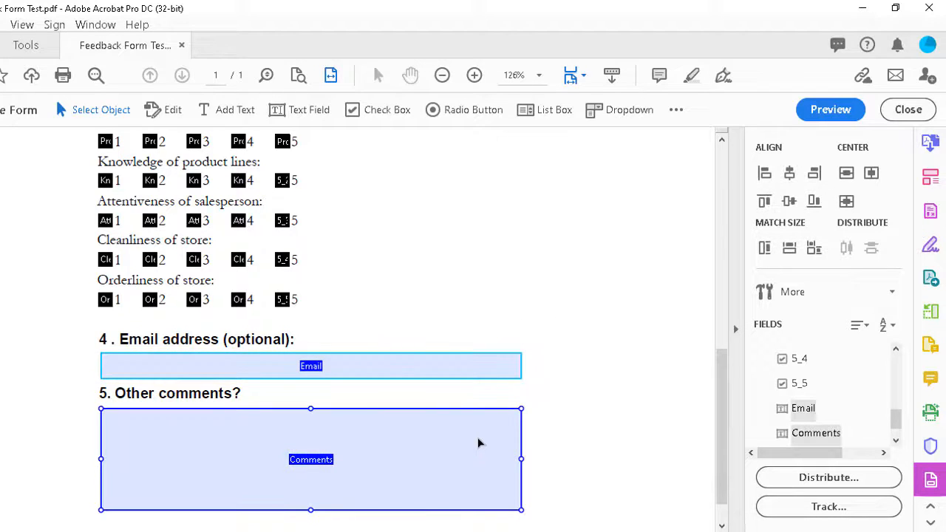
right_click(478, 443)
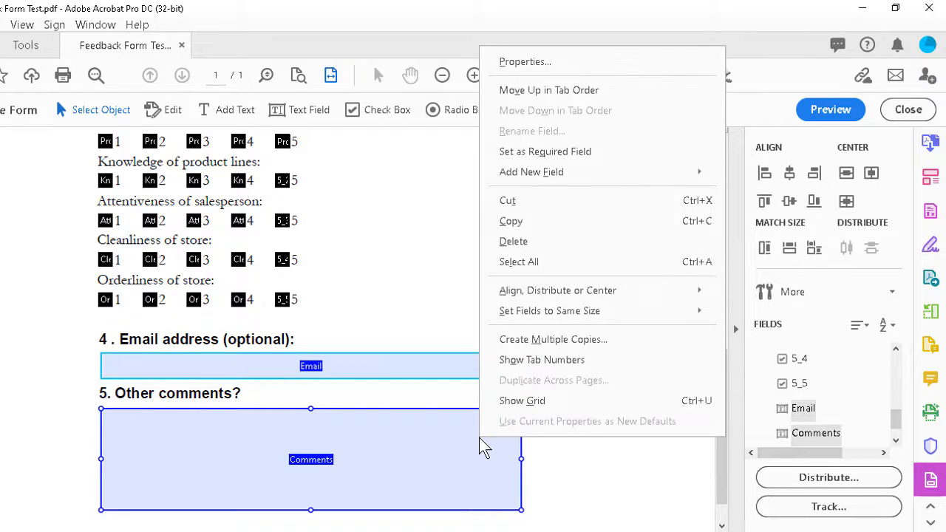
mouse_move(559, 290)
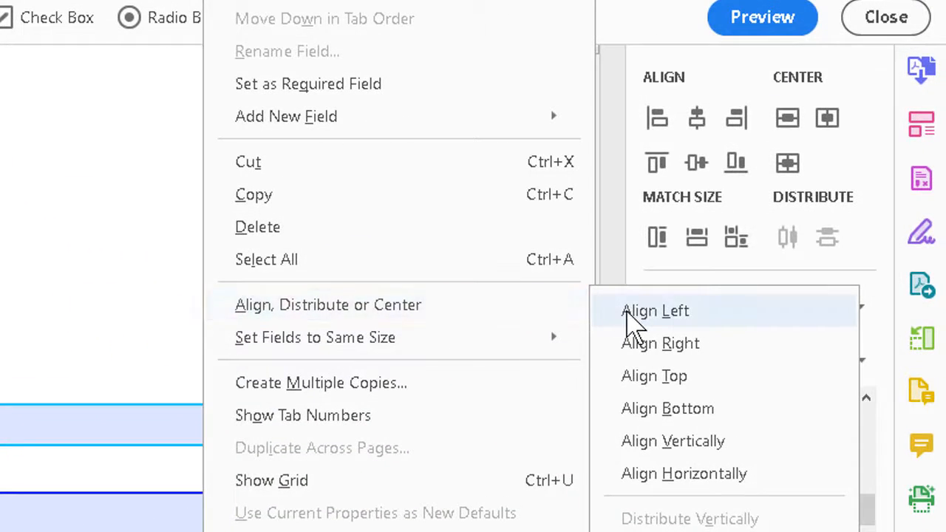
left_click(654, 310)
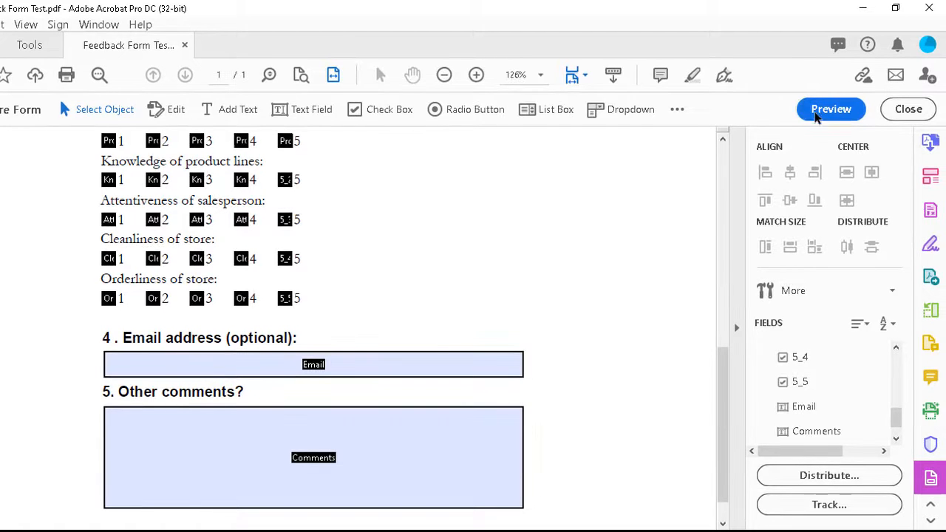
- Preview the form and scroll through it to check the fillable fields, ending at the heading
left_click(830, 109)
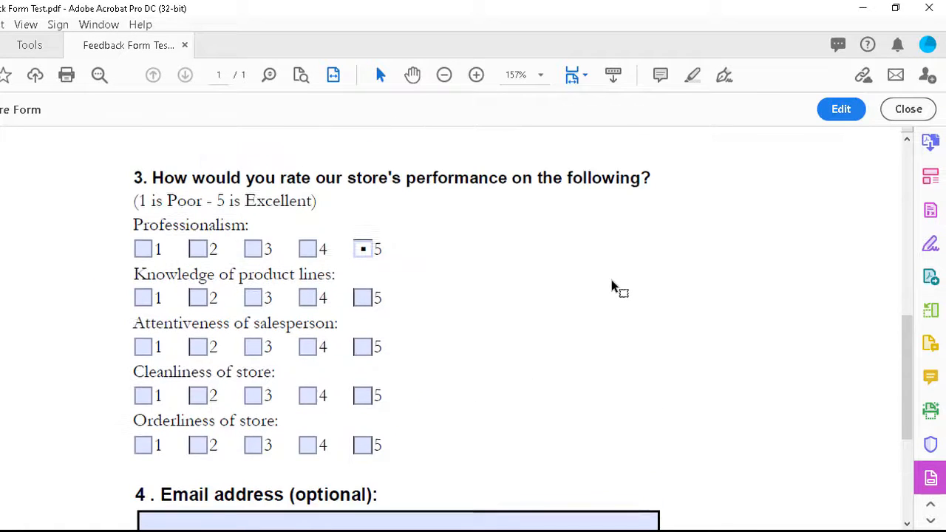
scroll("down", 3)
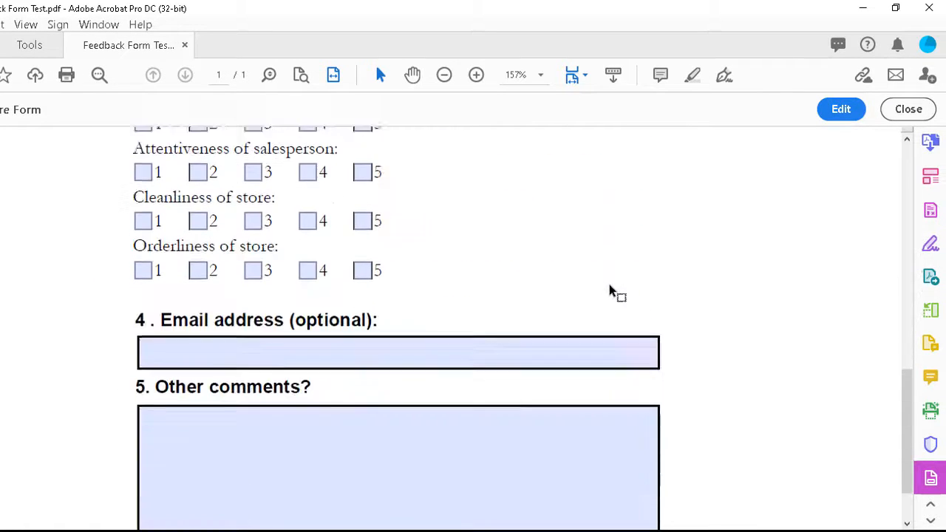
scroll("up", 3)
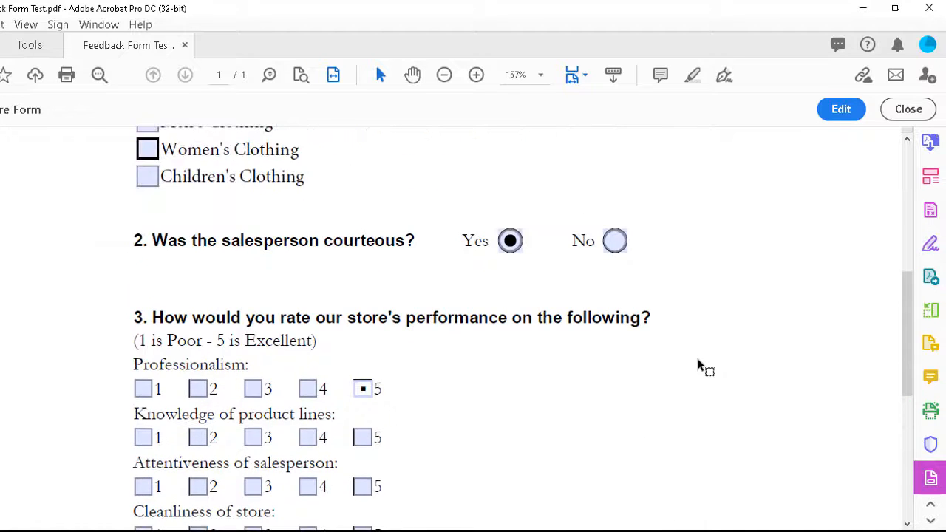
scroll("up", 3)
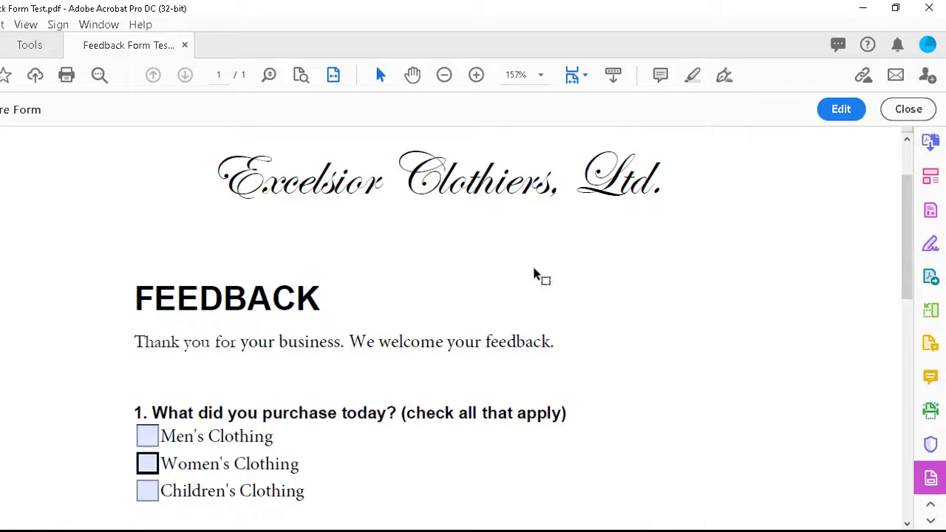
scroll("up", 3)
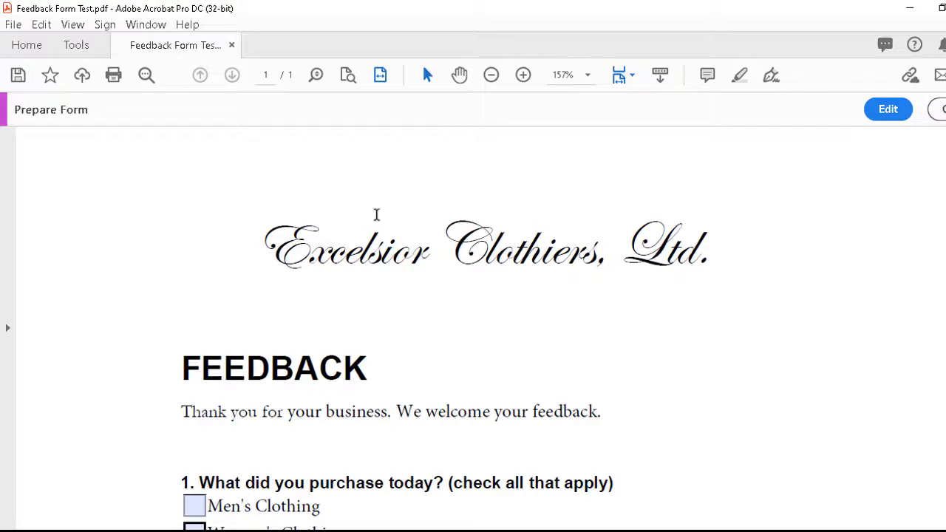
mouse_move(109, 169)
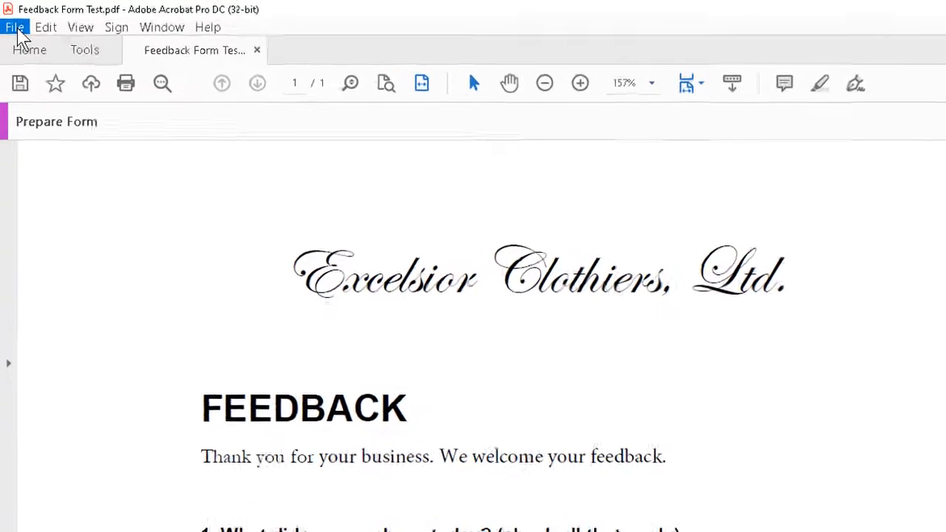
- Start saving a Reader Extended PDF with Enable More Tools (form fill-in & save)
left_click(13, 27)
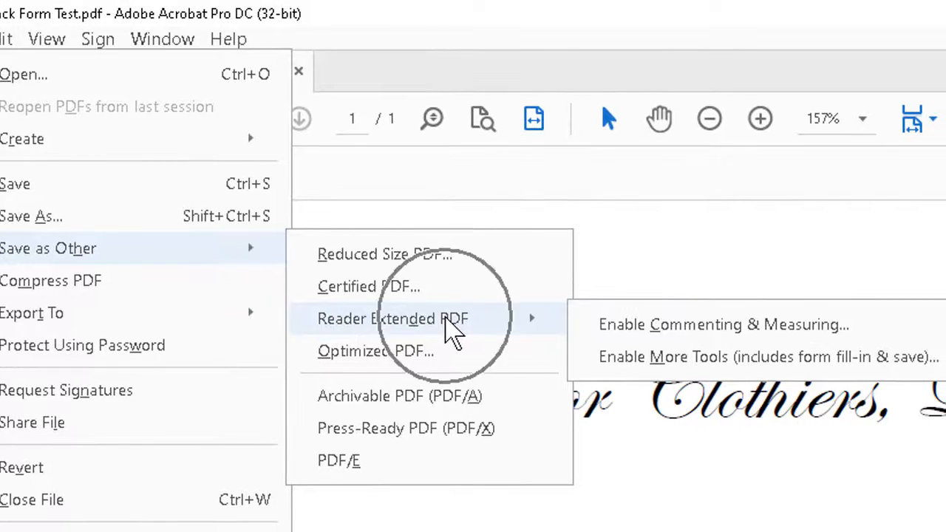
mouse_move(766, 370)
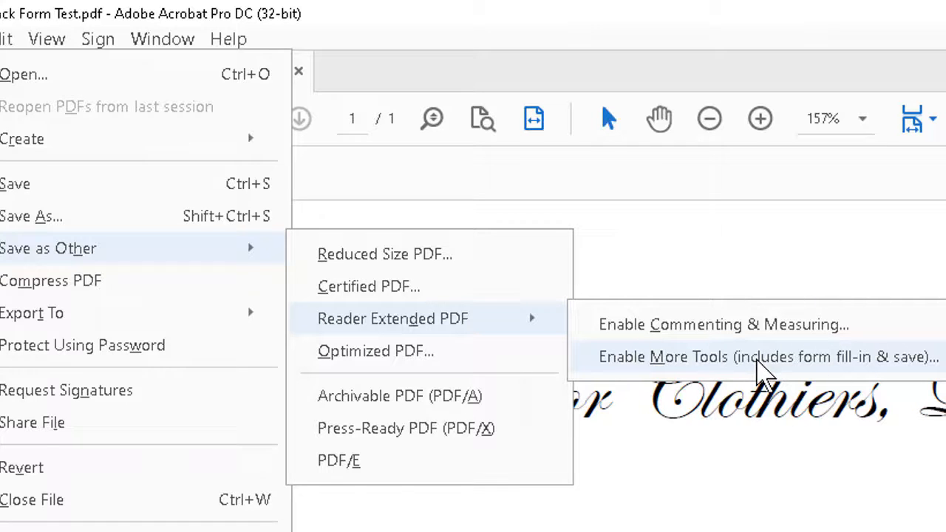
mouse_move(874, 366)
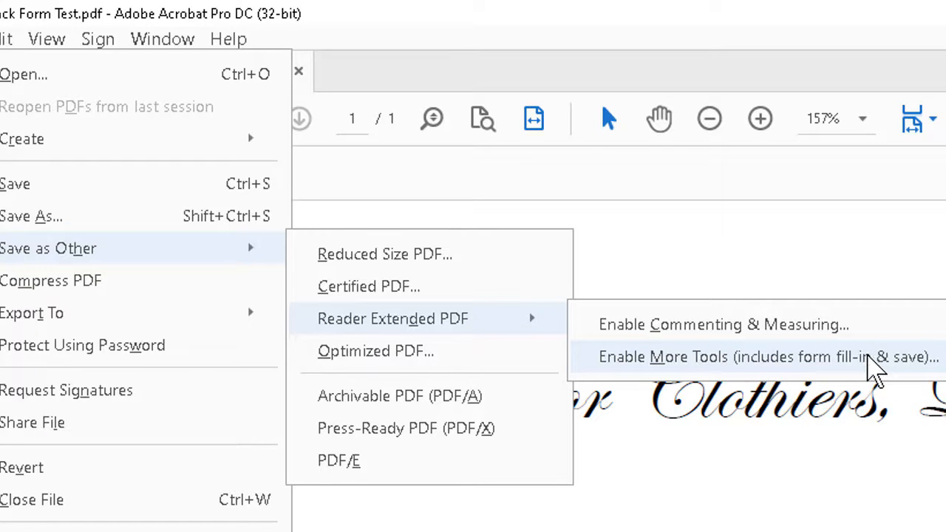
left_click(768, 356)
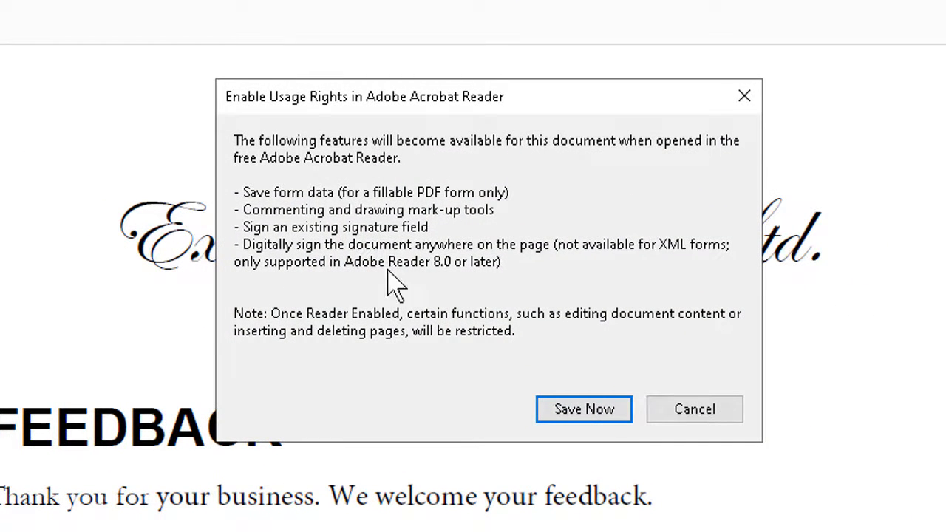
mouse_move(377, 236)
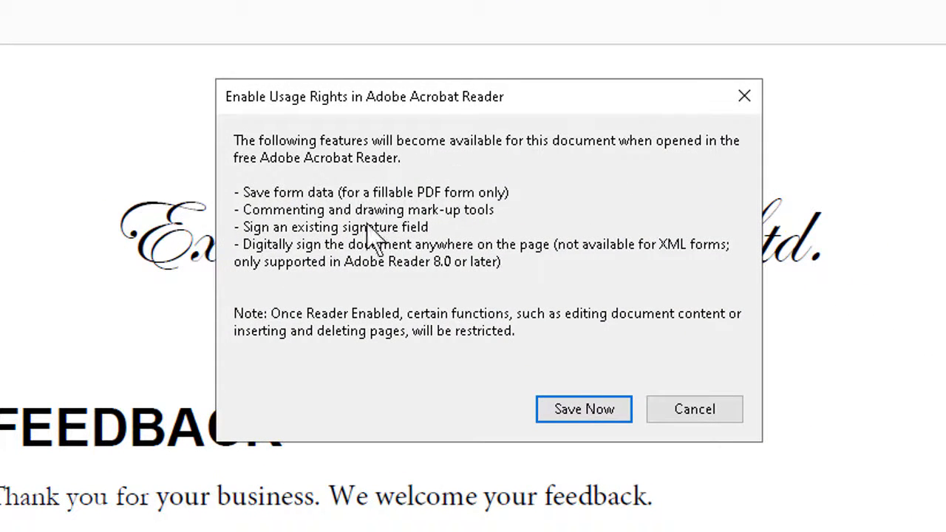
mouse_move(495, 214)
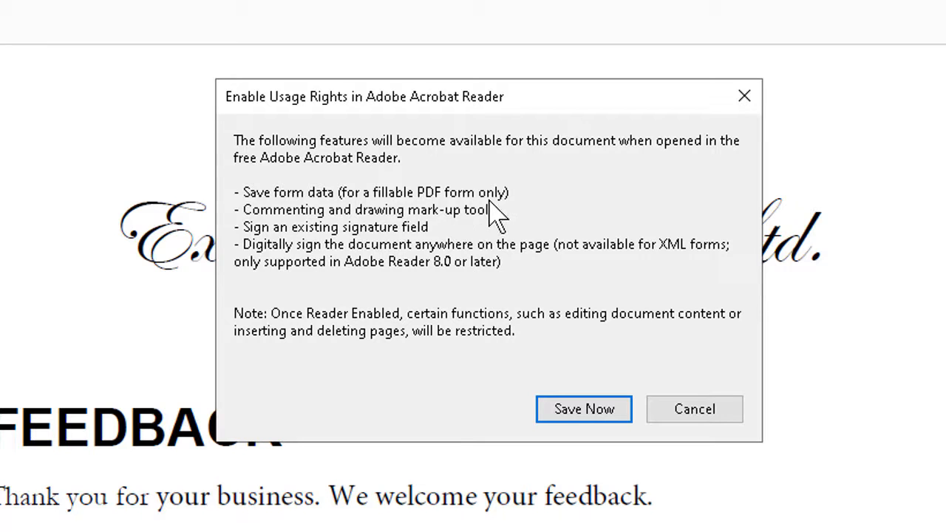
mouse_move(550, 328)
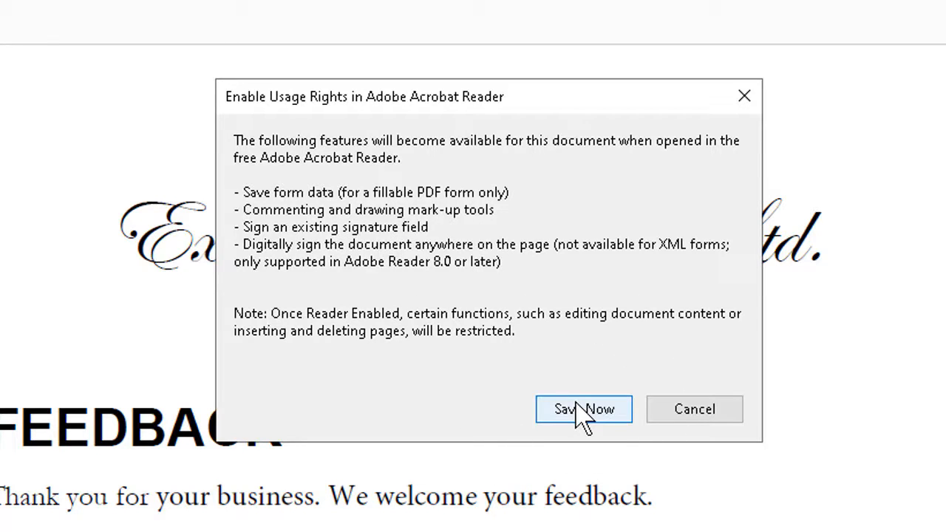
- Confirm Save Now and select the old file name to replace it with 'Feedback Form Final'
left_click(582, 408)
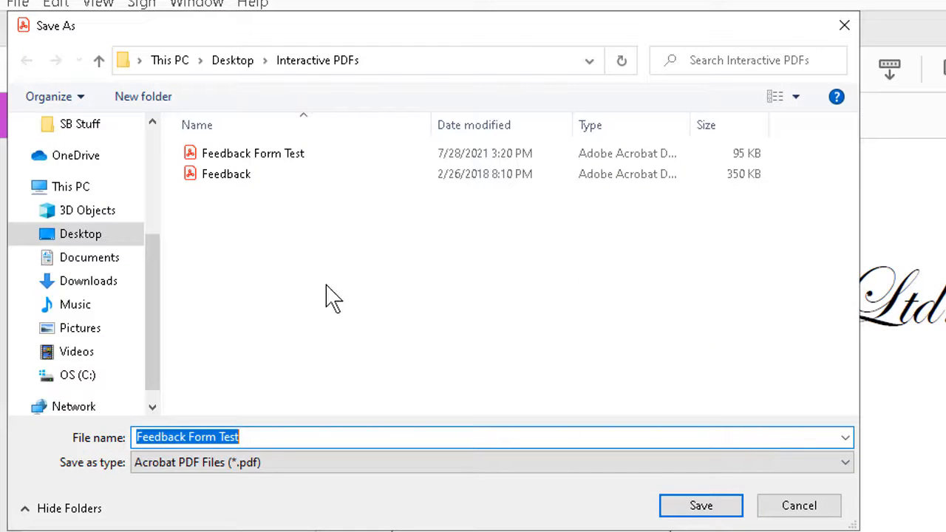
double_click(227, 437)
type("Final")
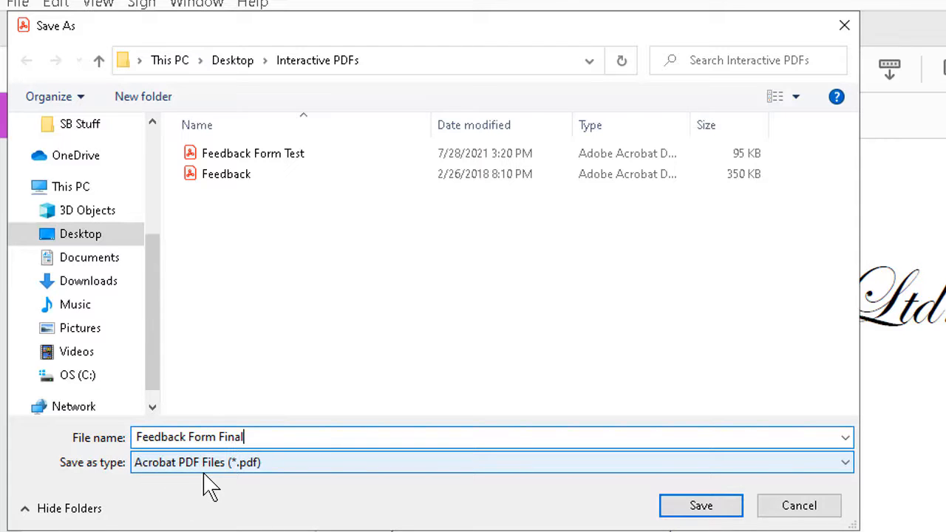
mouse_move(510, 369)
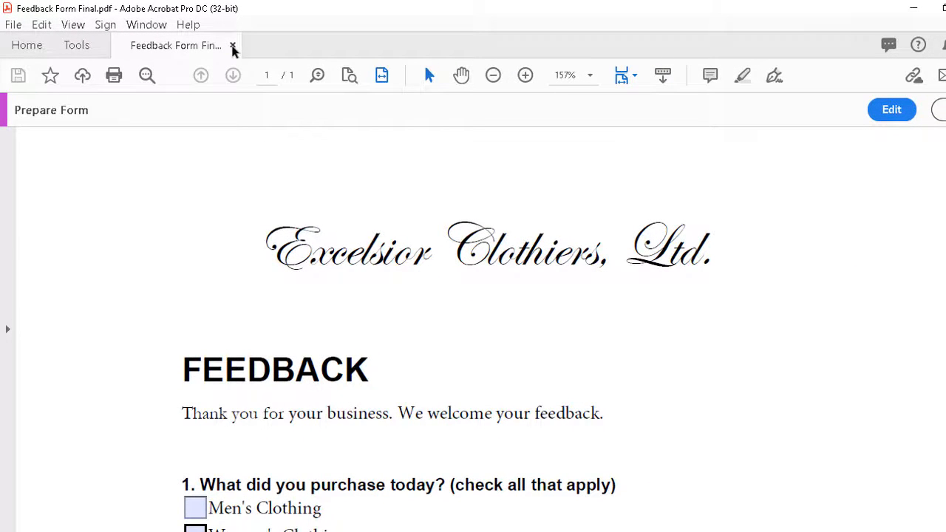
mouse_move(176, 44)
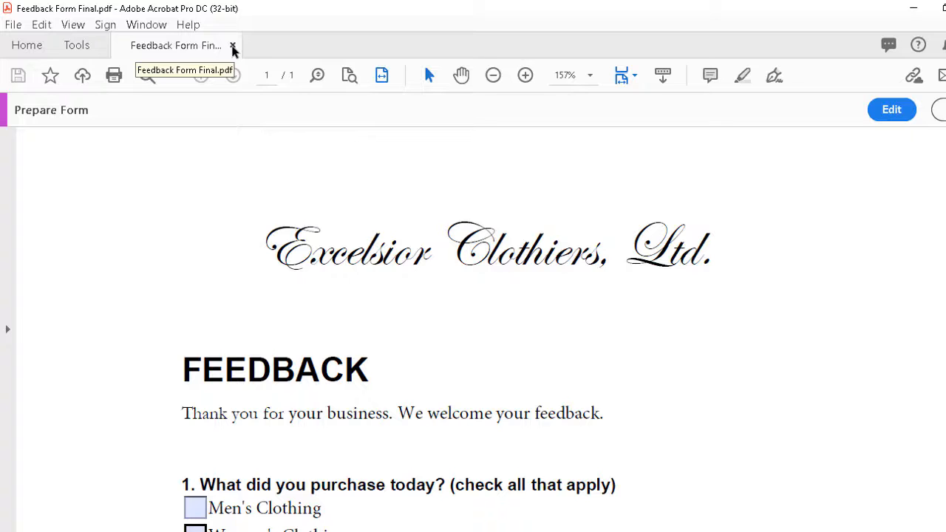
- Close the document in Acrobat Pro and open Feedback Form Final from Interactive PDFs in Reader
left_click(233, 44)
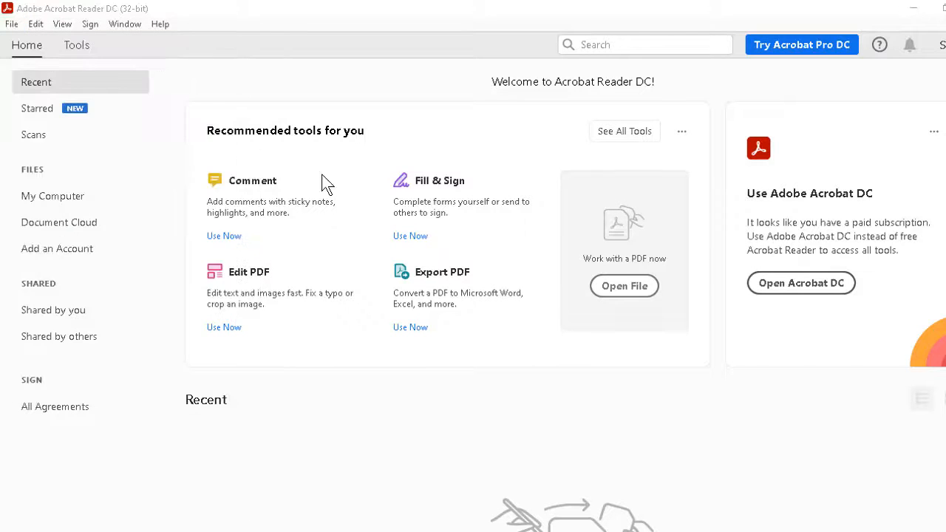
left_click(624, 287)
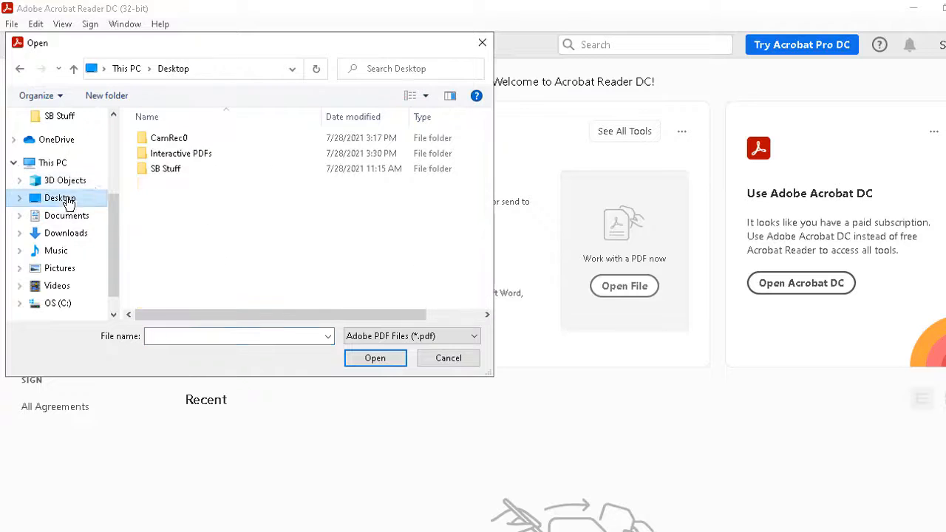
double_click(181, 153)
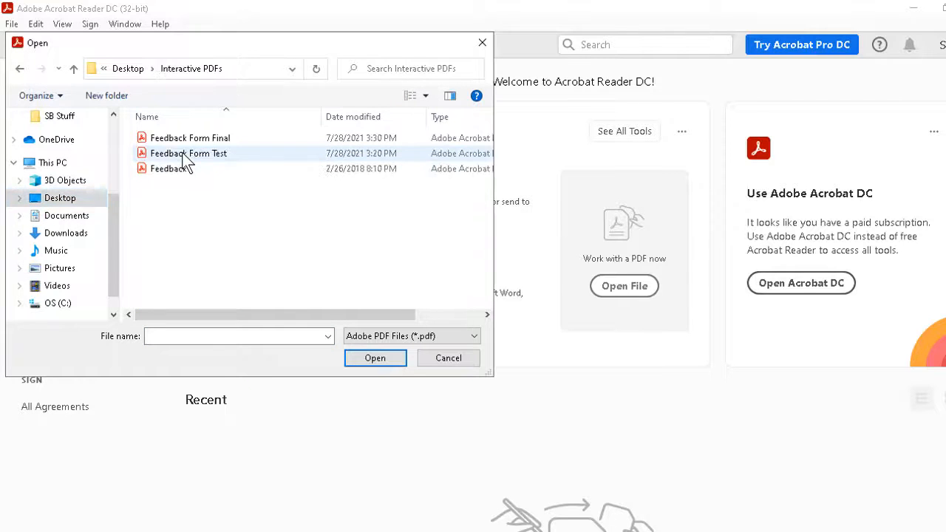
mouse_move(246, 140)
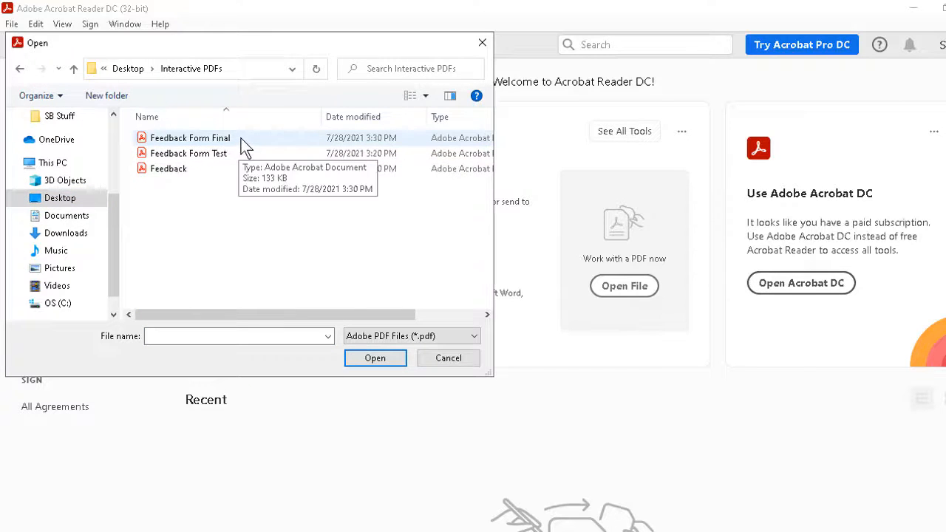
left_click(448, 358)
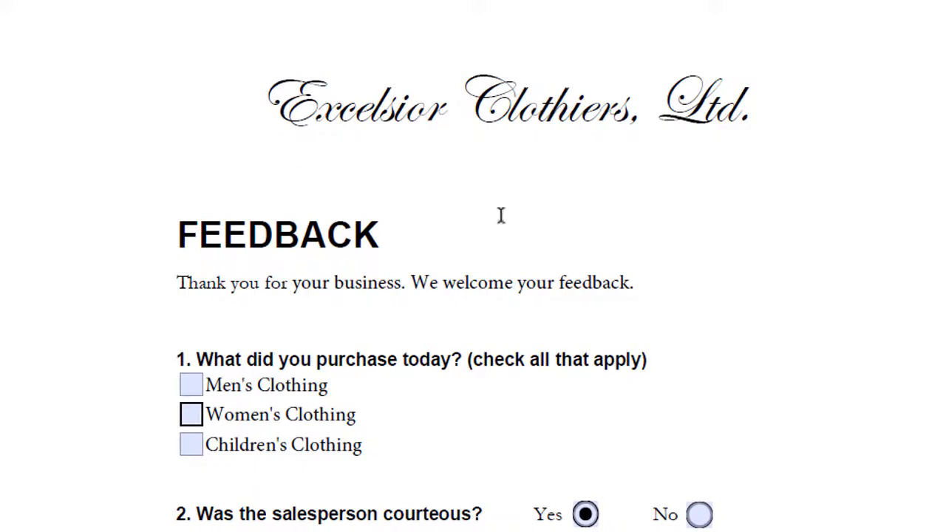
- Test the form in Reader: tick clothing checkboxes and set the Professionalism rating to 3
scroll("down", 3)
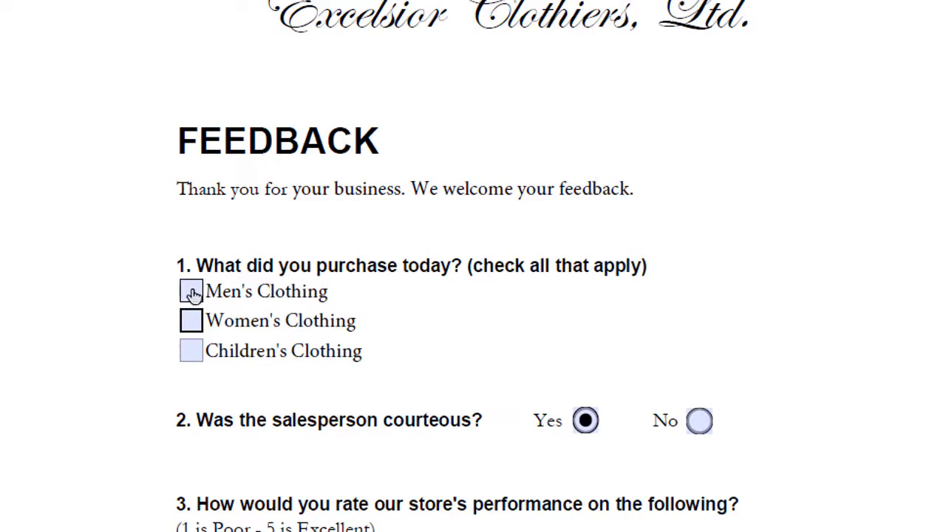
left_click(191, 350)
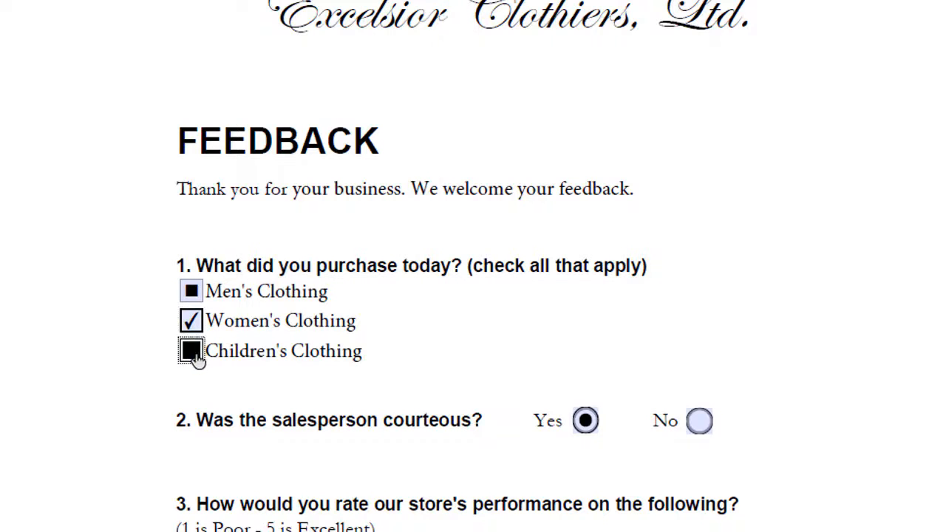
scroll("down", 3)
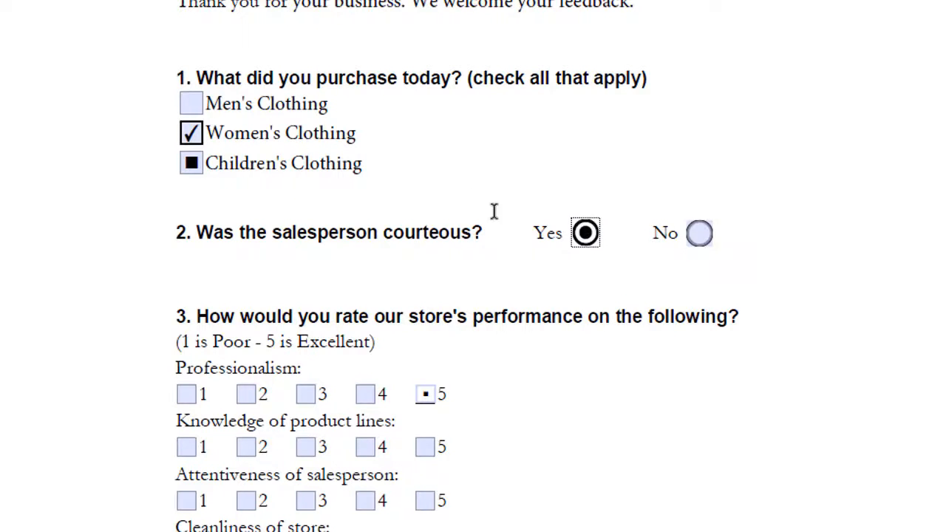
scroll("down", 3)
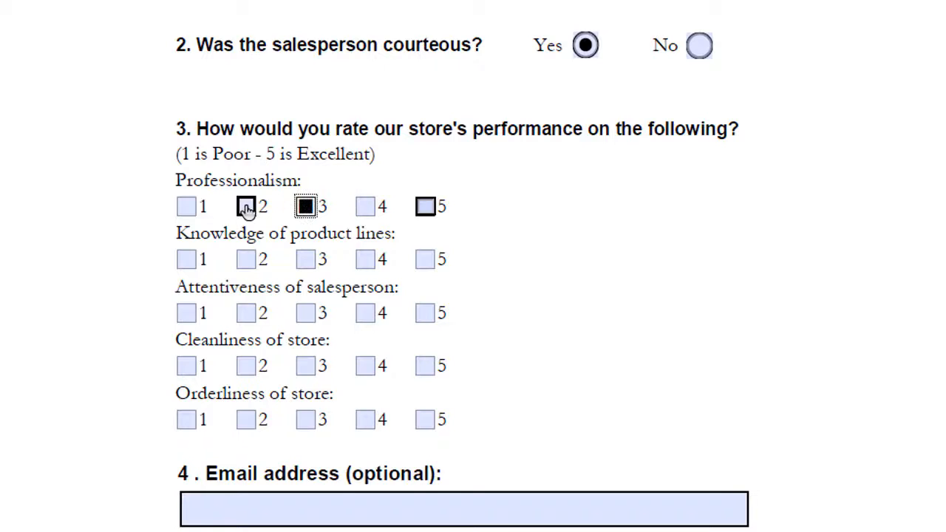
left_click(187, 207)
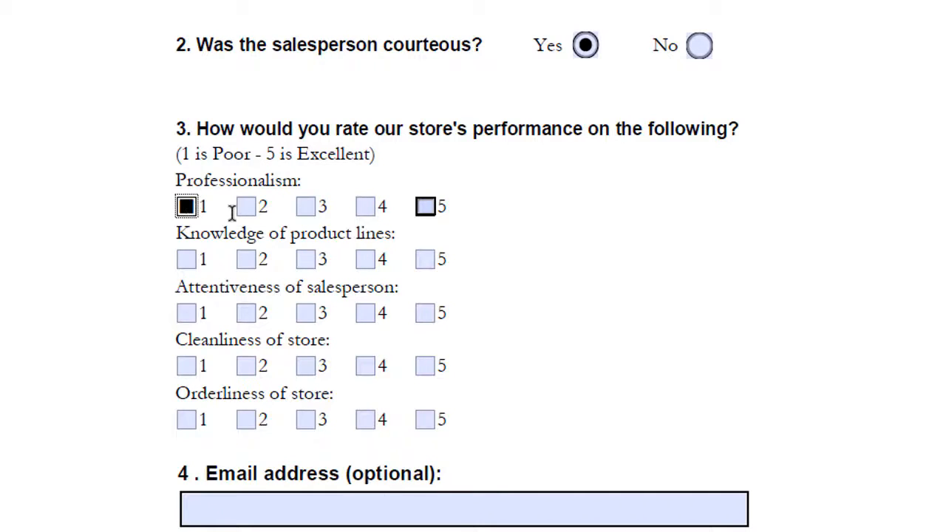
left_click(304, 207)
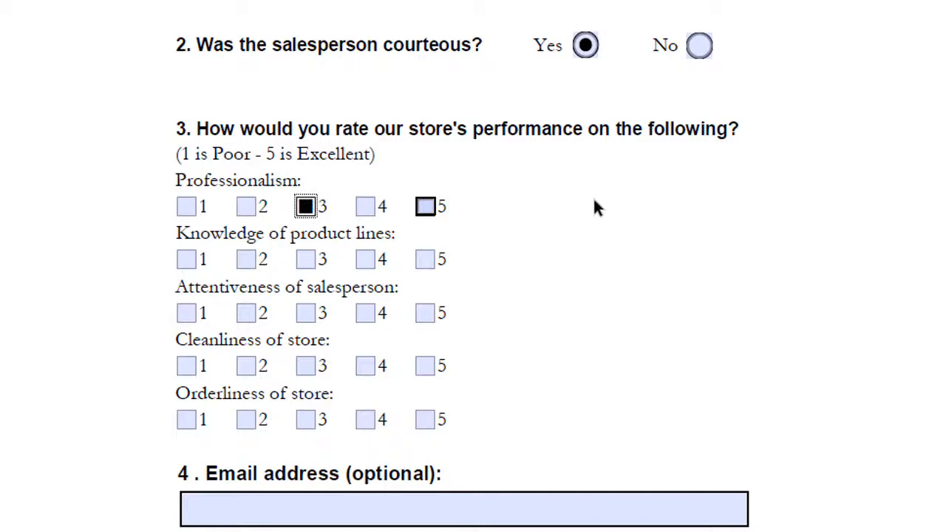
scroll("down", 3)
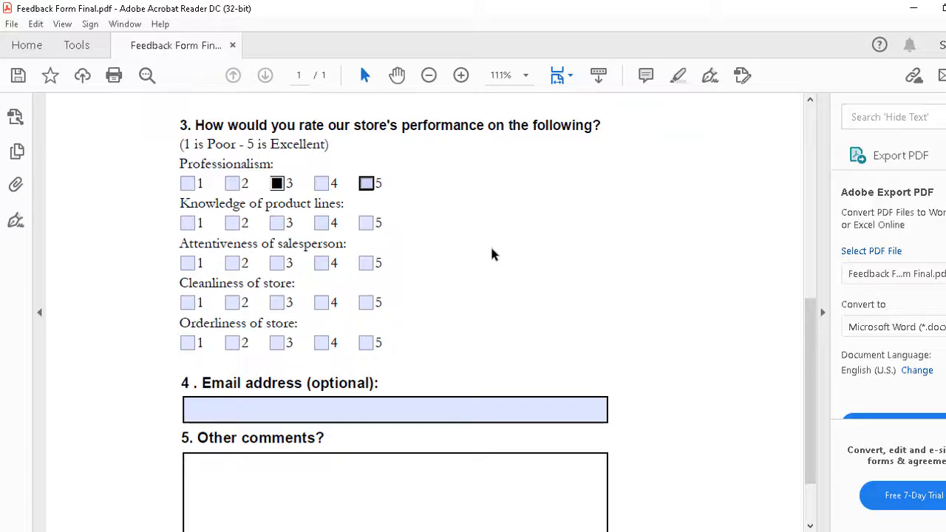
scroll("up", 3)
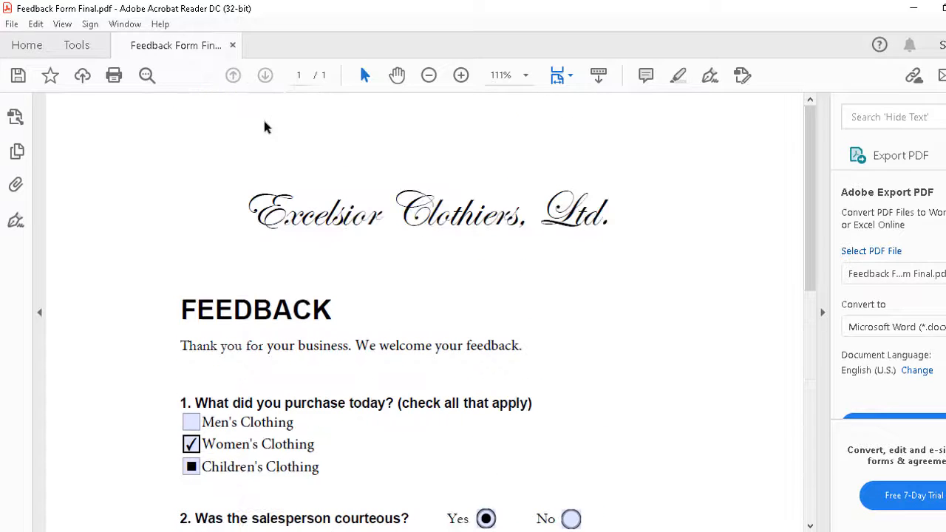
mouse_move(236, 121)
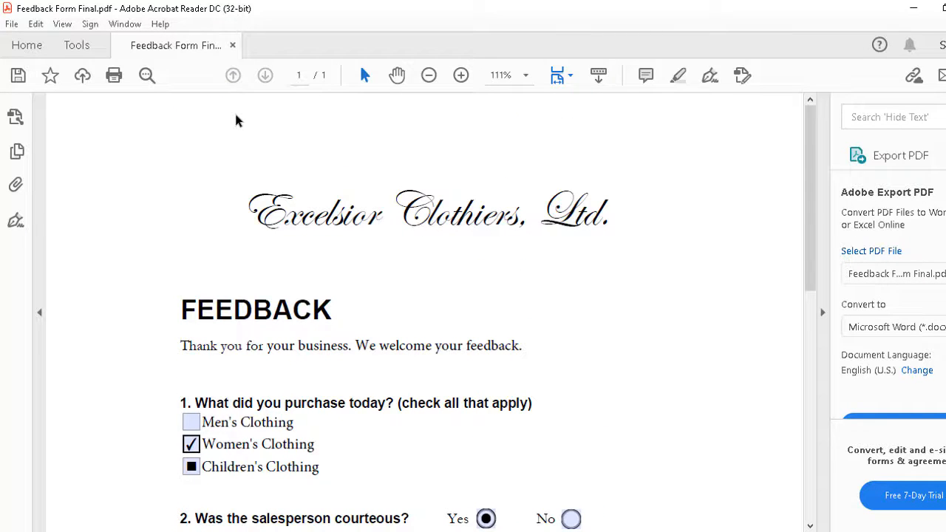